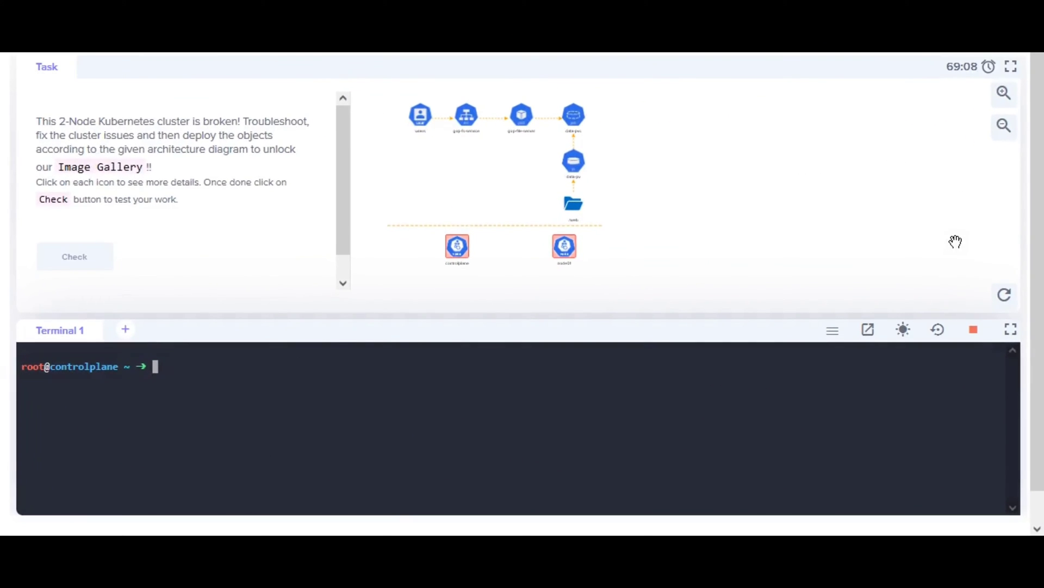
Review the enlarged diagram and the controlplane node hints, then restore the split layout with the terminal.
left_click(1011, 66)
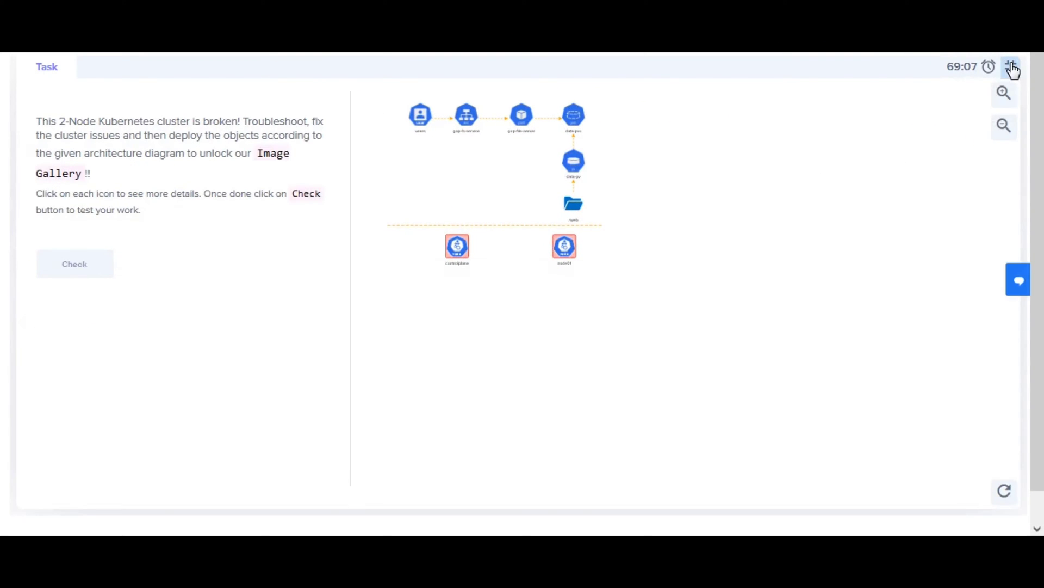
left_click(1004, 94)
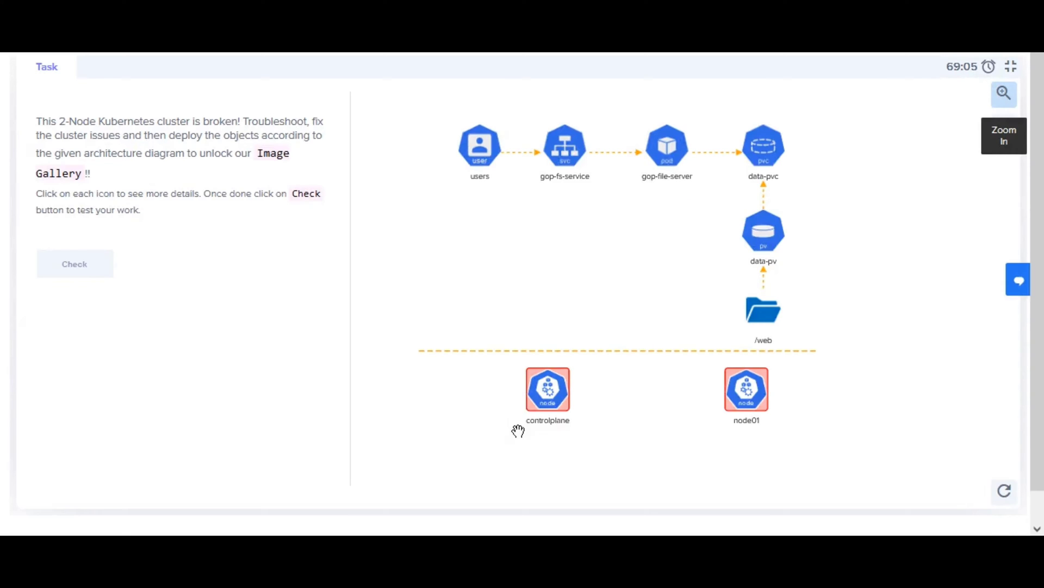
left_click(547, 389)
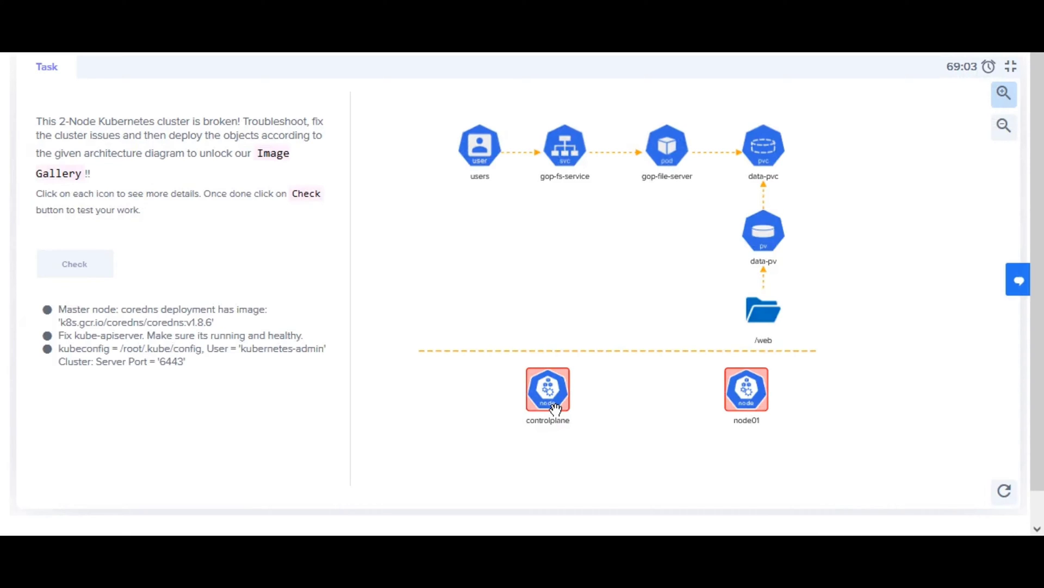
mouse_move(238, 333)
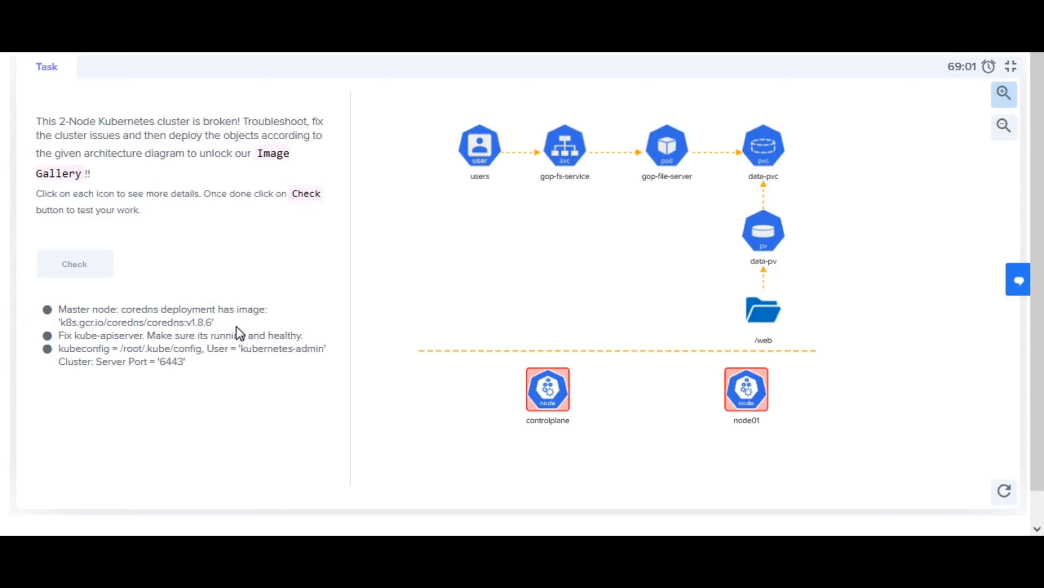
mouse_move(198, 333)
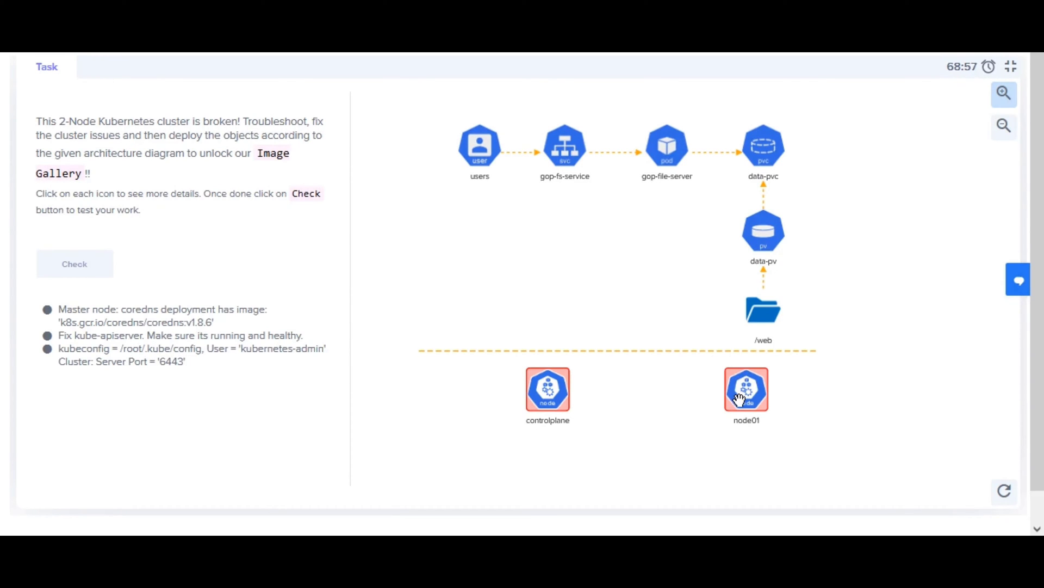
mouse_move(231, 382)
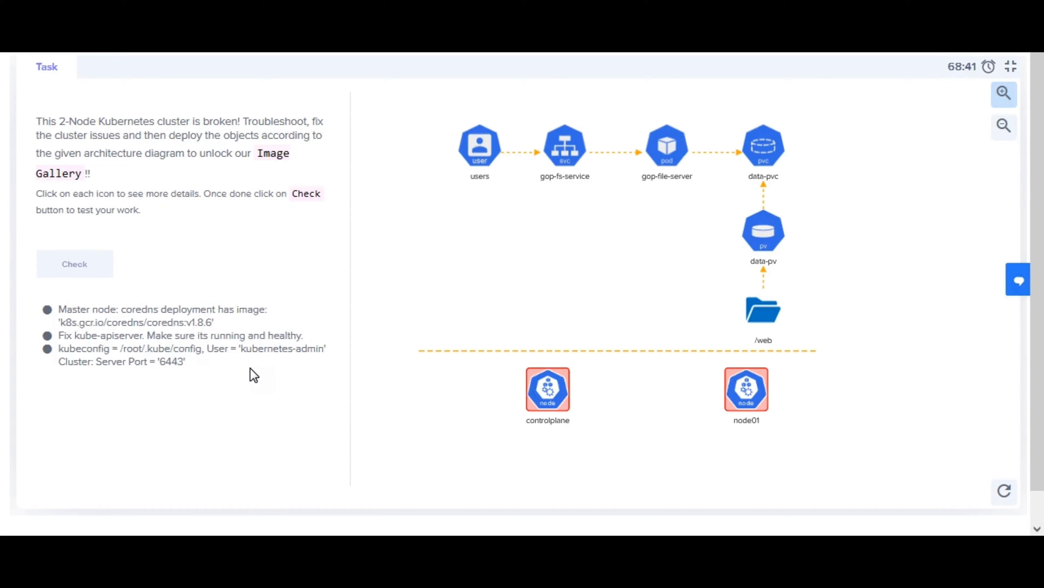
mouse_move(1004, 126)
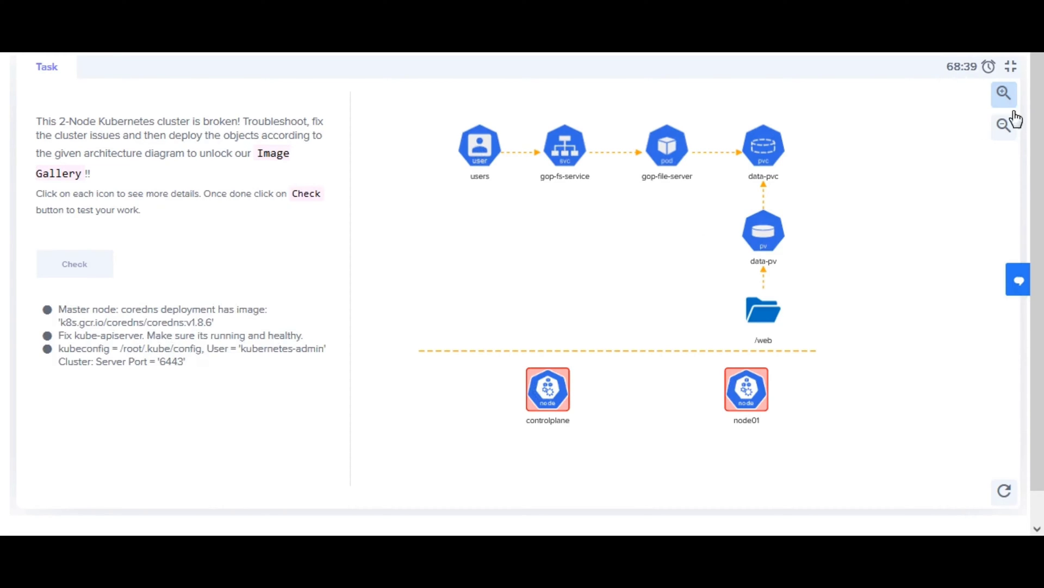
left_click(1011, 66)
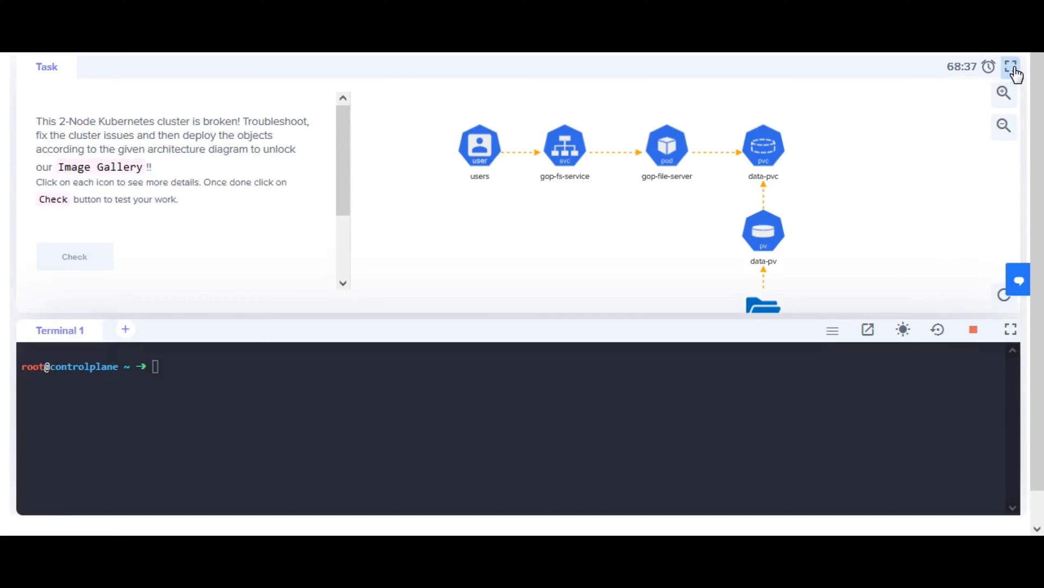
In the maximized terminal, find kubectl get nodes refused and kubelet active via systemctl status.
left_click(1009, 329)
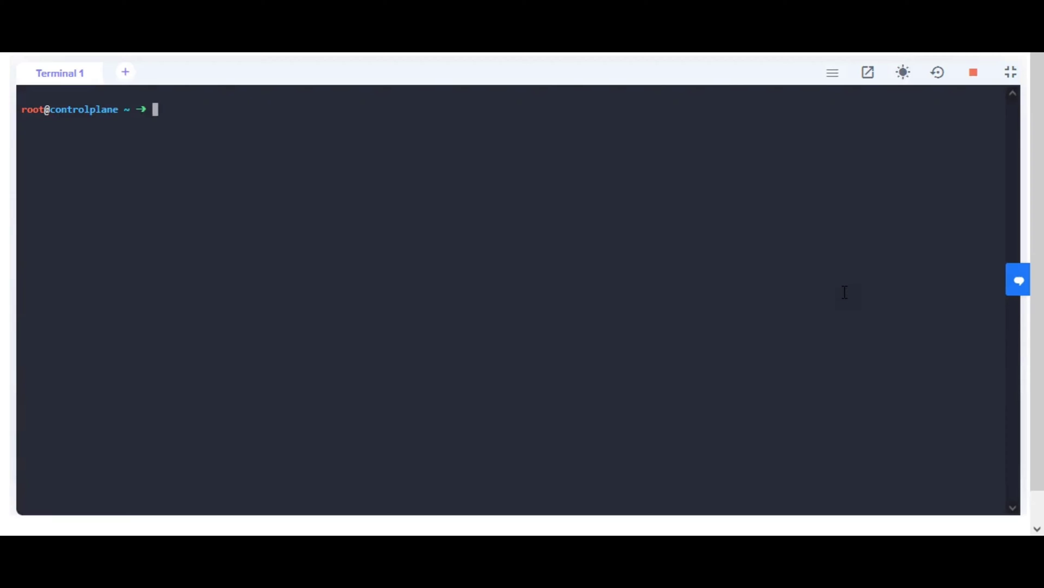
type("kubectl g")
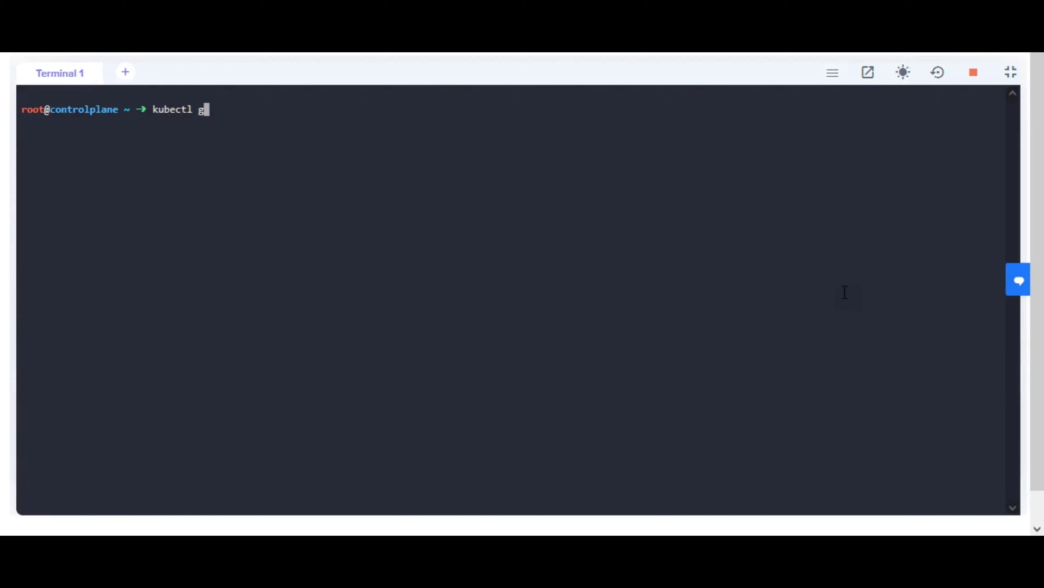
key("Return")
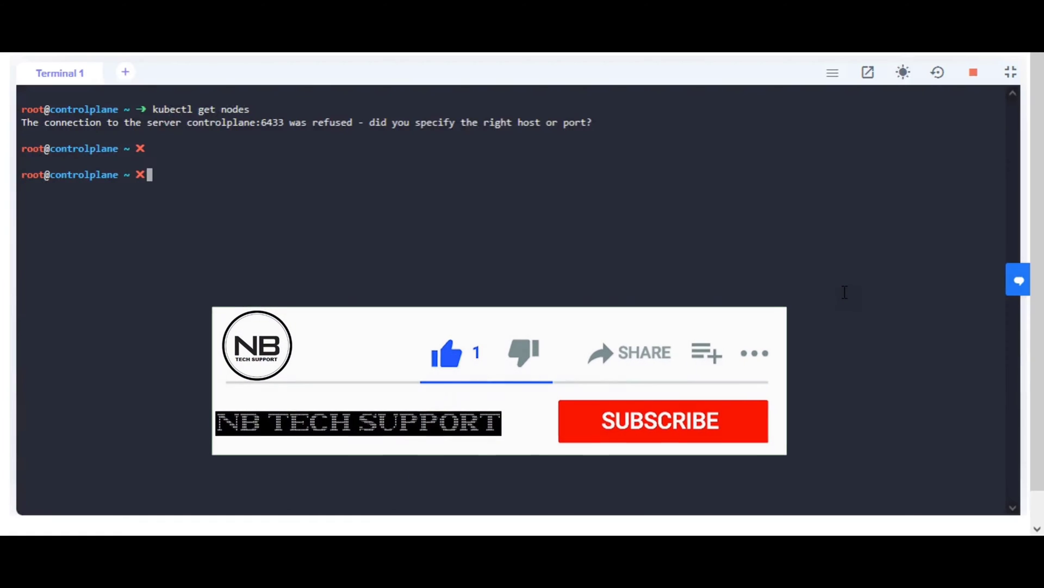
left_click(660, 420)
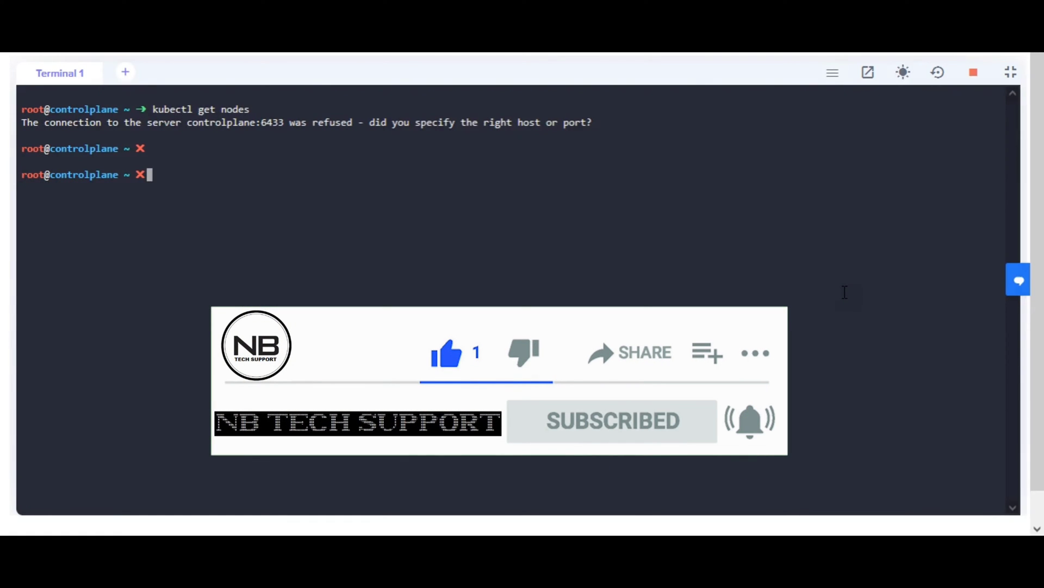
type("systemctl")
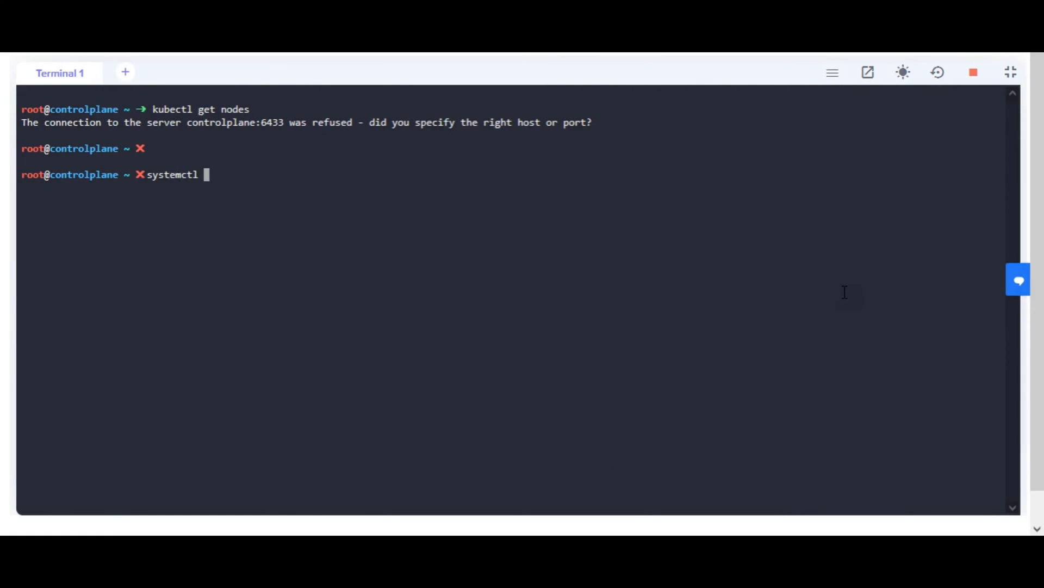
type("status")
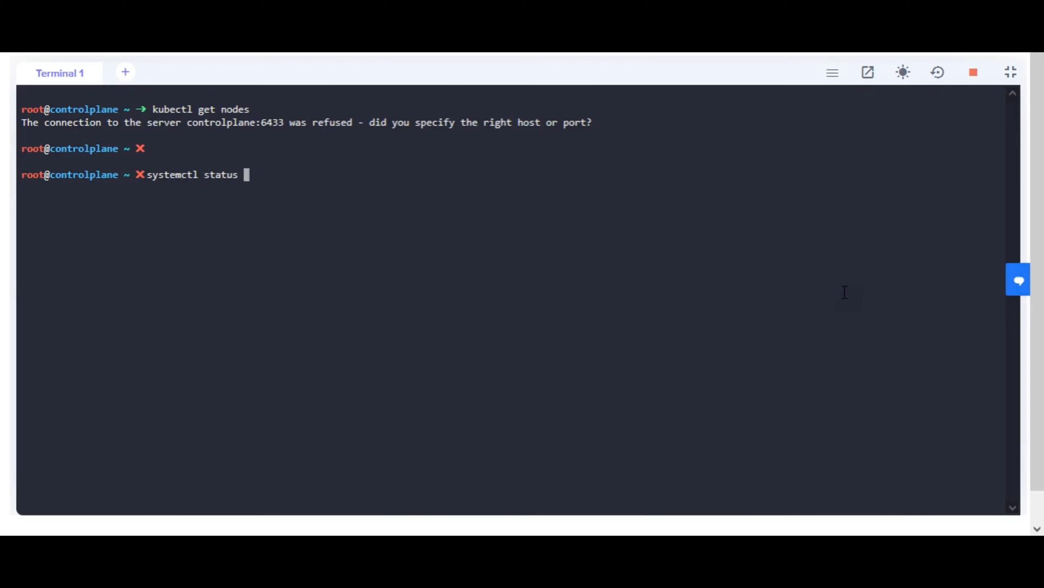
type("kube")
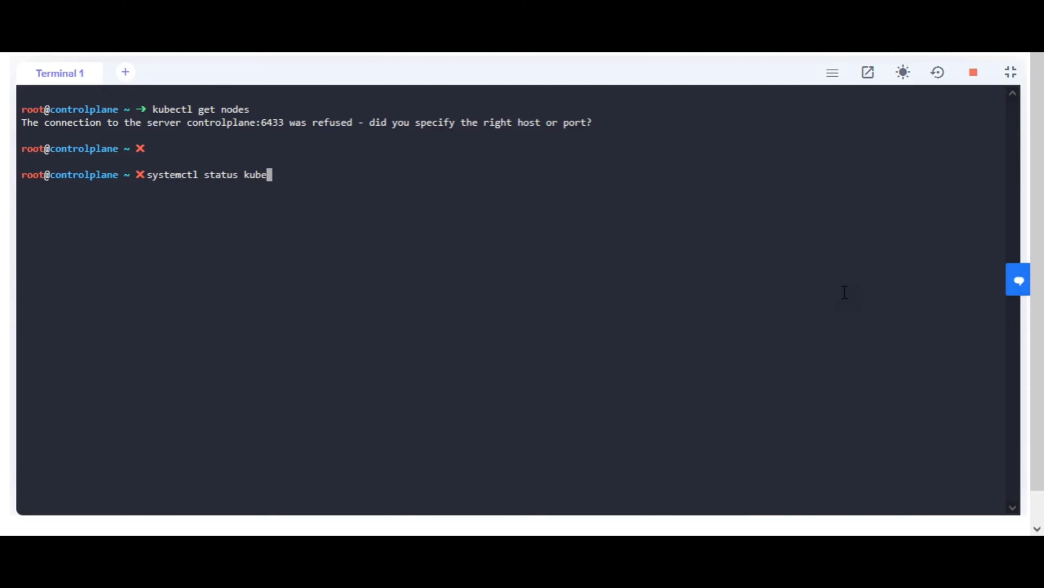
key("Return")
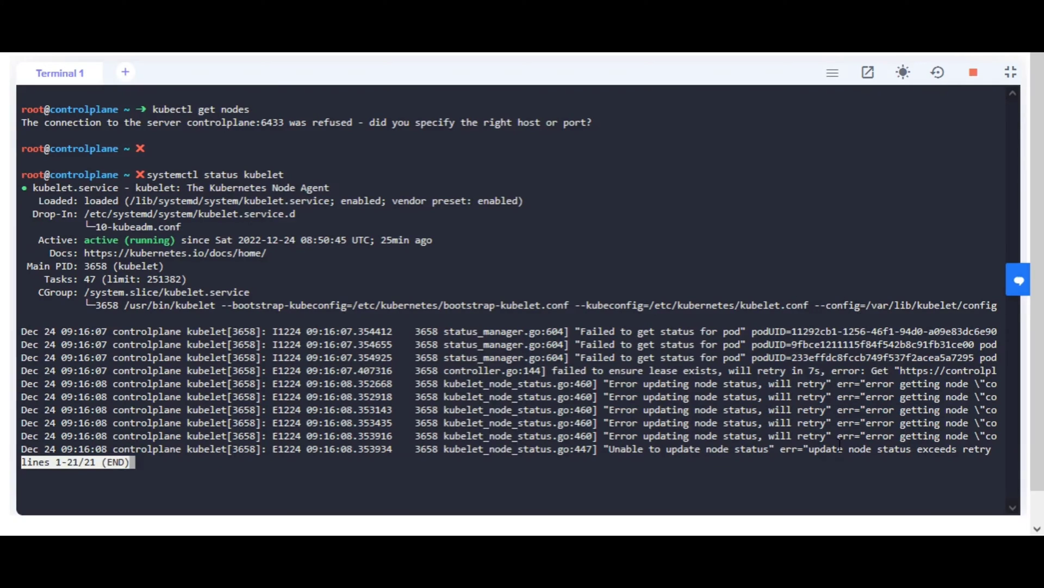
mouse_move(751, 255)
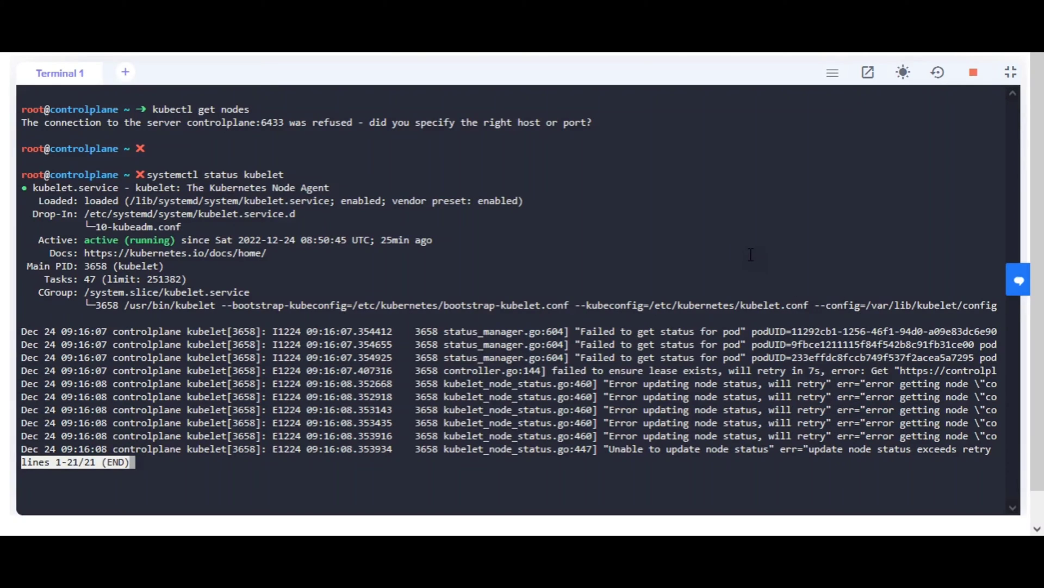
key("q")
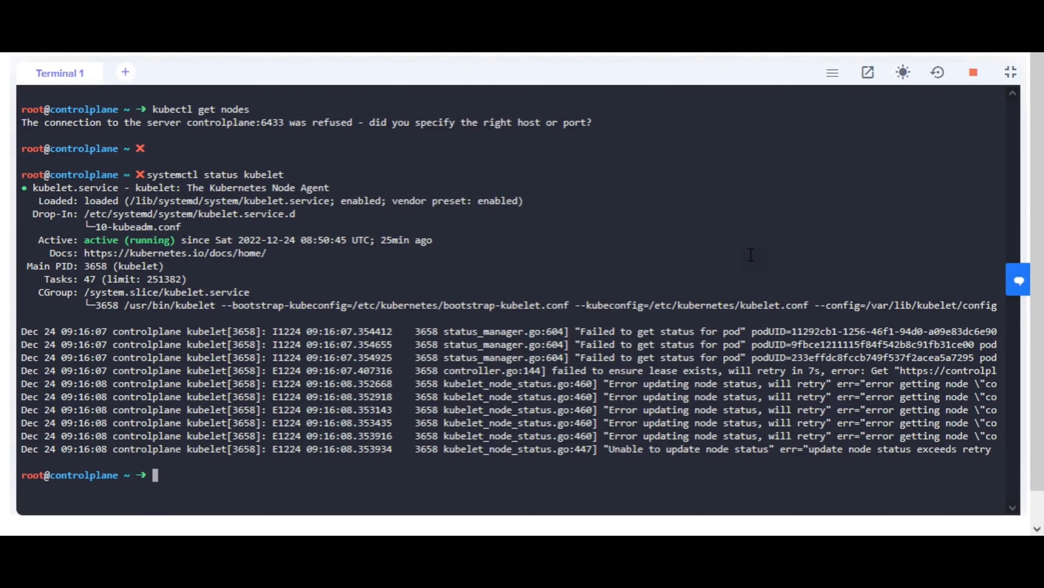
Grep .kube/config for control, revealing the server points to controlplane:6433.
type(".k")
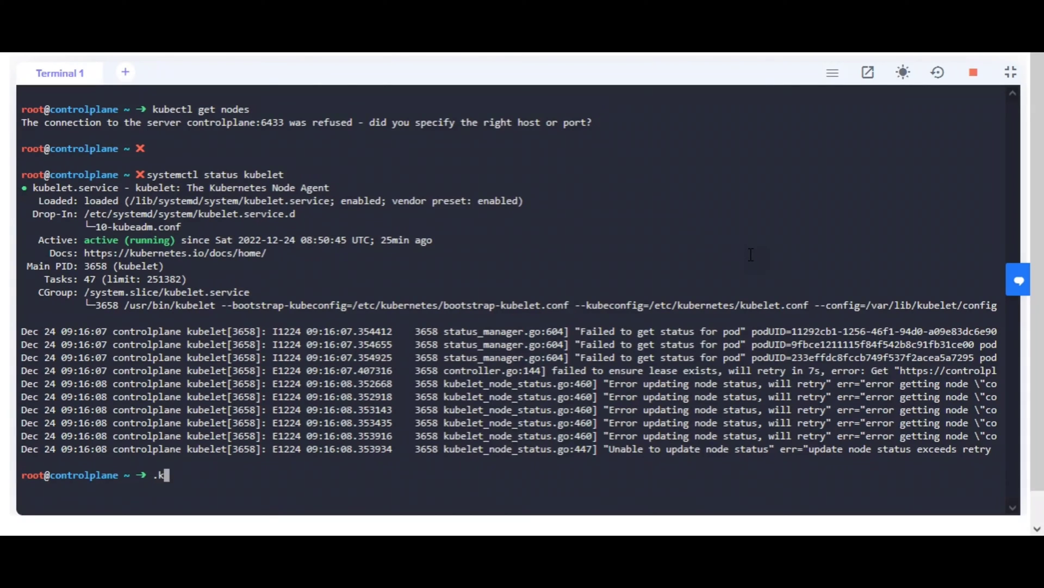
type("ube/con")
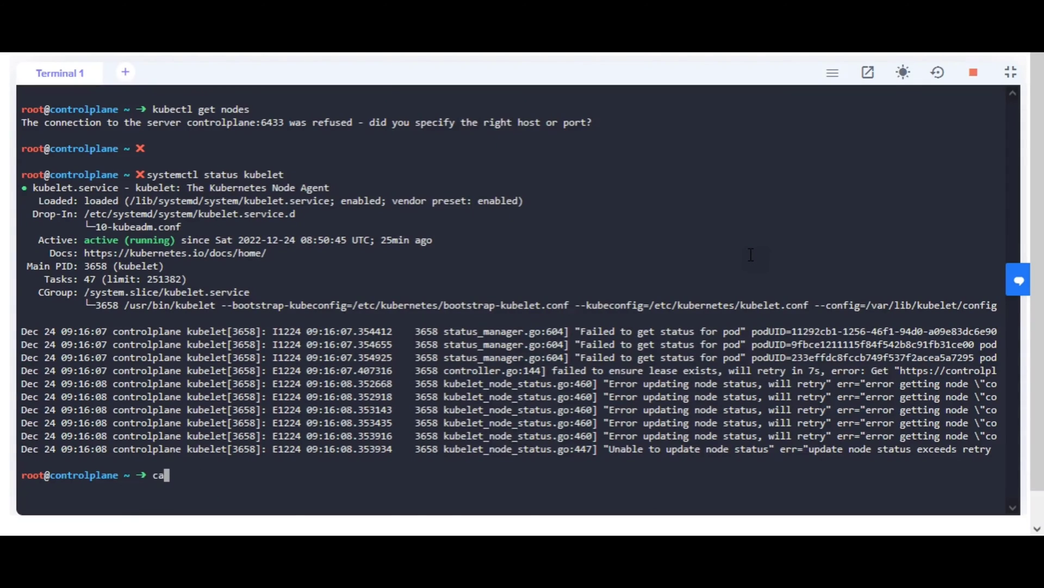
type("t .")
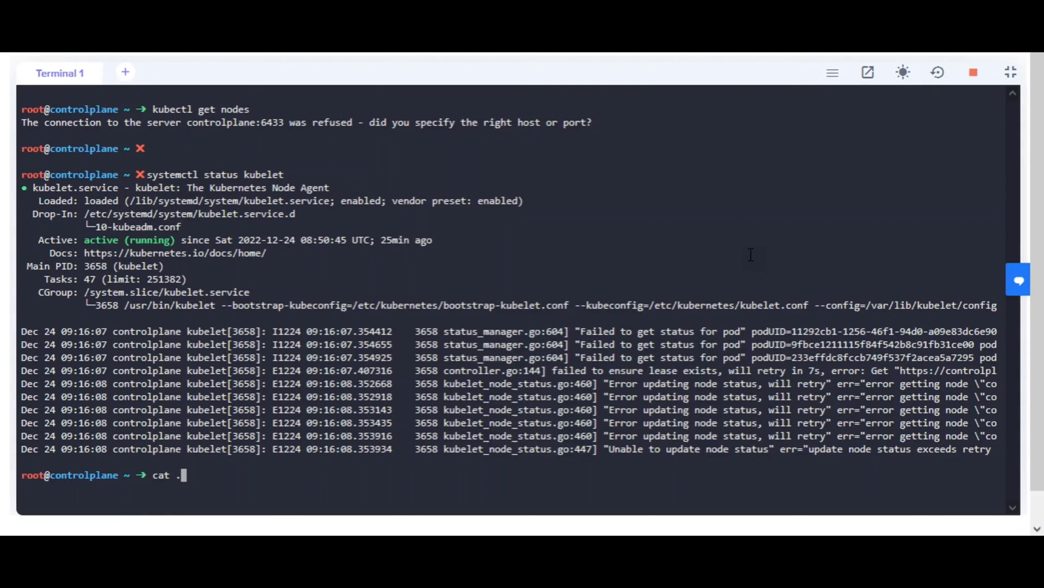
type("kube/config |grep")
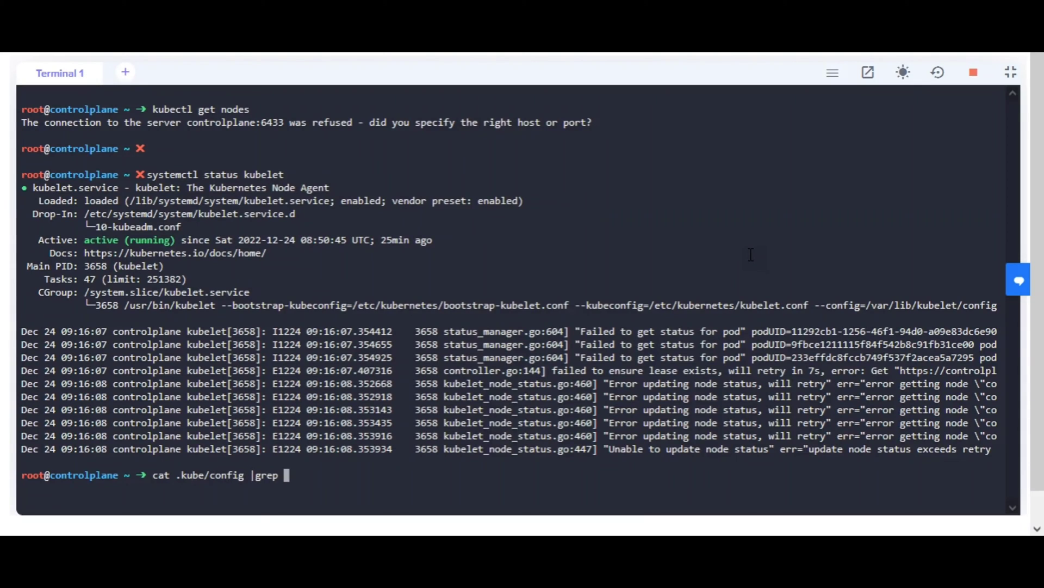
type("control")
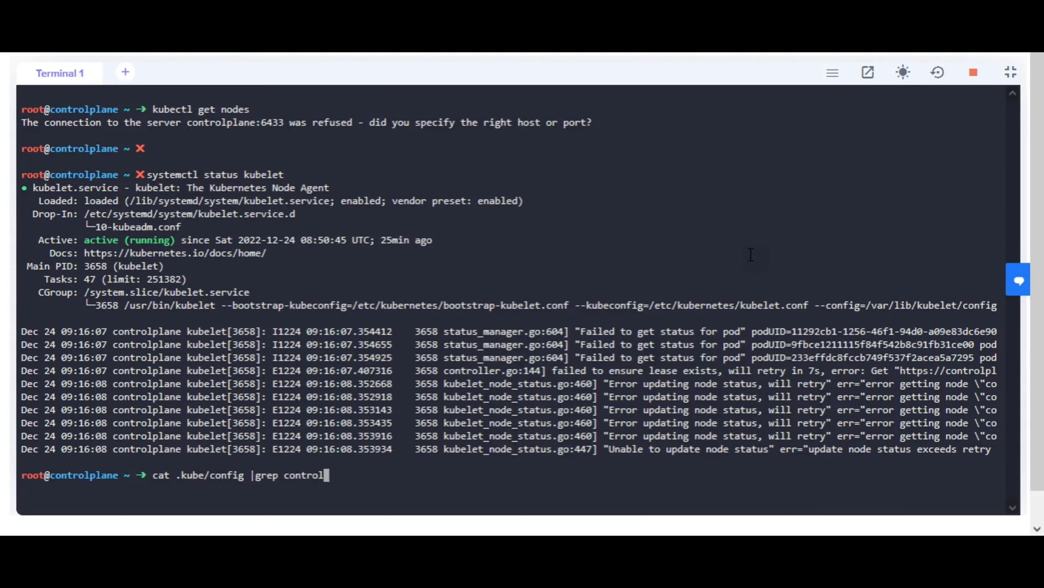
key("Return")
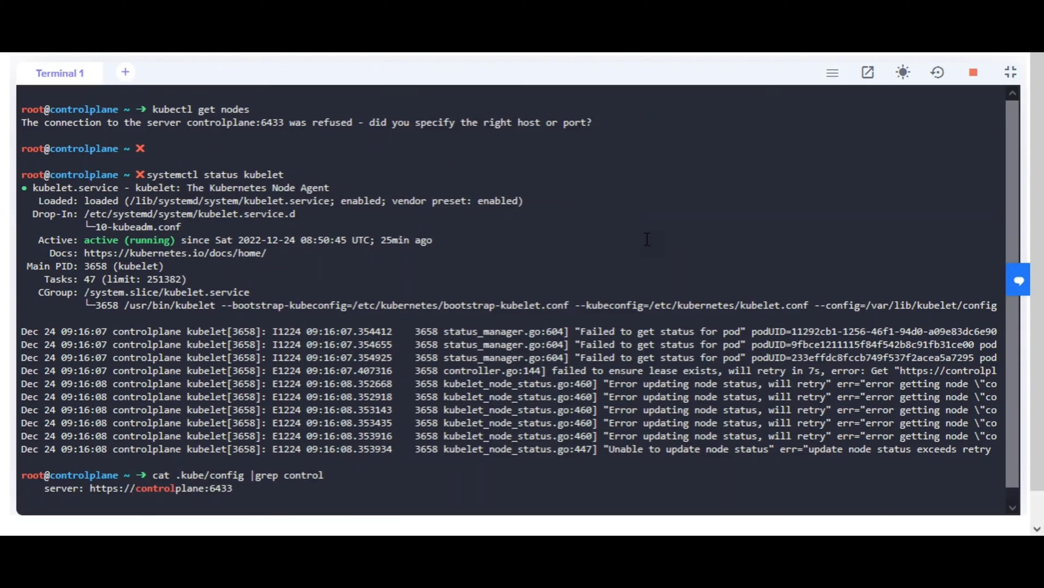
mouse_move(1009, 78)
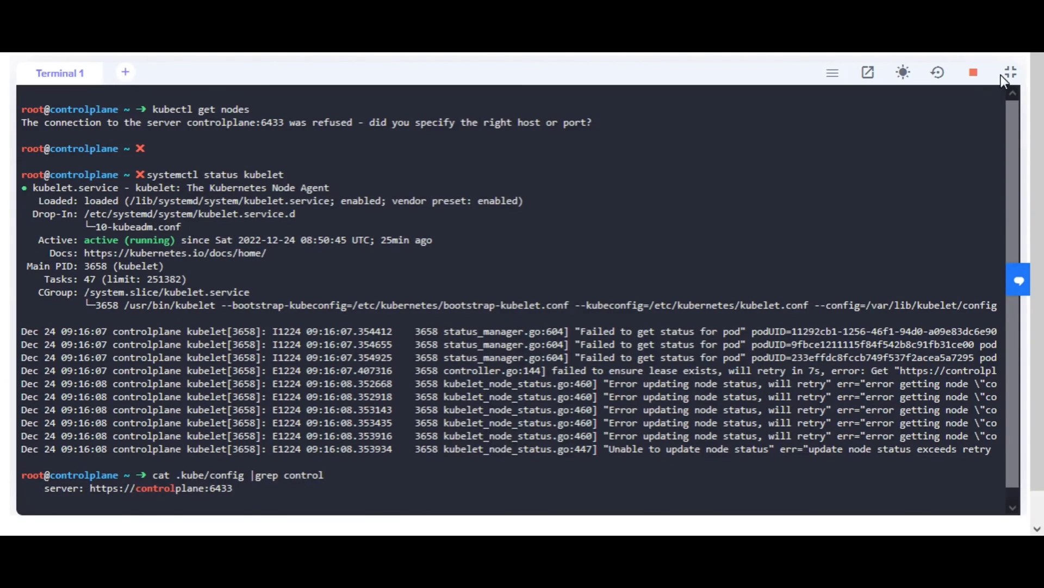
mouse_move(1009, 72)
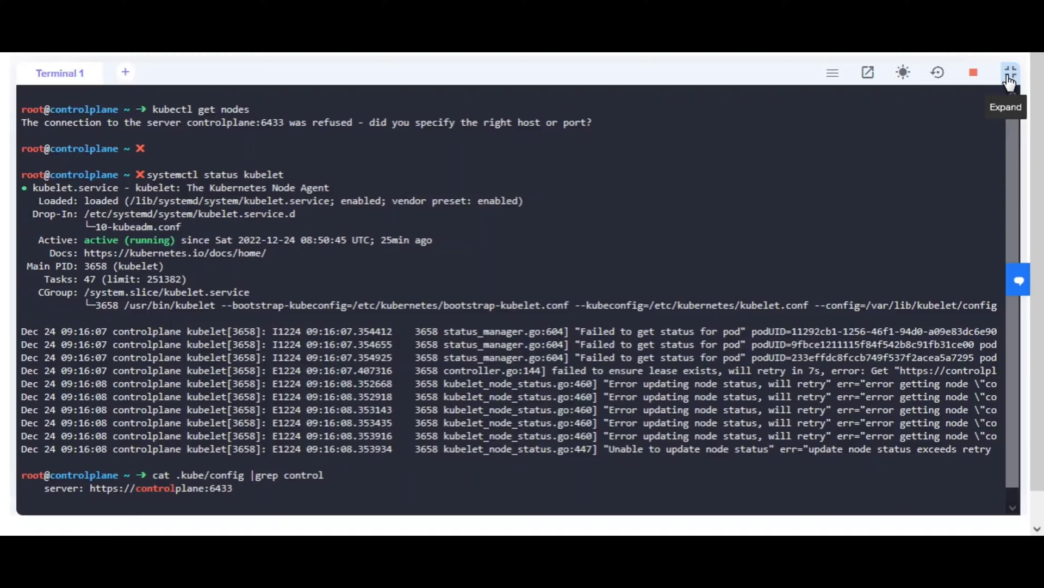
Recheck the task requirements confirming the kubeconfig should use port 6443, then expand the terminal again.
left_click(1011, 73)
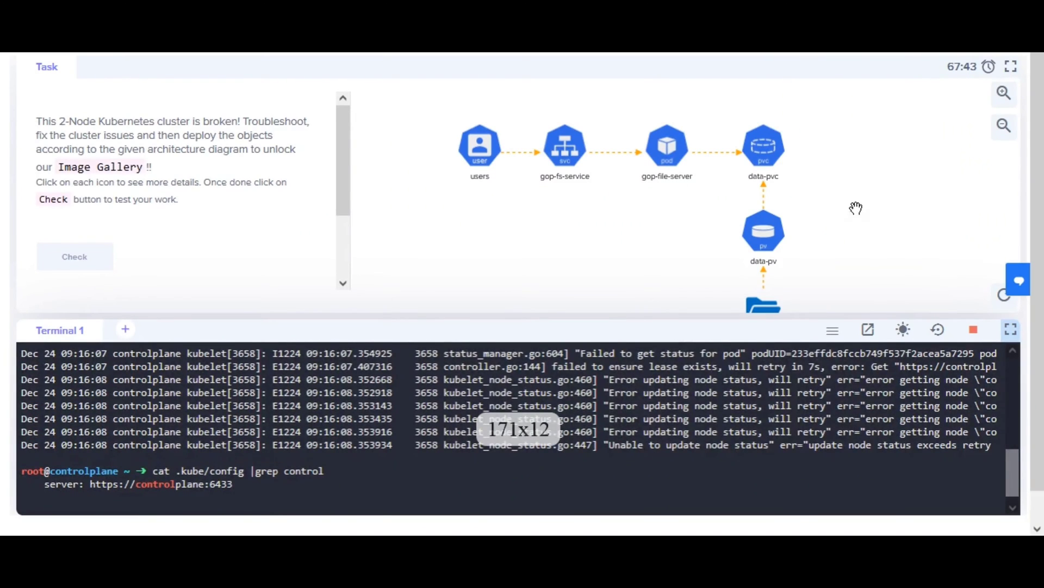
scroll("down", 3)
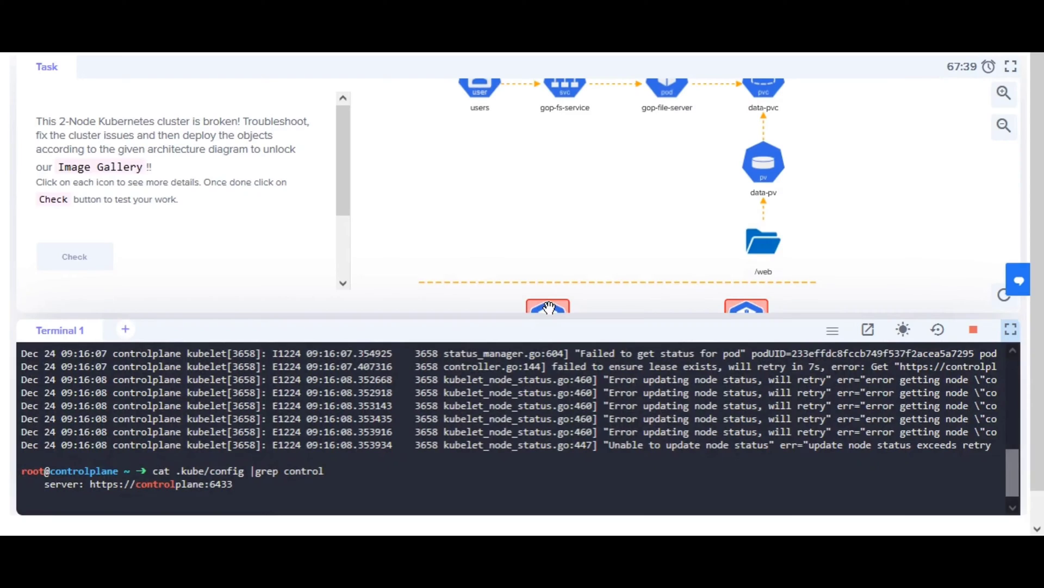
scroll("down", 3)
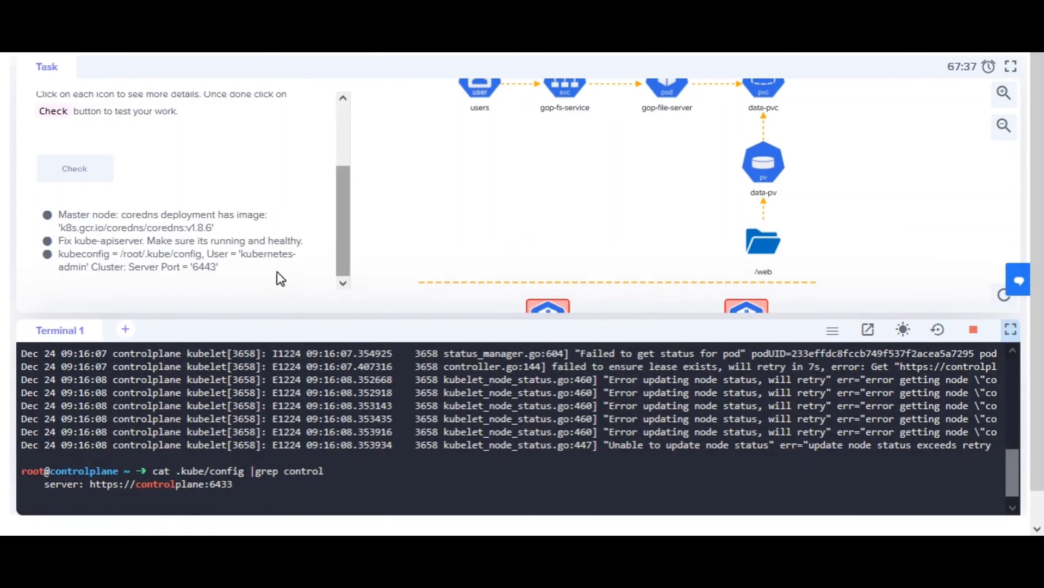
mouse_move(252, 282)
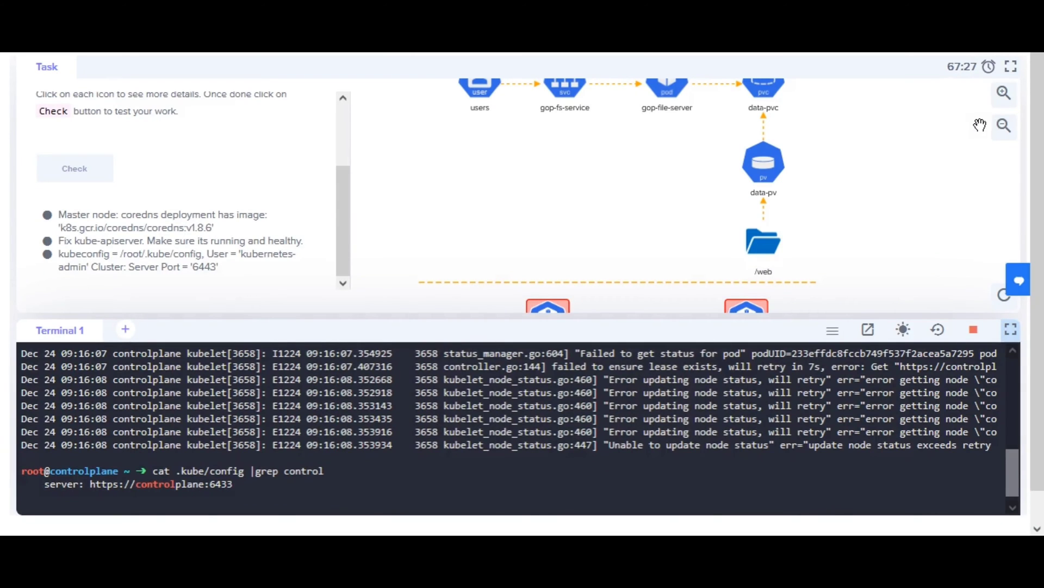
left_click(1010, 329)
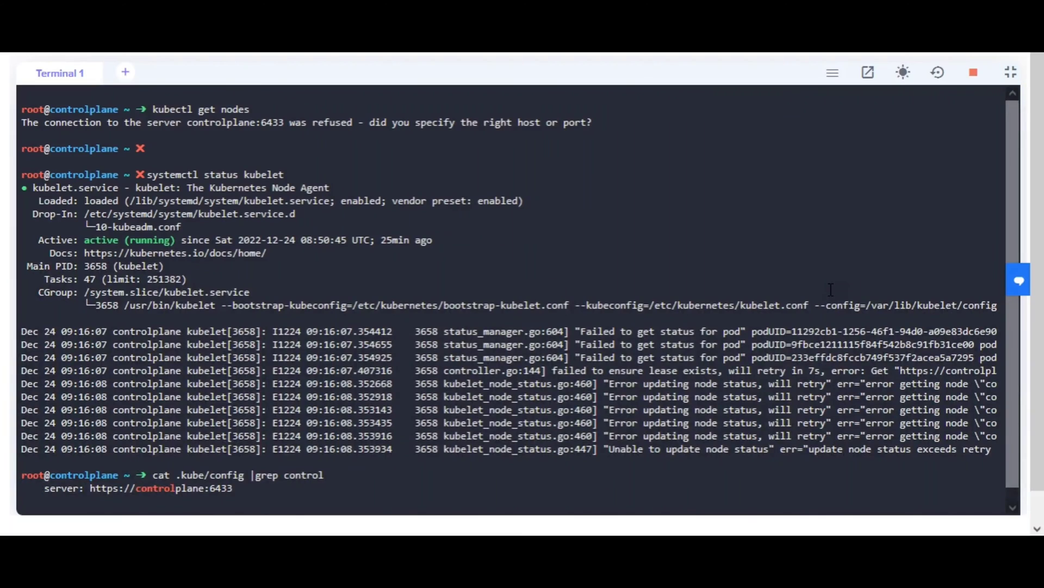
Edit .kube/config in vi, changing the server port from 6433 to 6443.
type("systemctl status kubelet")
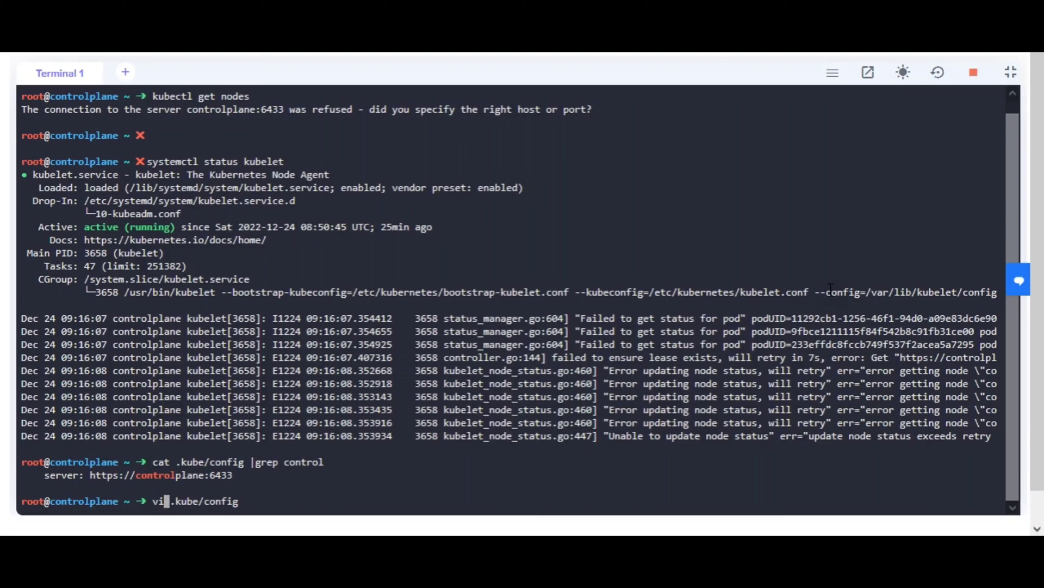
key("Return")
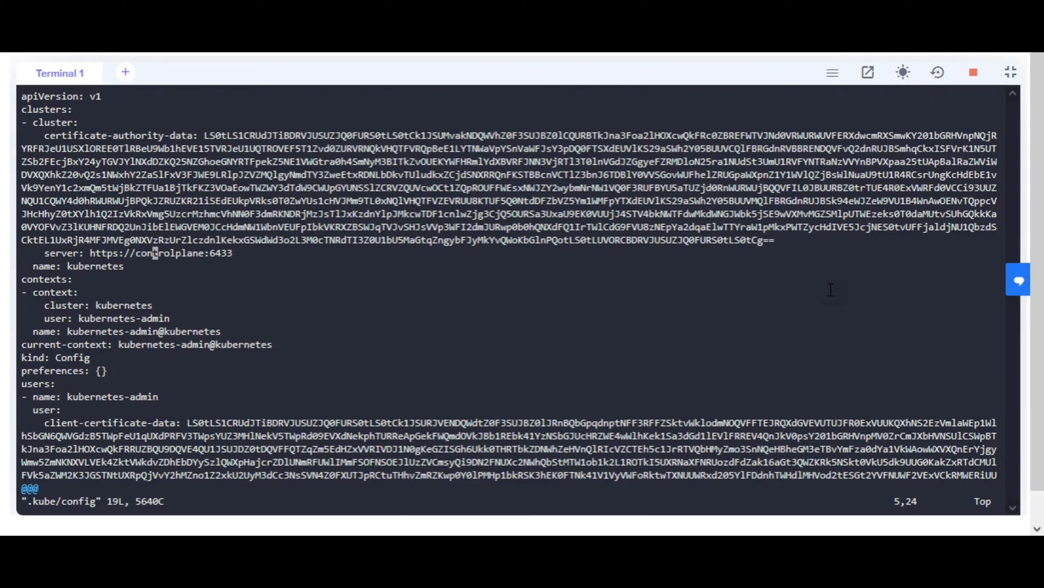
key("End")
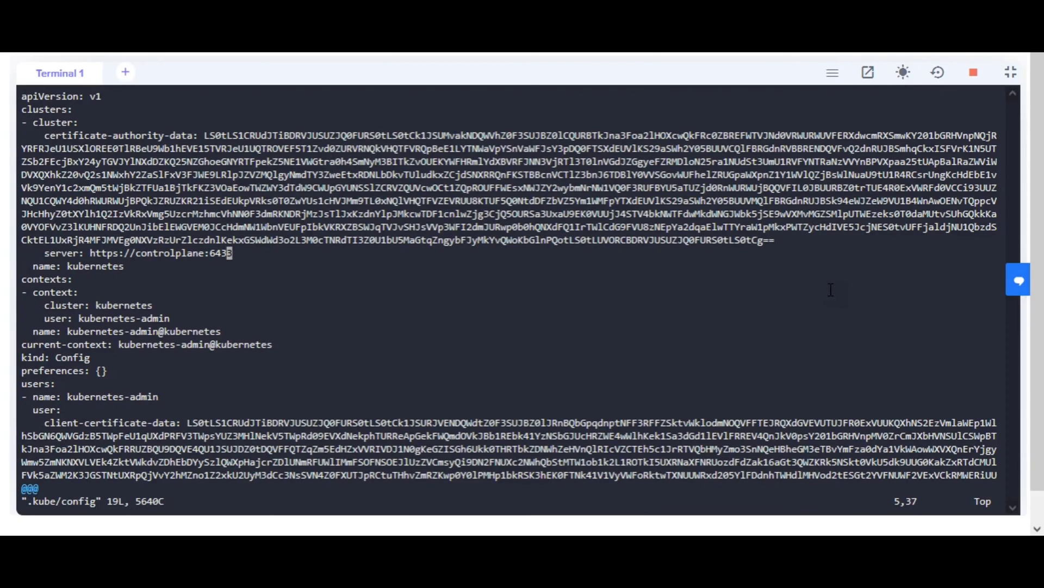
key("i")
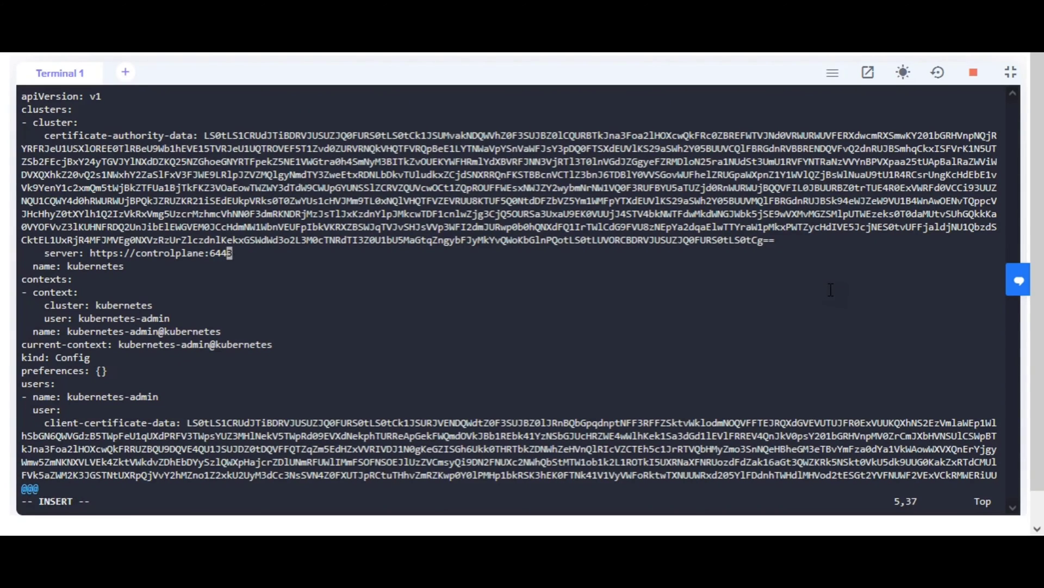
key("Escape")
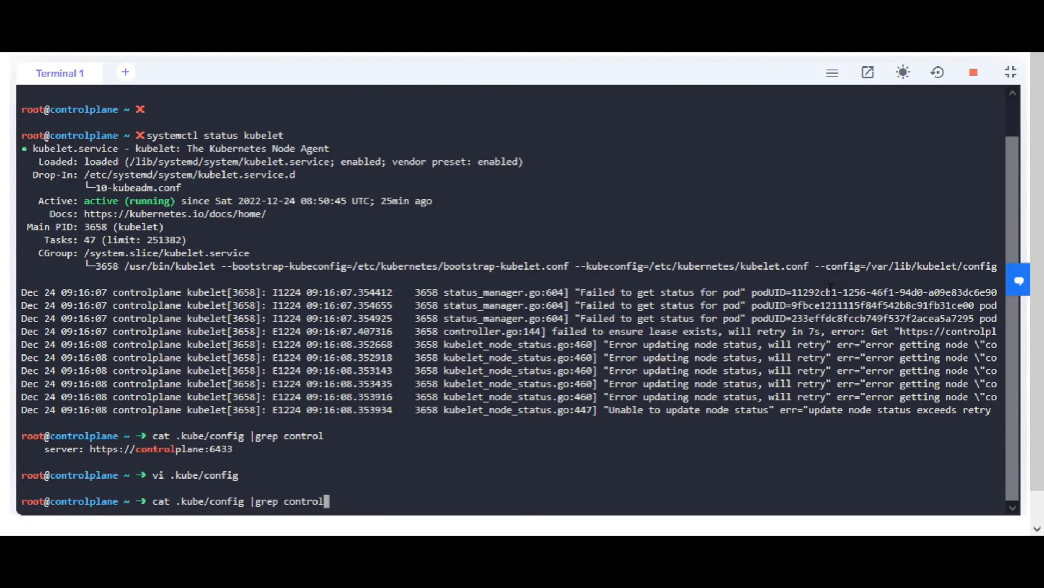
Confirm the kubeconfig now shows port 6443, then mistakenly attempt a kubelet restart via kubectl.
key("Return")
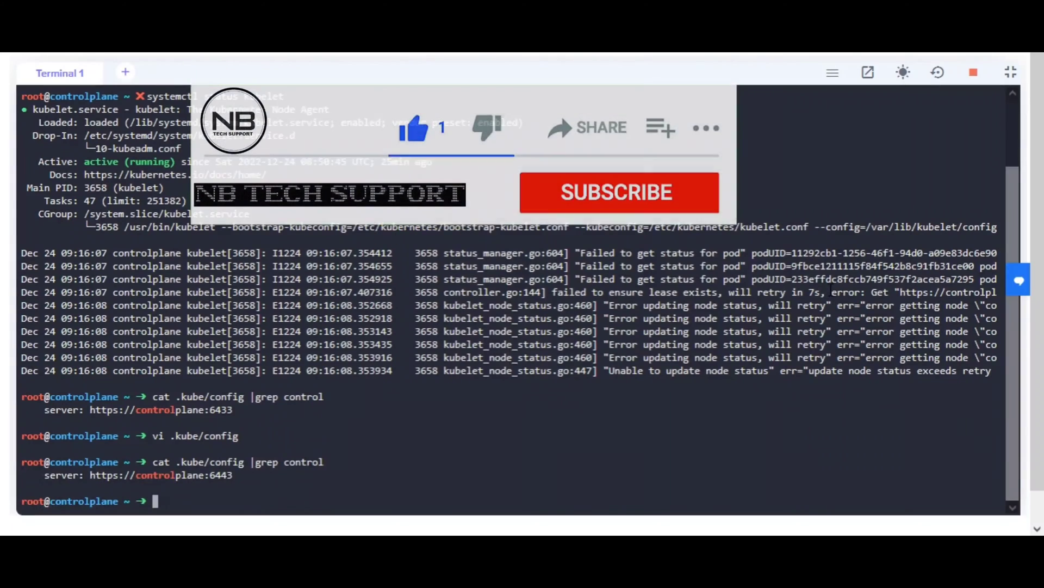
type("kubectl g")
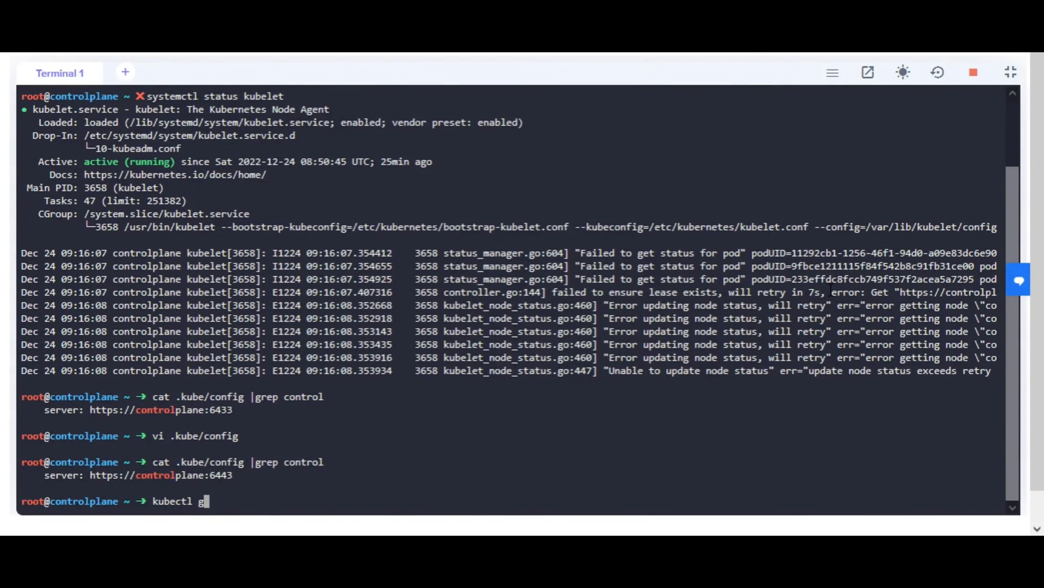
type("restart")
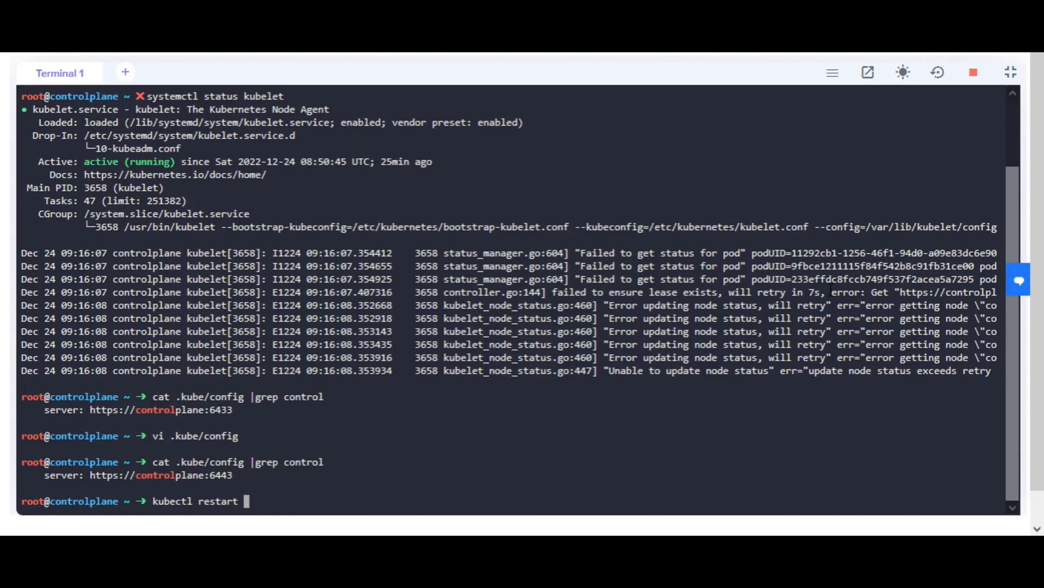
type("ku")
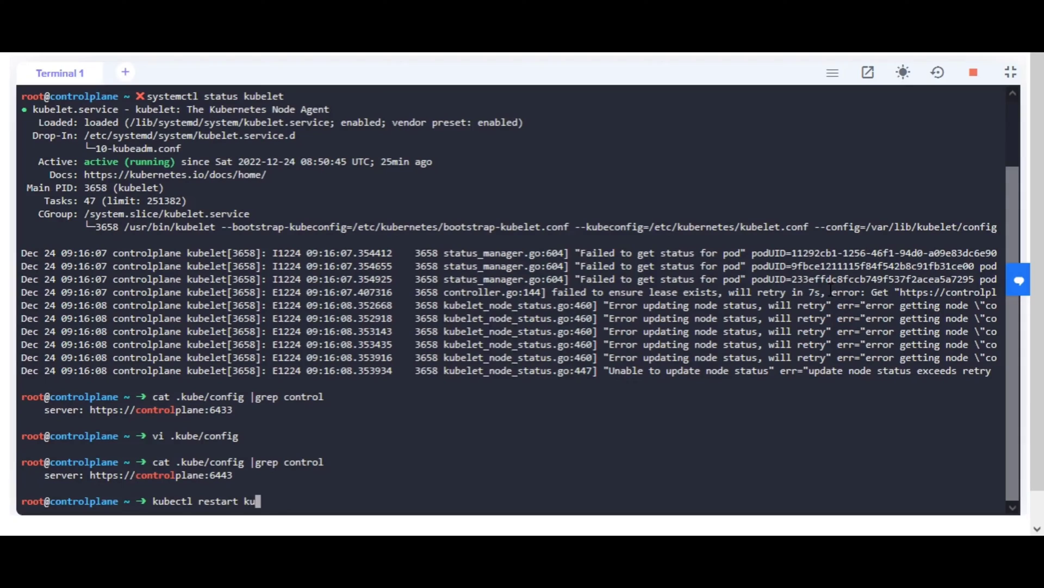
type("be")
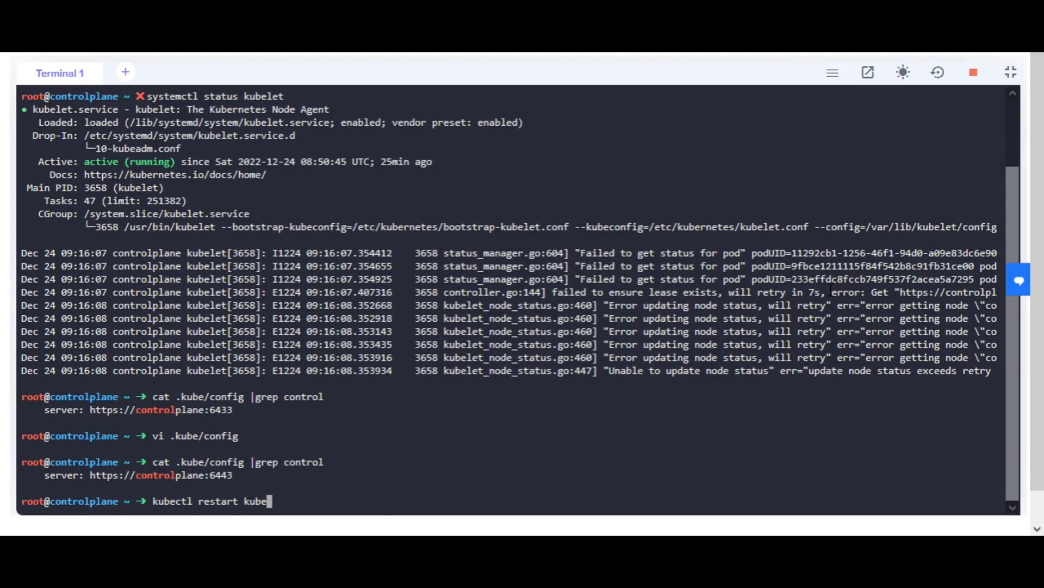
key("Return")
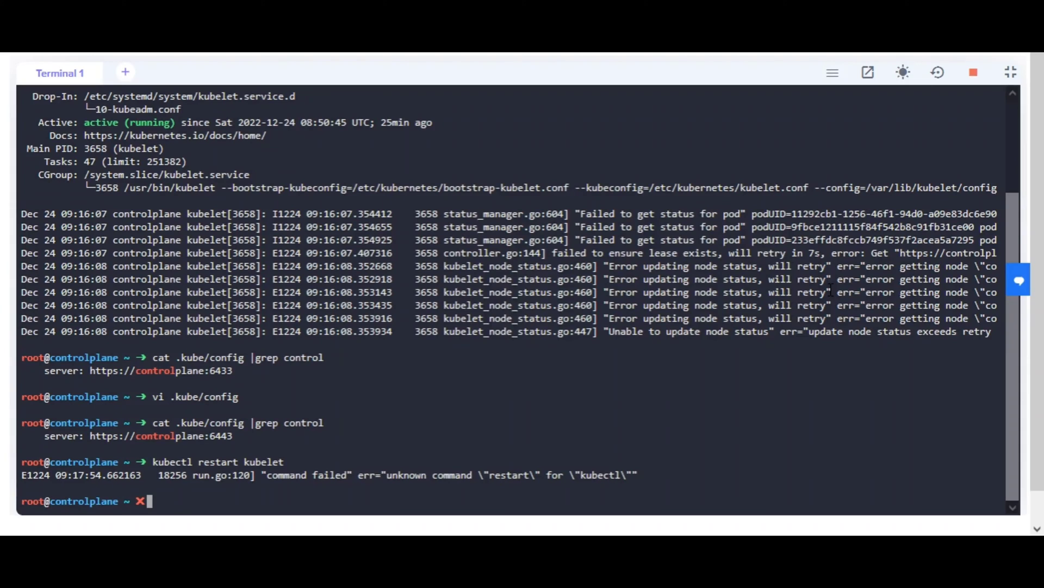
Restart kubelet with systemctl, confirm it is active, and find kubectl still refused on controlplane:6443.
type("kubectl")
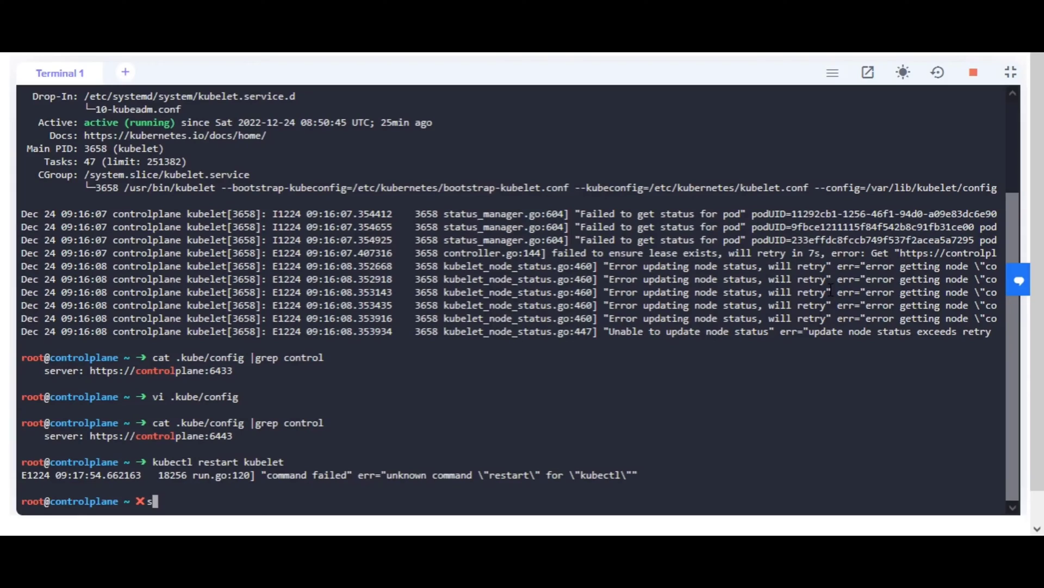
type("ystemctl")
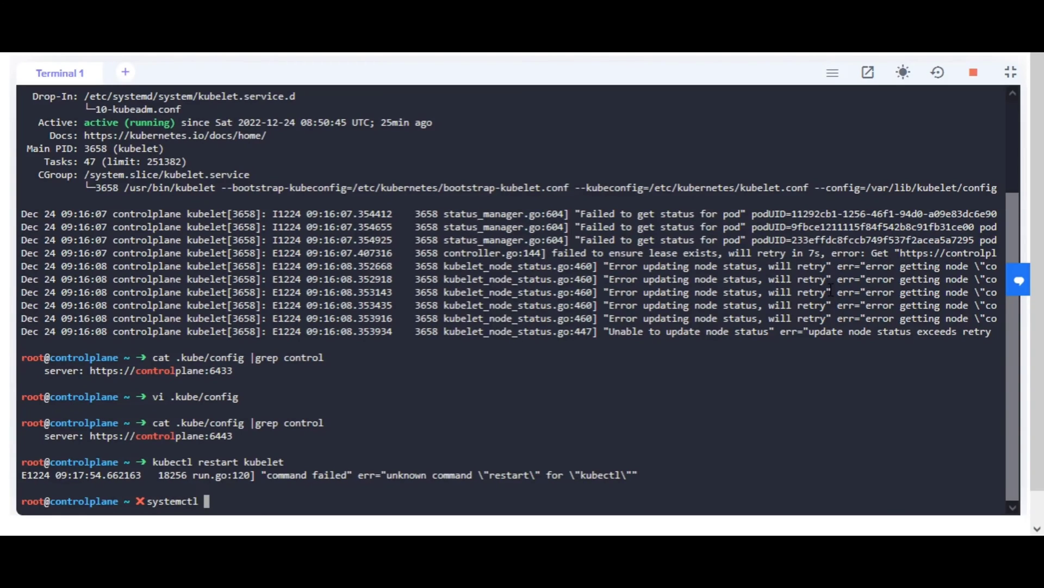
type("rest")
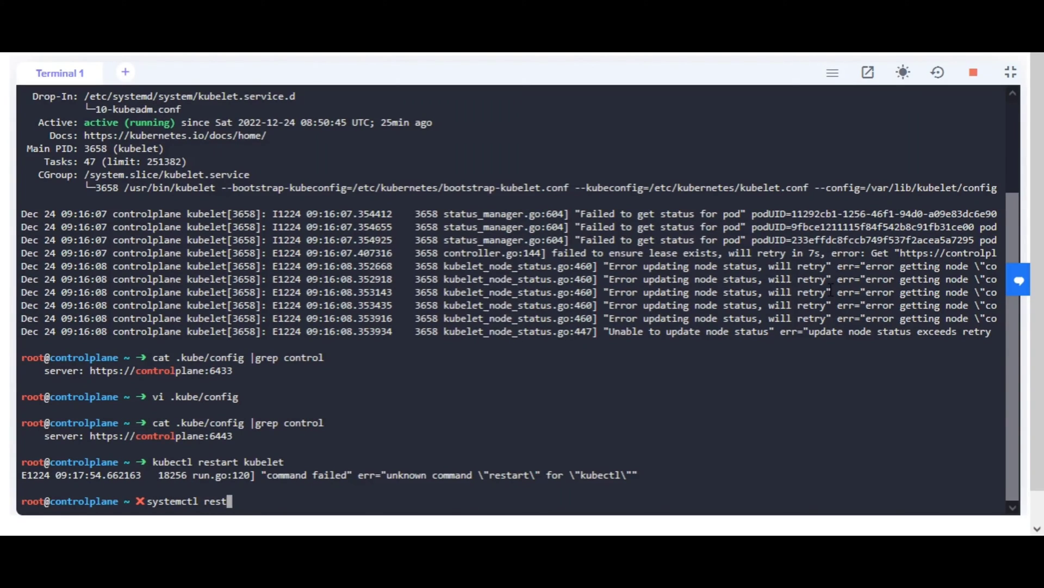
type("art k")
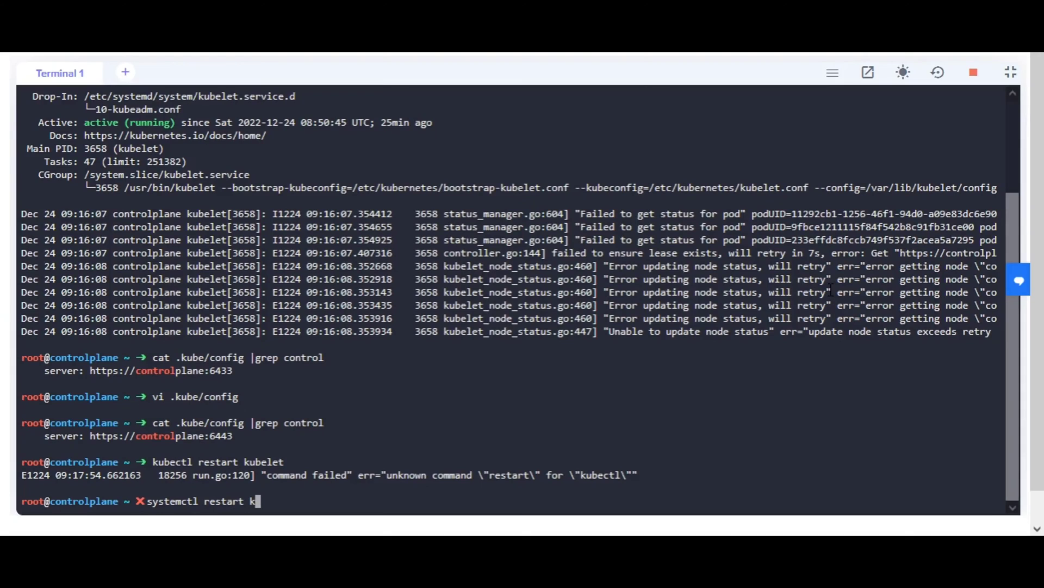
type("ubelet")
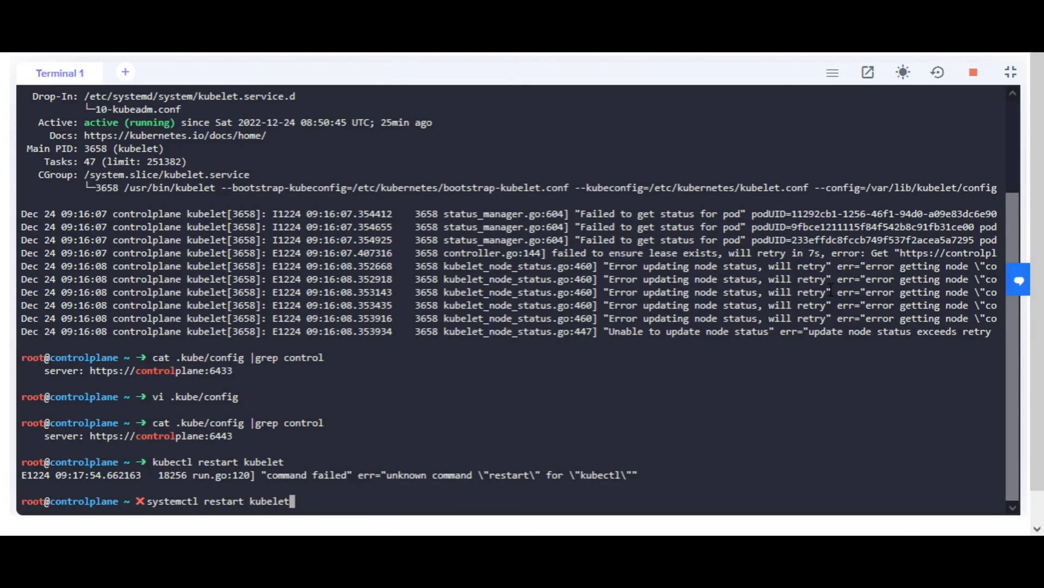
key("Return")
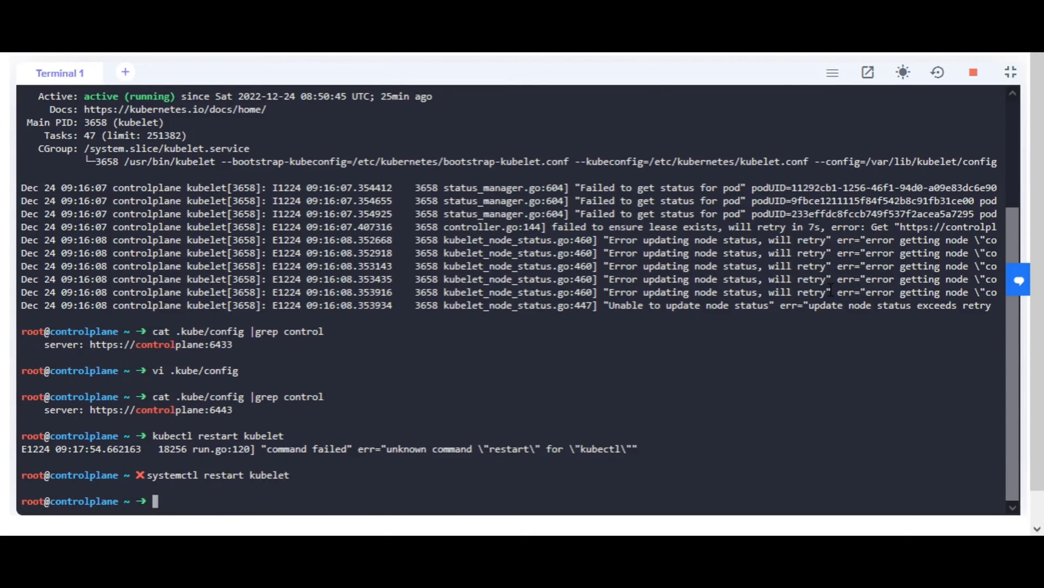
type("systemctl restart kubelet")
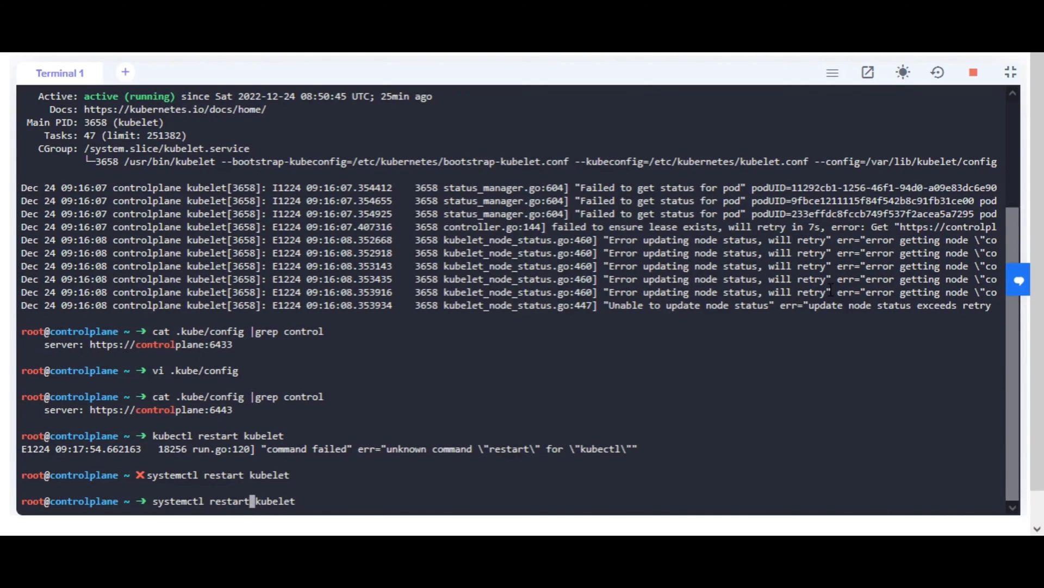
key("ctrl+w")
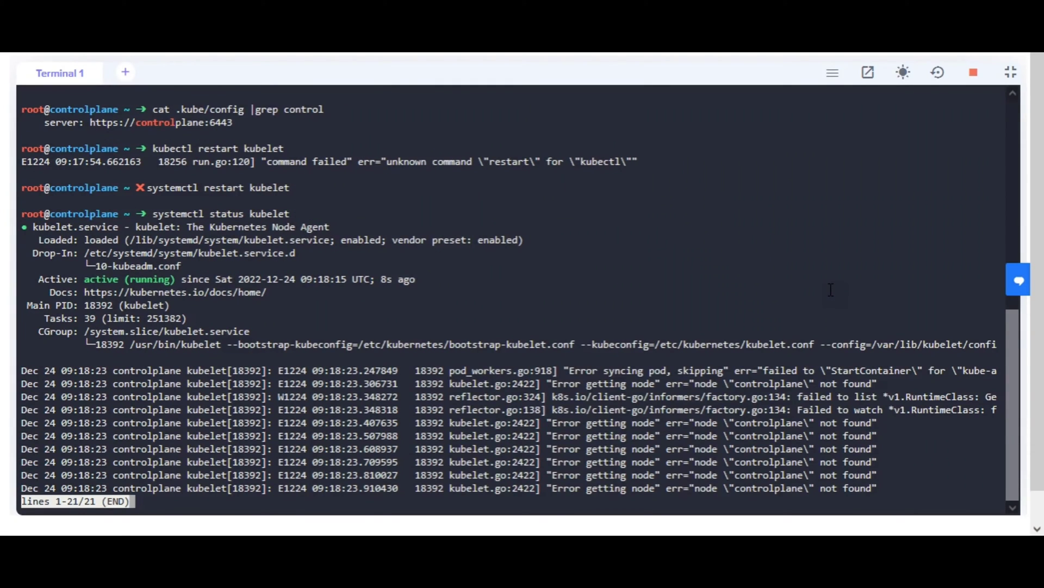
key("q")
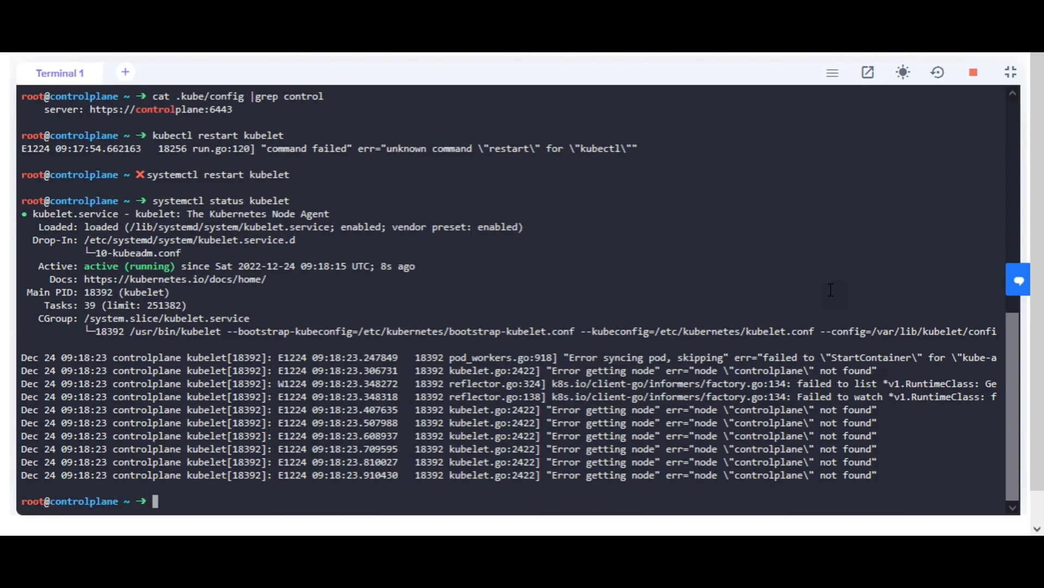
type("kubectl get nodes")
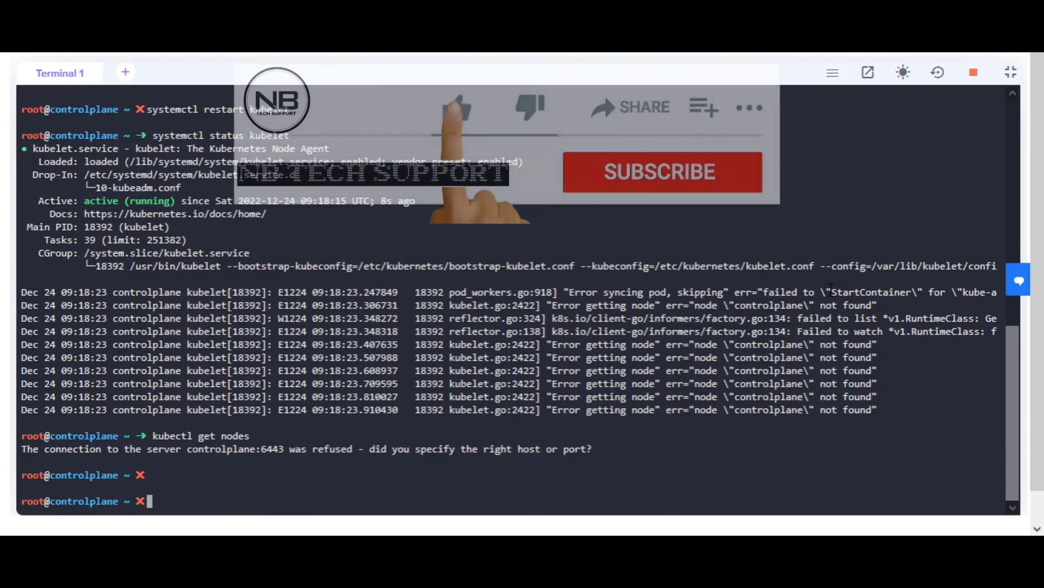
Show the kube-apiserver log under /var/log/pods, which reports /etc/kubernetes/pki/ca-authority.crt missing.
type("cd /var/lo")
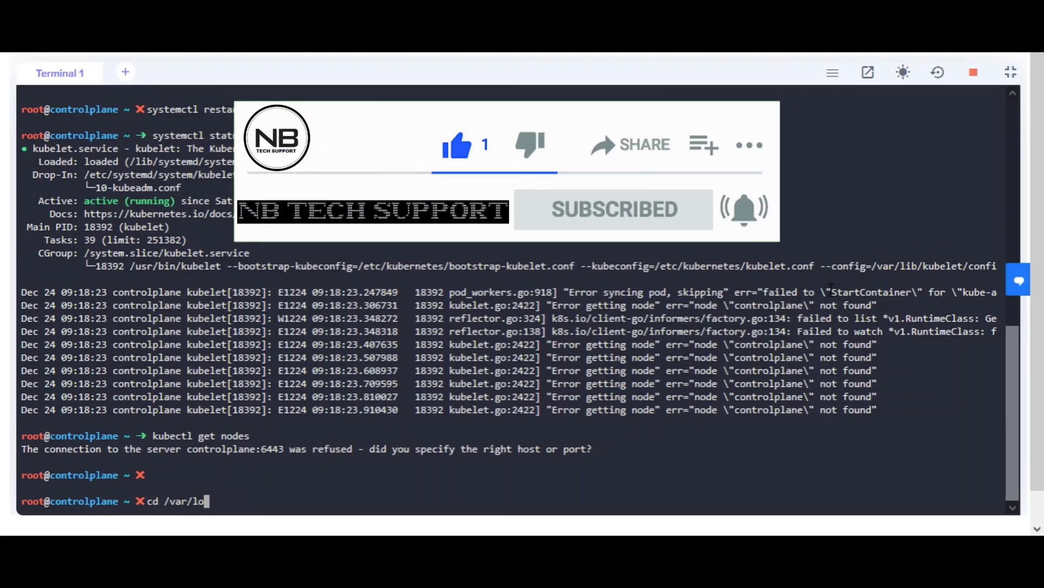
type("g/pods/")
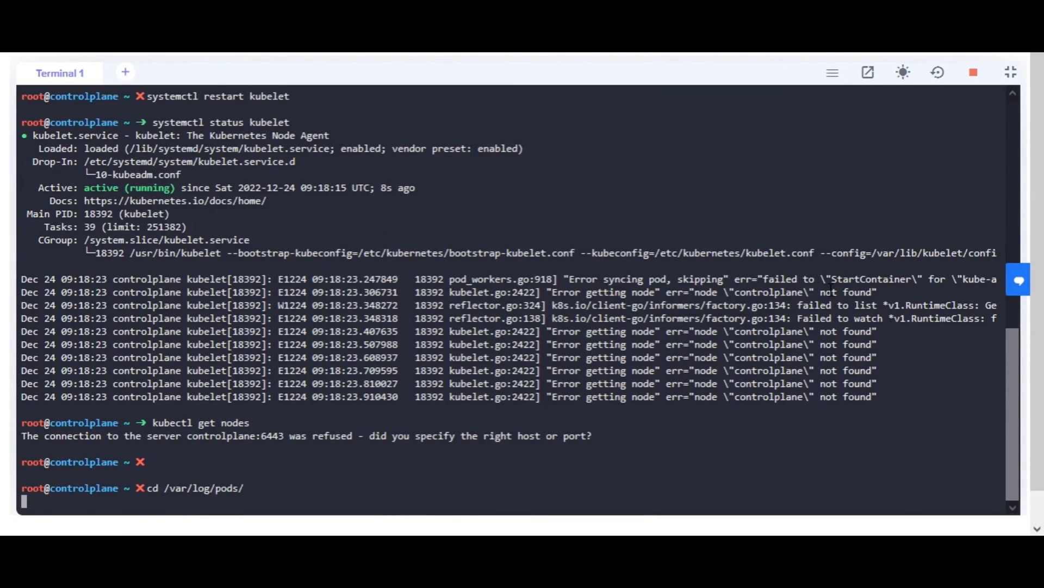
type("ls -")
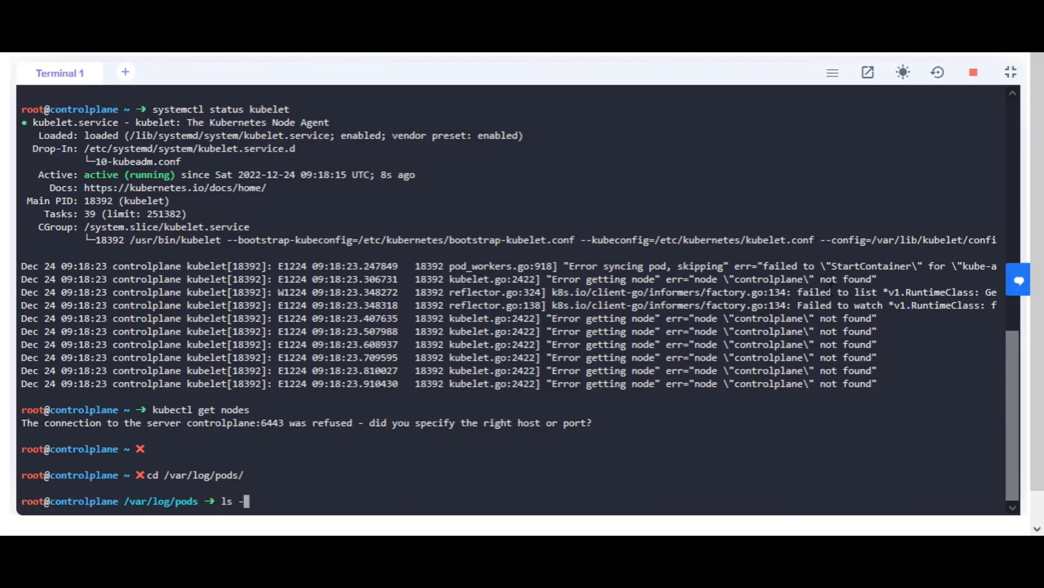
key("Return")
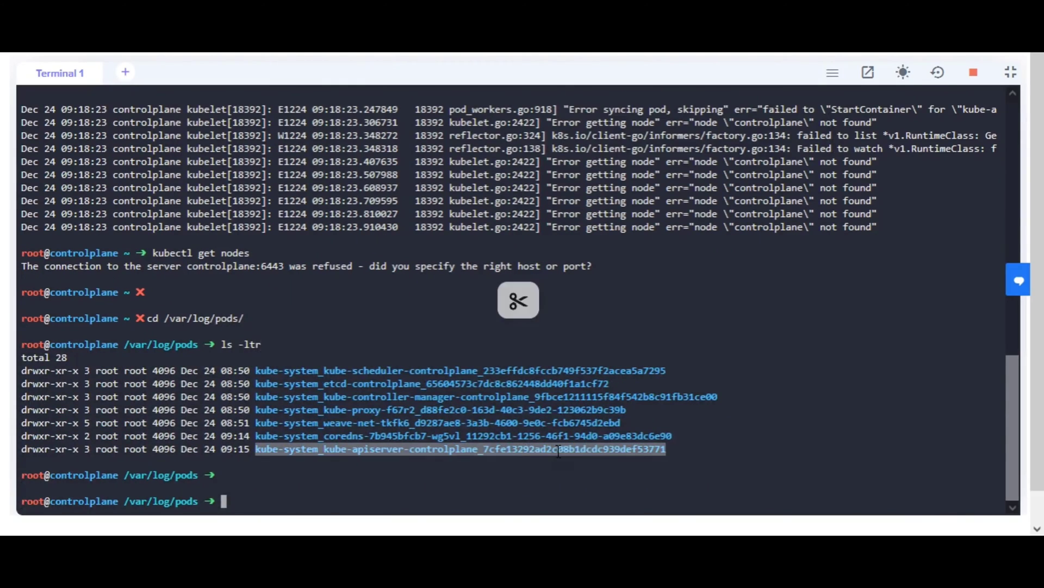
right_click(763, 296)
type("cat")
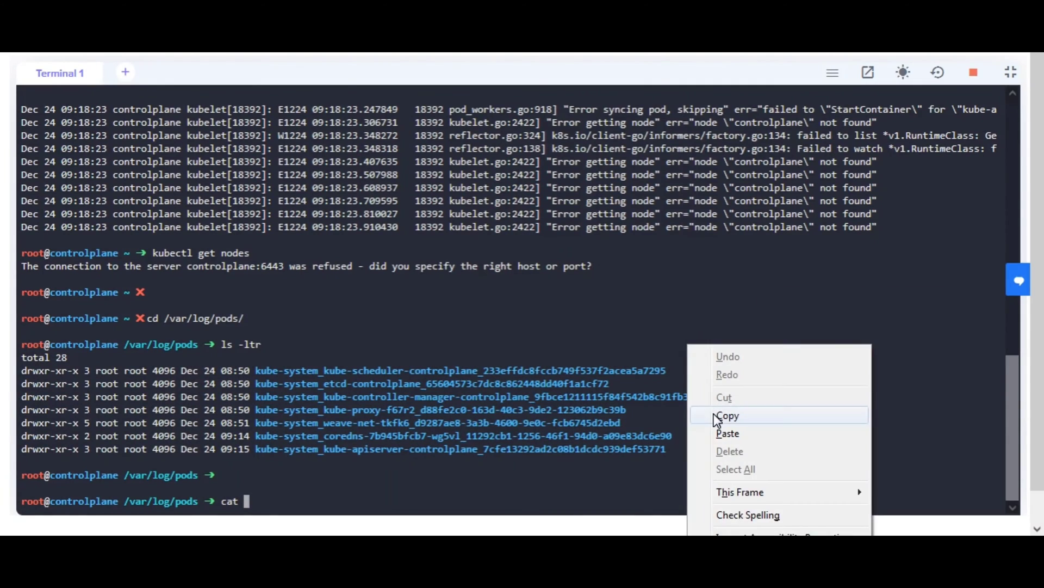
left_click(728, 433)
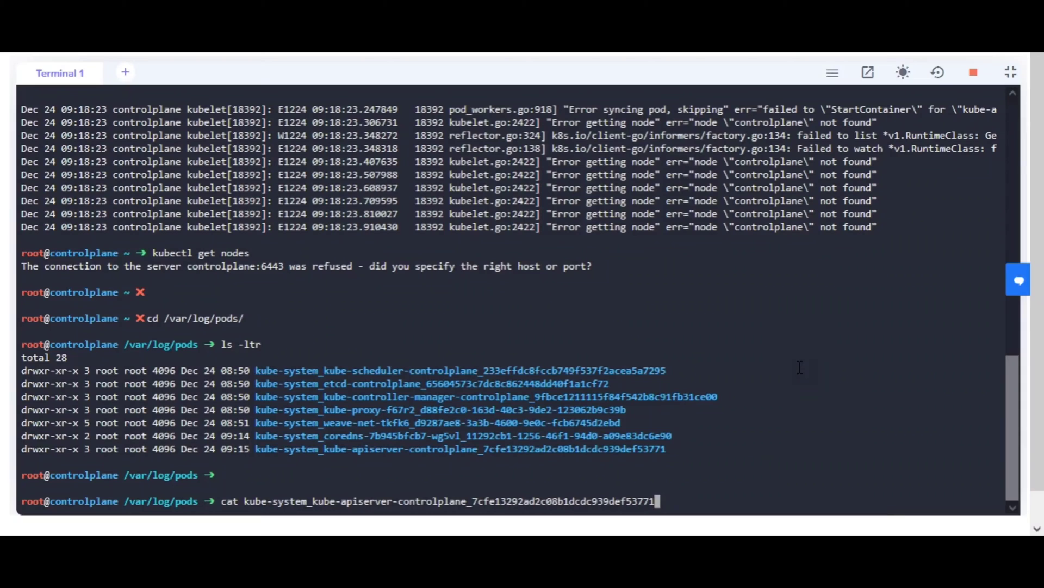
type("/kube-apiserver/7.log")
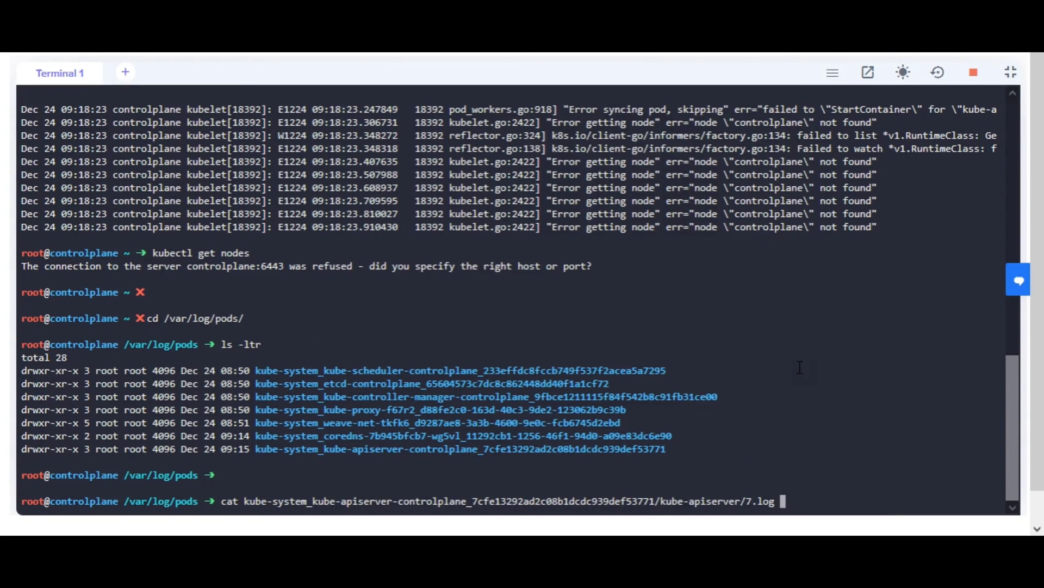
key("Return")
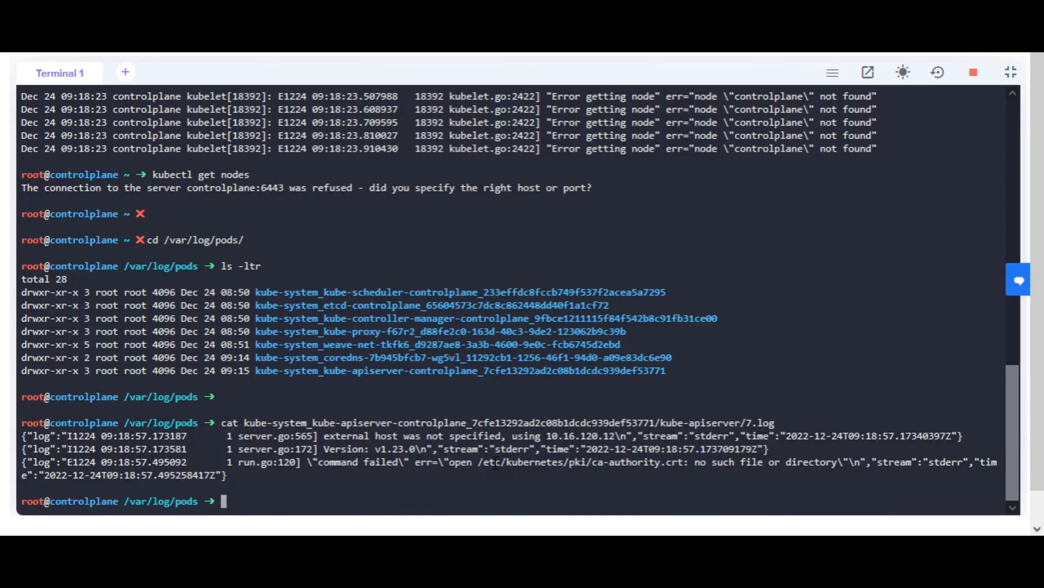
Prepare a listing of the /etc/kubernetes/pki/ certificate directory.
type("ls")
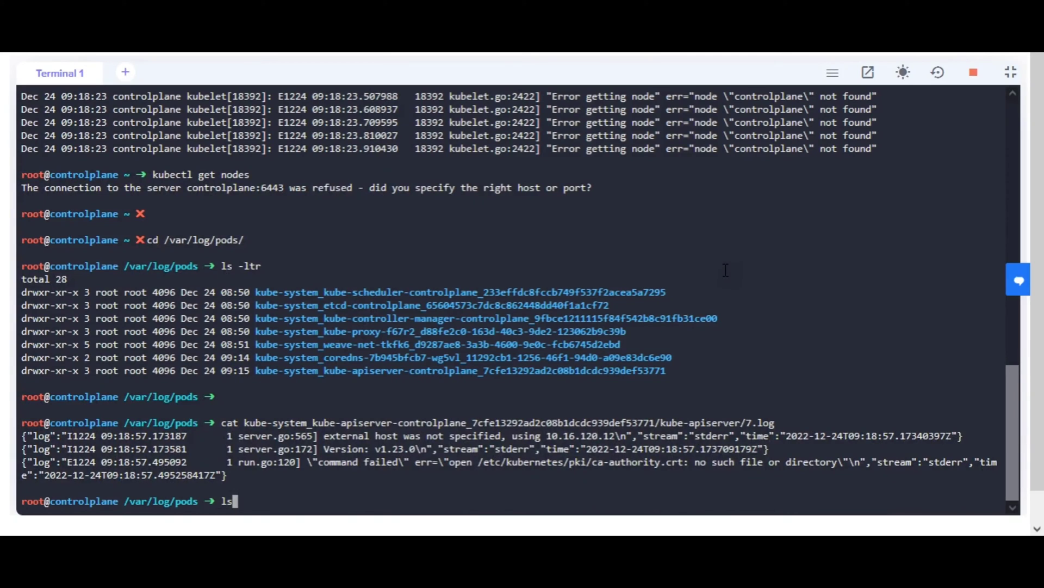
type("-l")
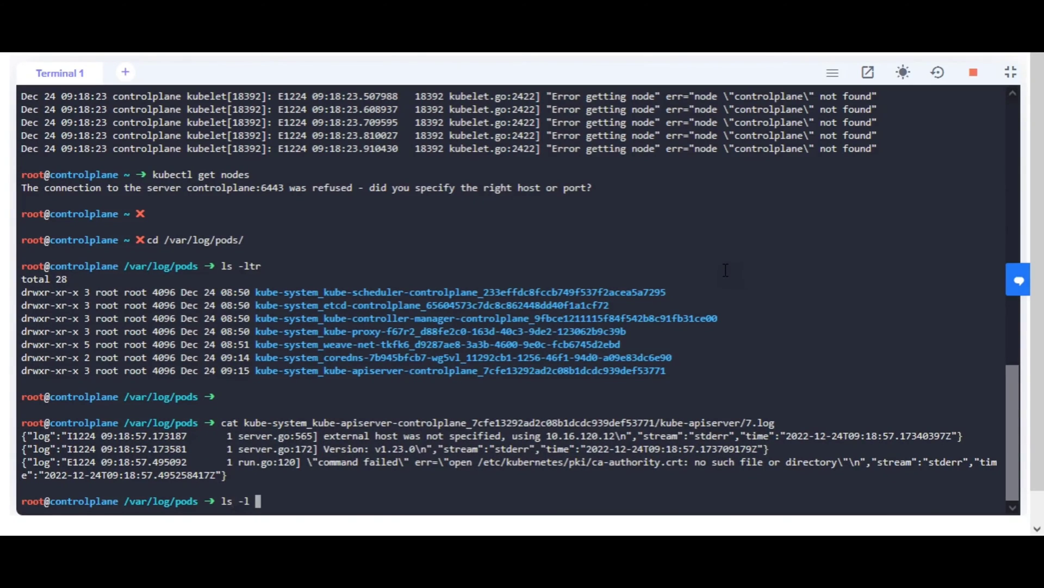
type("/etc/k")
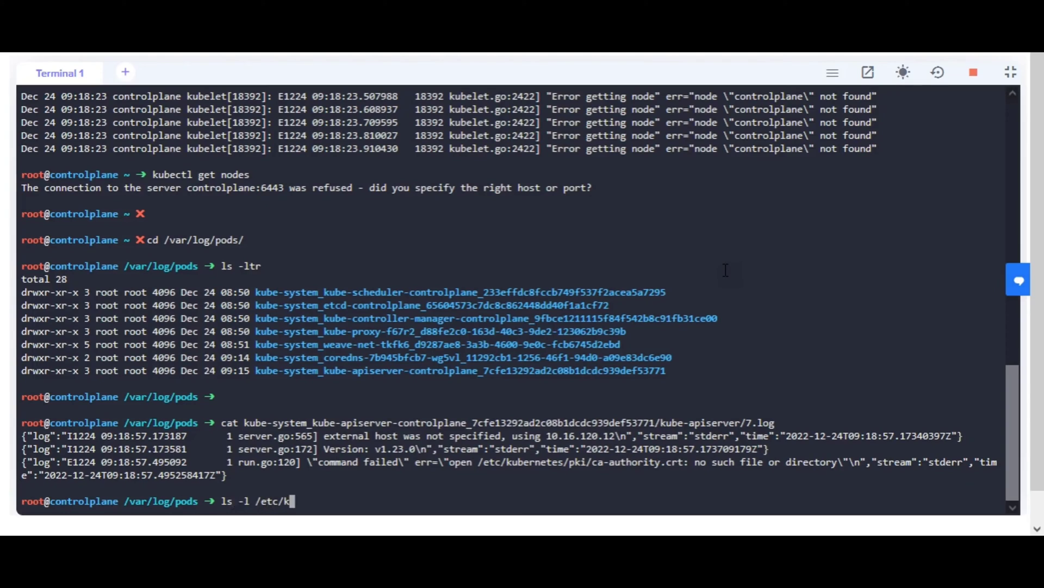
type("ubernetes/pk")
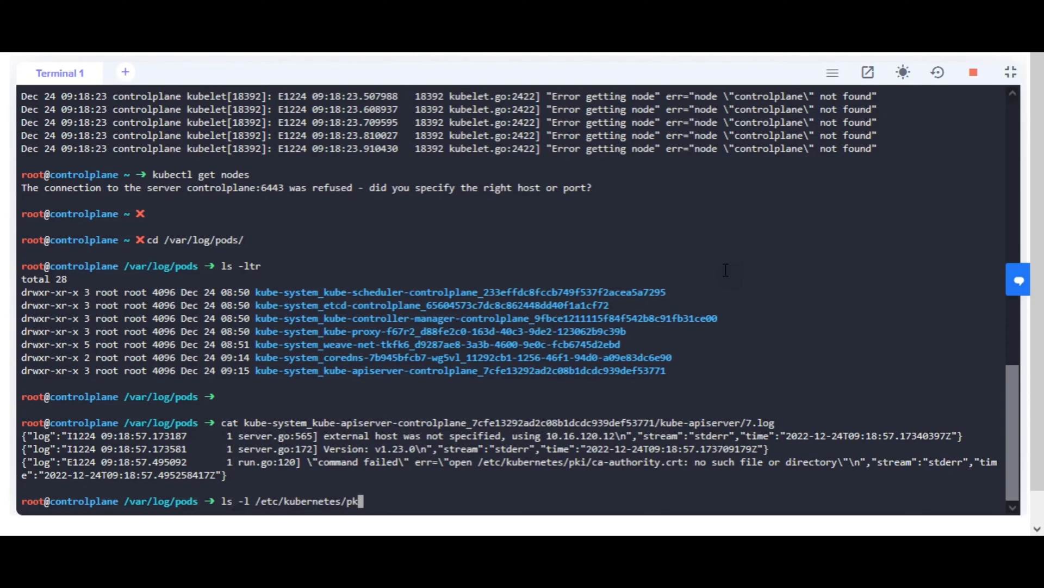
type("i/")
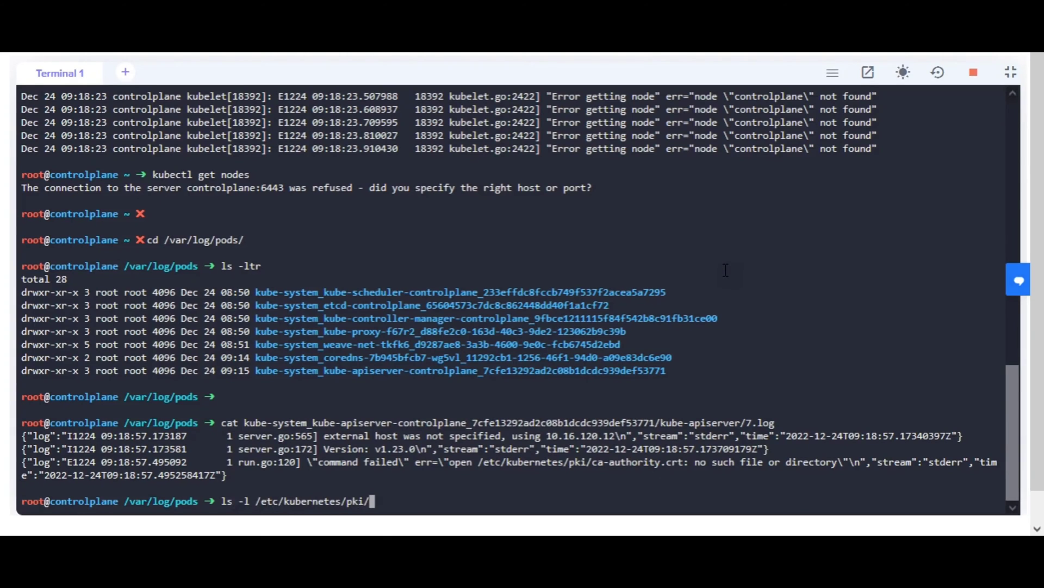
List the pki folder showing only ca.crt and grep the kube-apiserver manifest for its crt references.
key("Return")
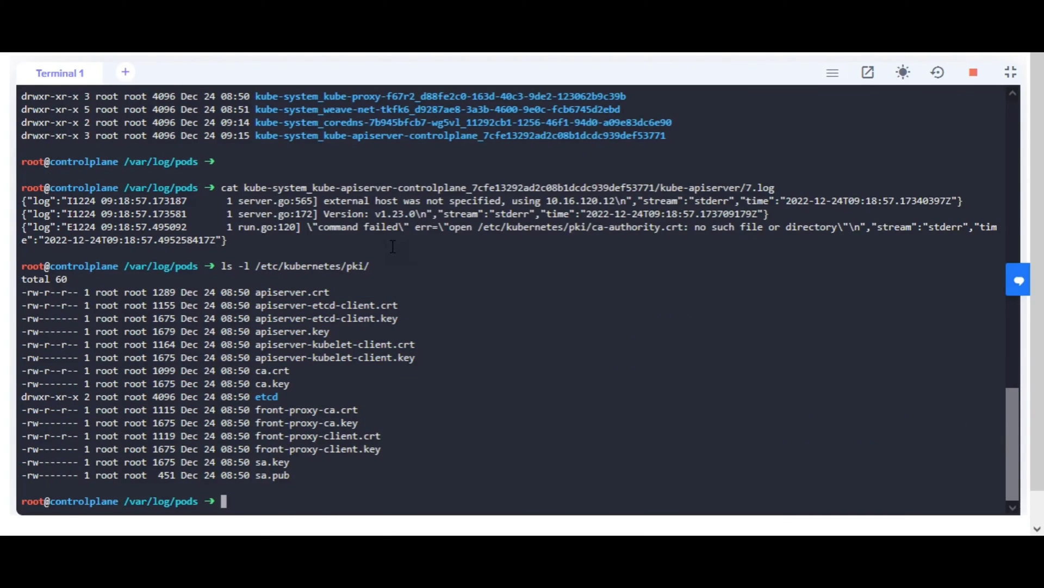
mouse_move(450, 348)
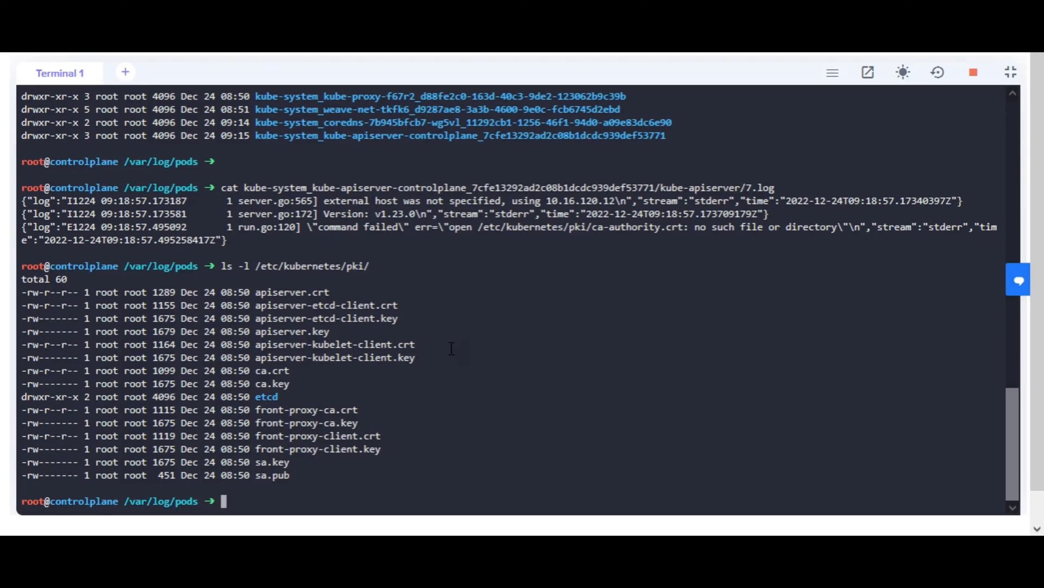
mouse_move(672, 437)
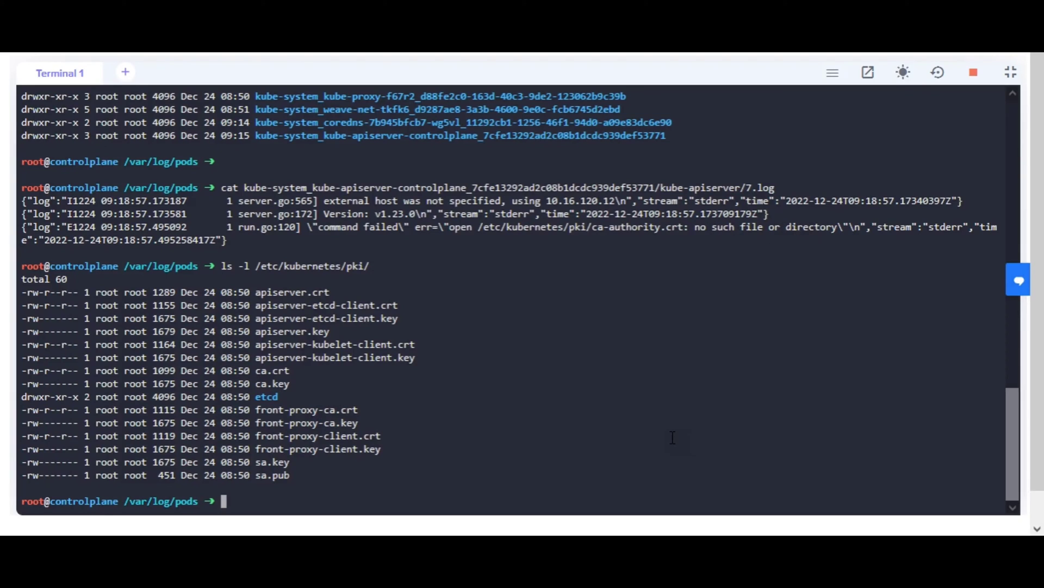
type("cat")
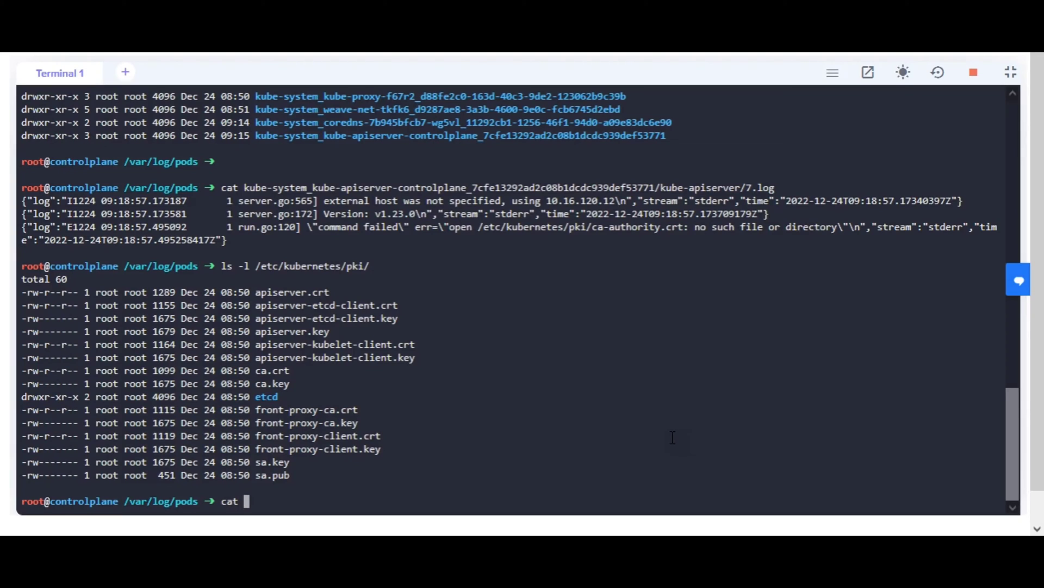
type("/etc/kub")
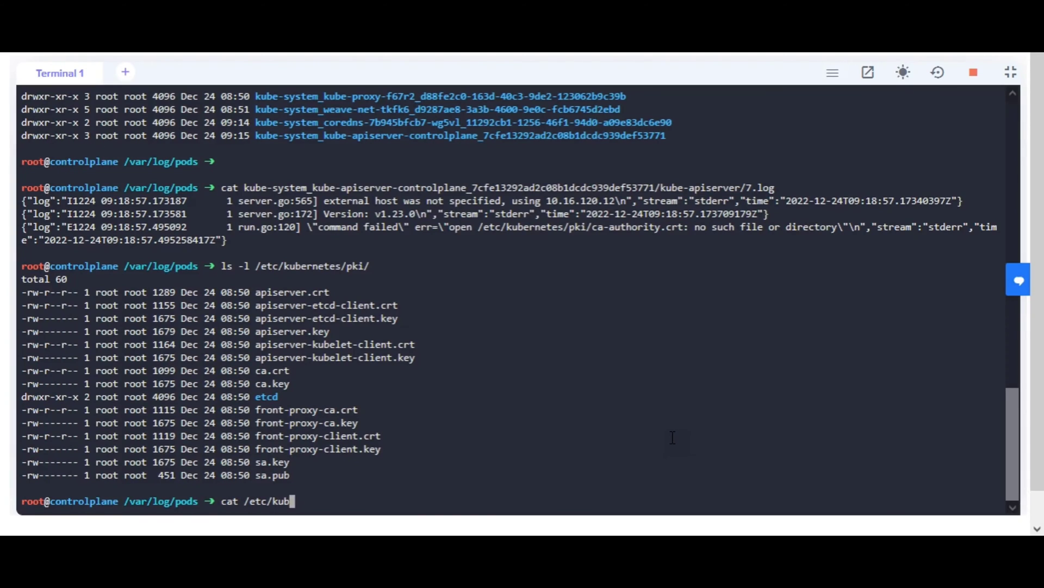
type("ernetes/manifests/")
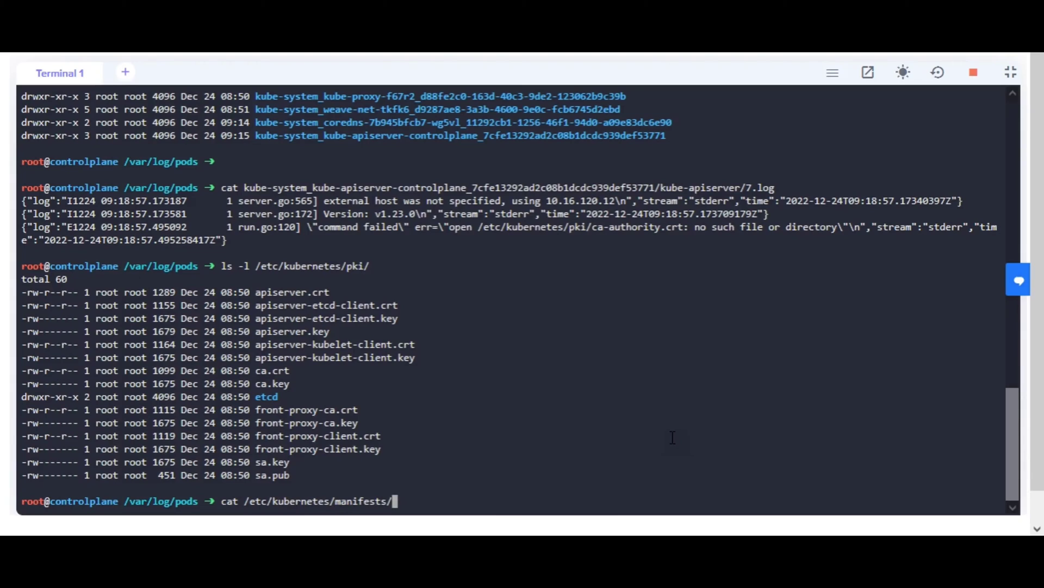
type("k")
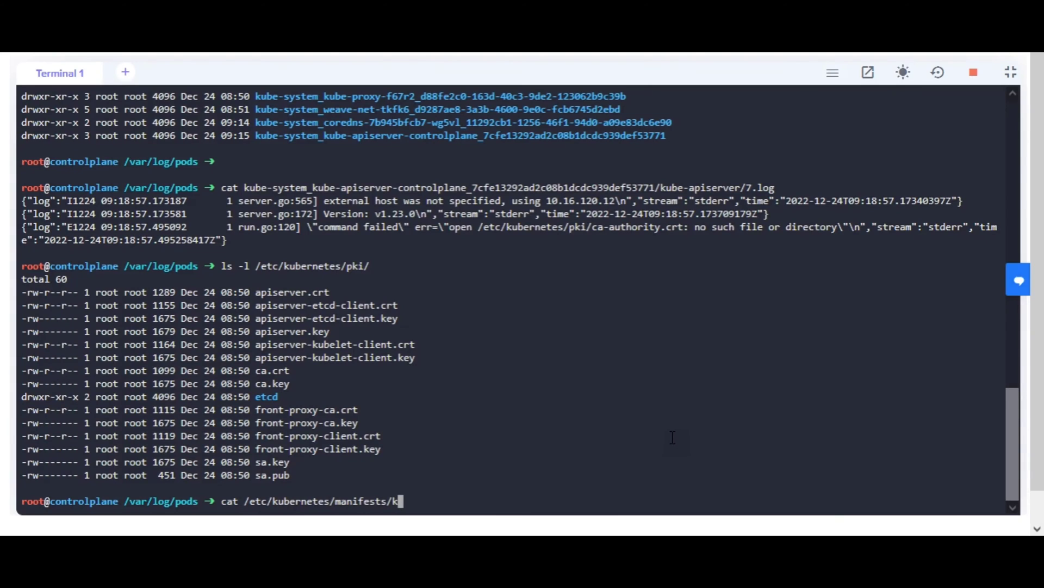
type("ube-a")
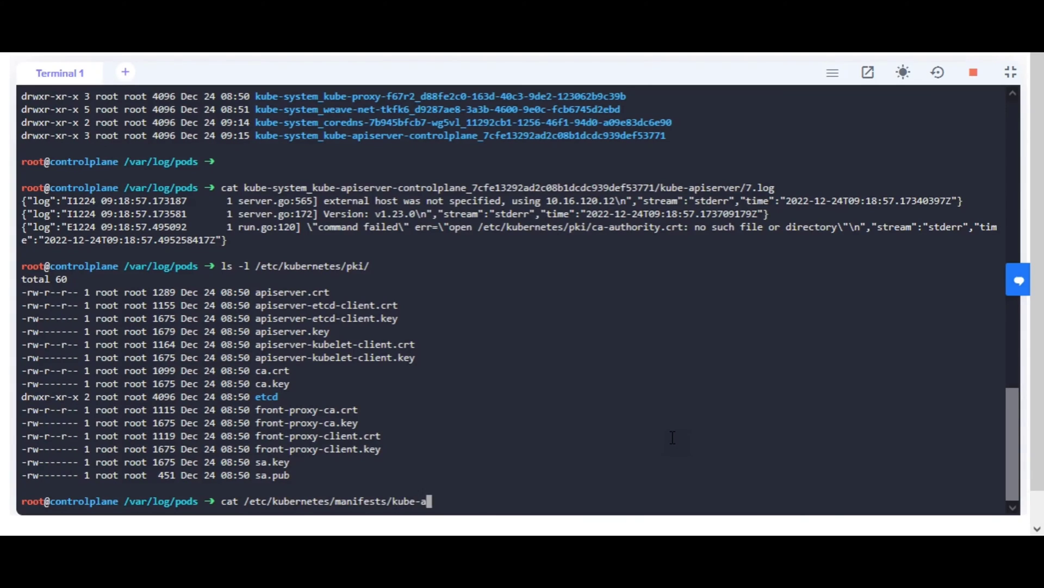
type("piserver.yaml |grep crt")
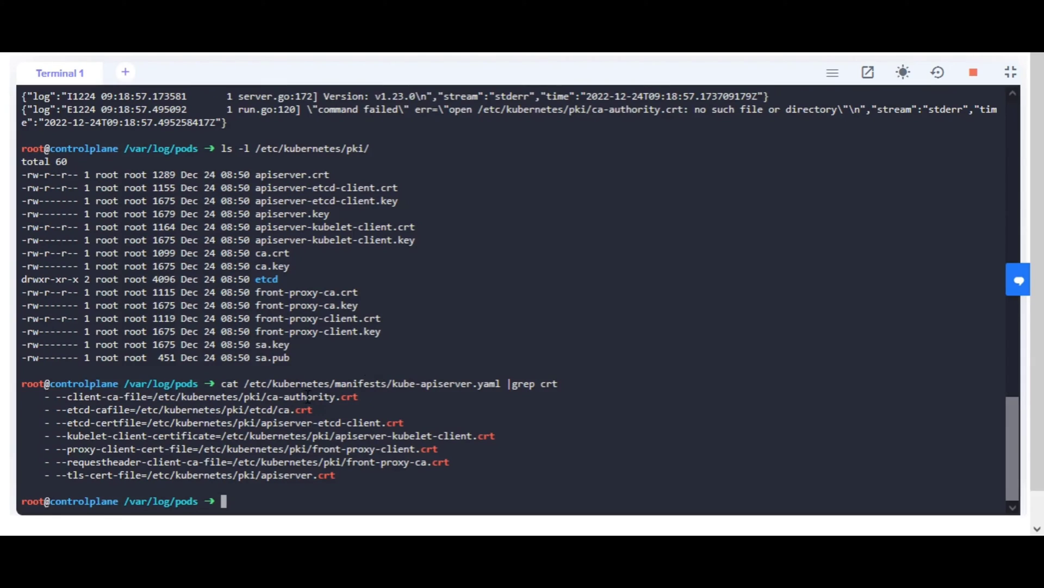
Prepare to edit /etc/kubernetes/manifests/kube-apiserver.yaml in vi.
type("vi")
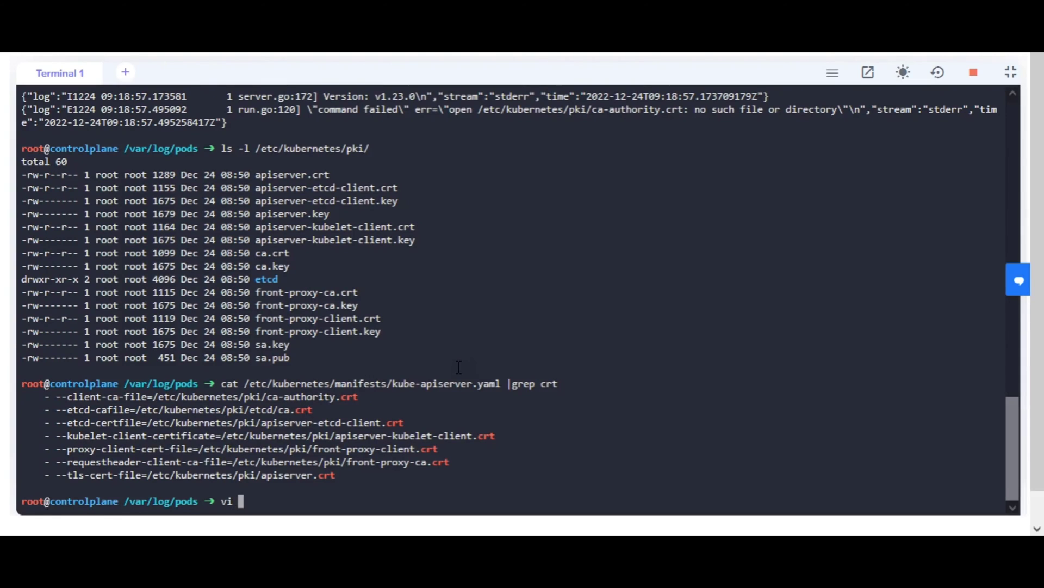
type("/et")
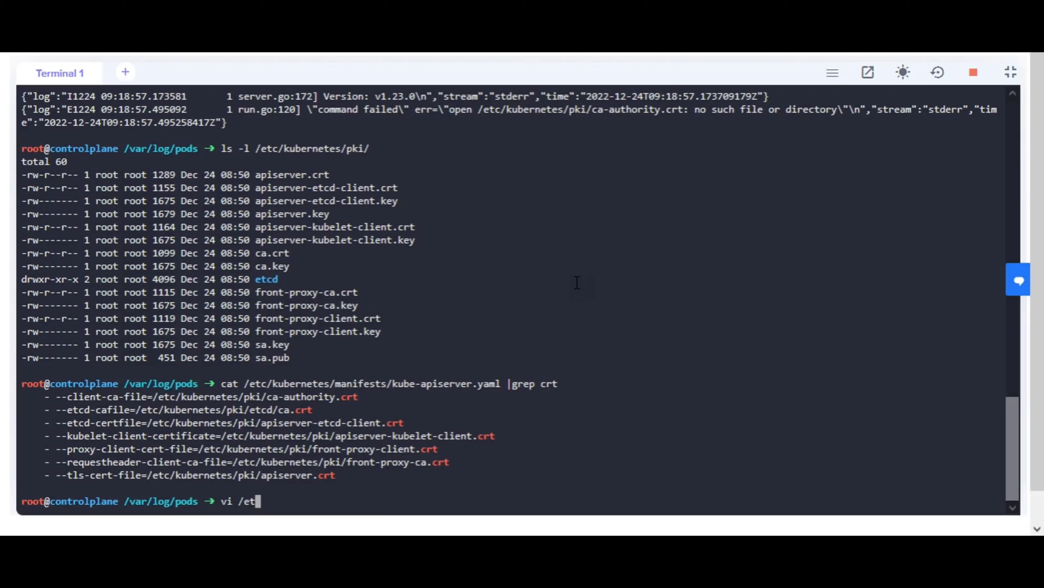
type("c/kubernetes/")
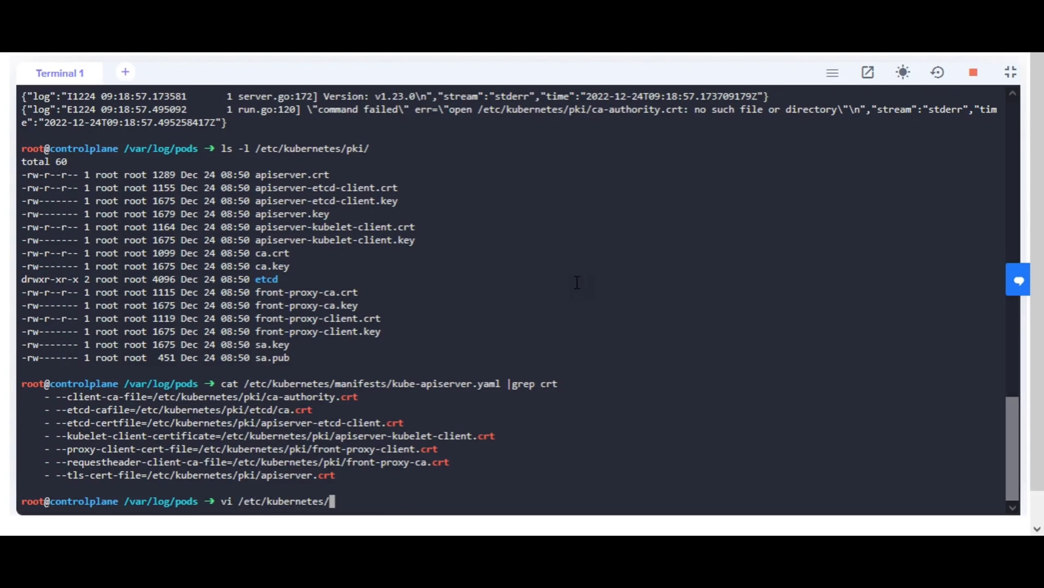
type("main")
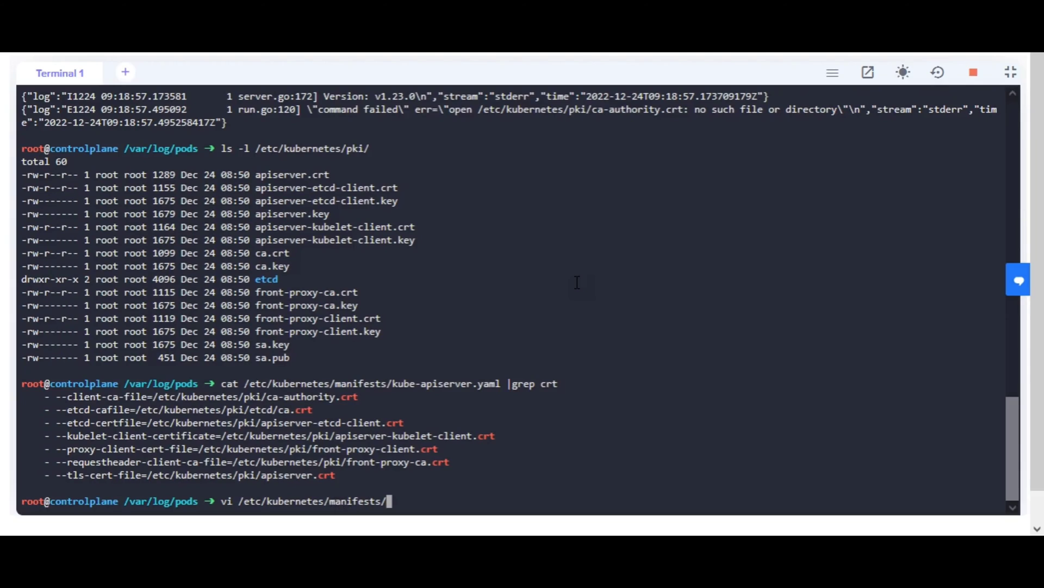
type("kub-a")
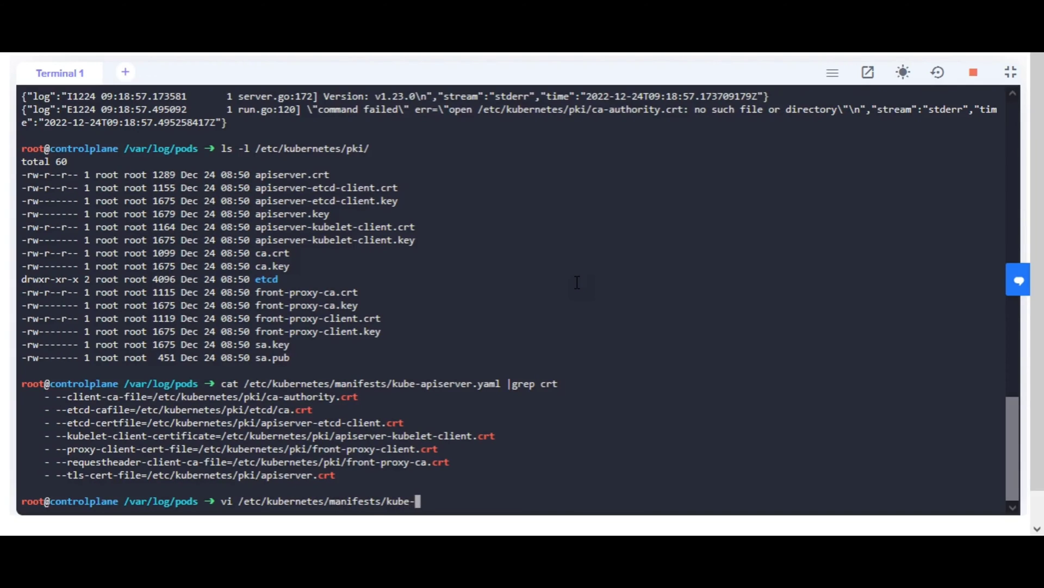
type("apiserver.yaml")
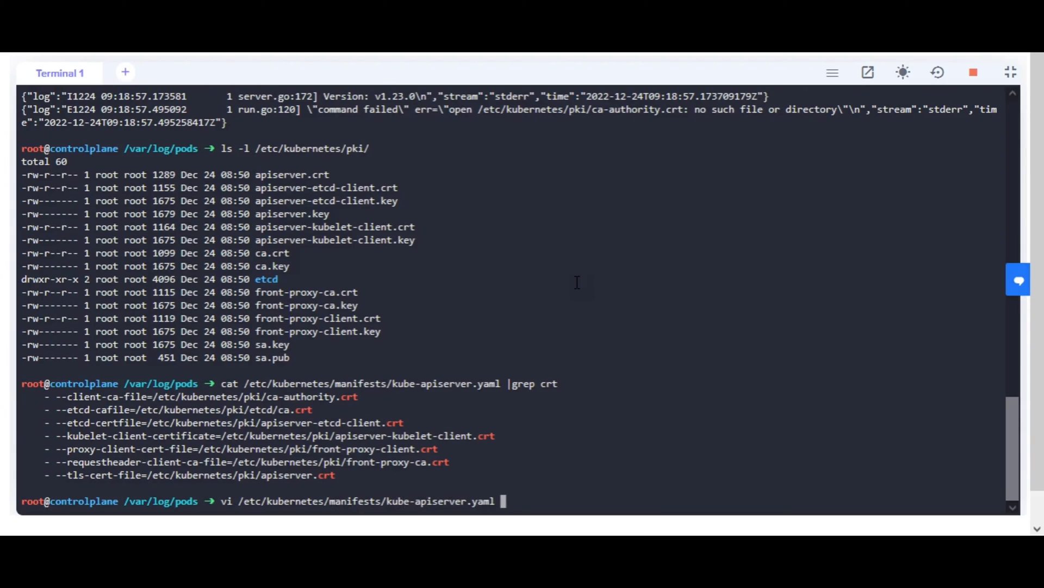
Change --client-ca-file in the manifest to /etc/kubernetes/pki/ca.crt and save it.
key("Return")
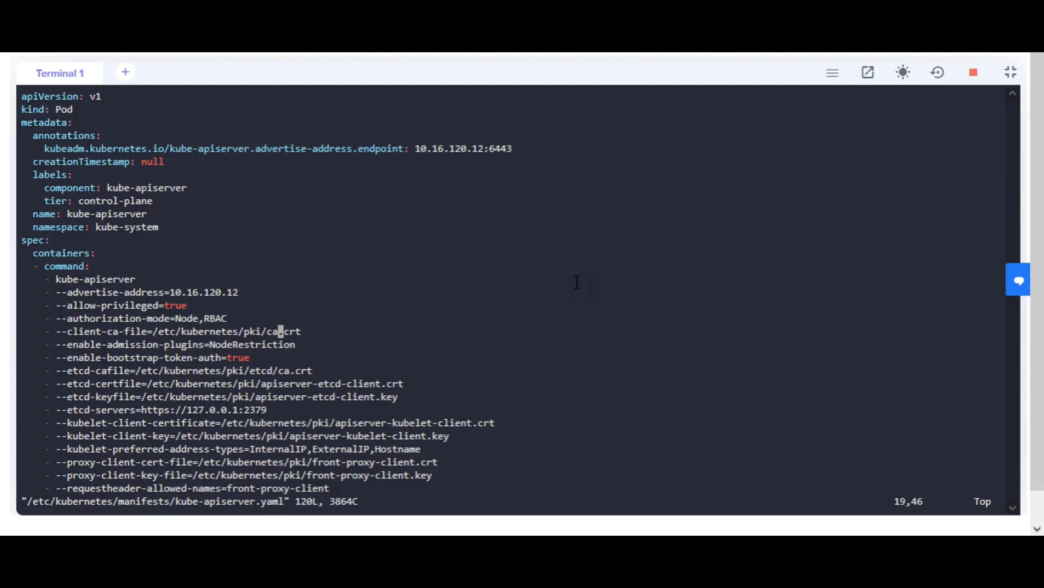
type(":wq")
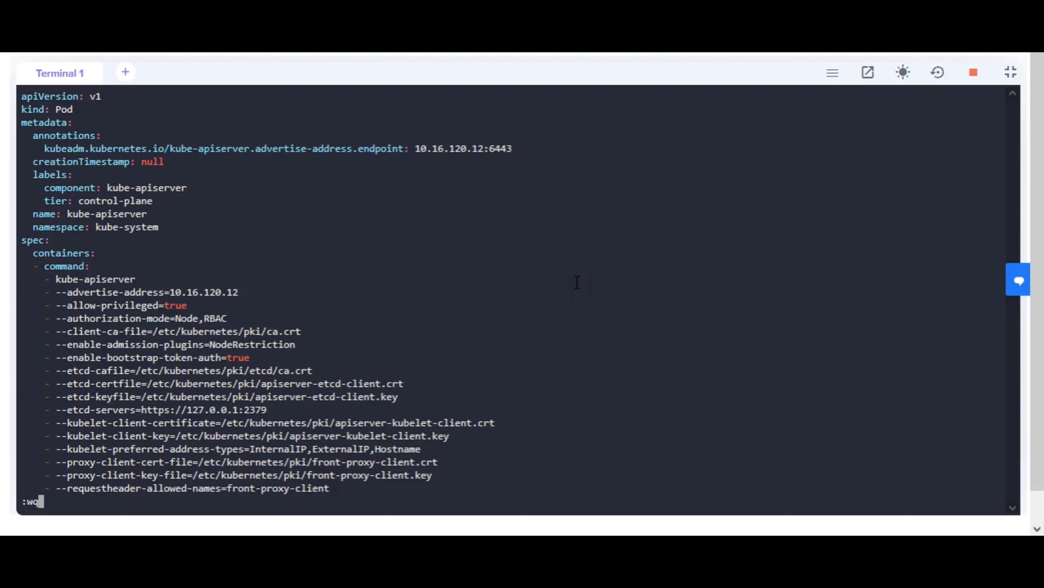
key("Return")
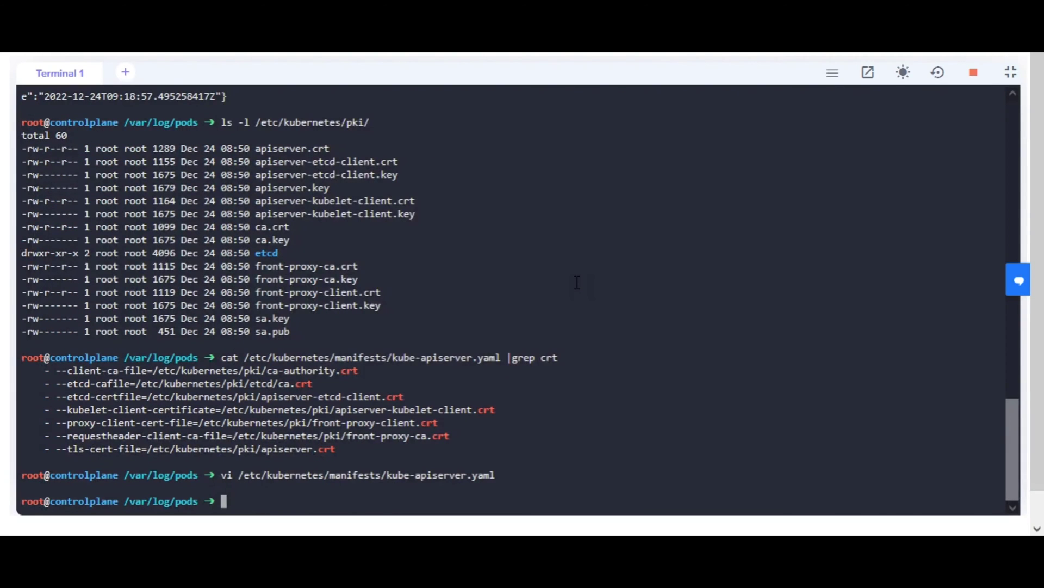
Check systemctl status kubelet before restarting it.
type("k")
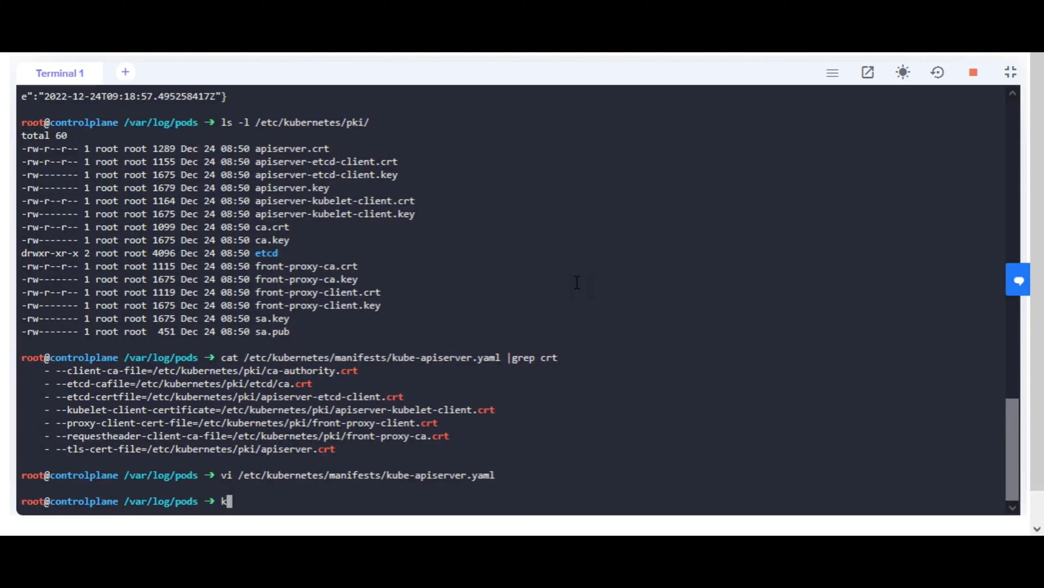
type("ubectl")
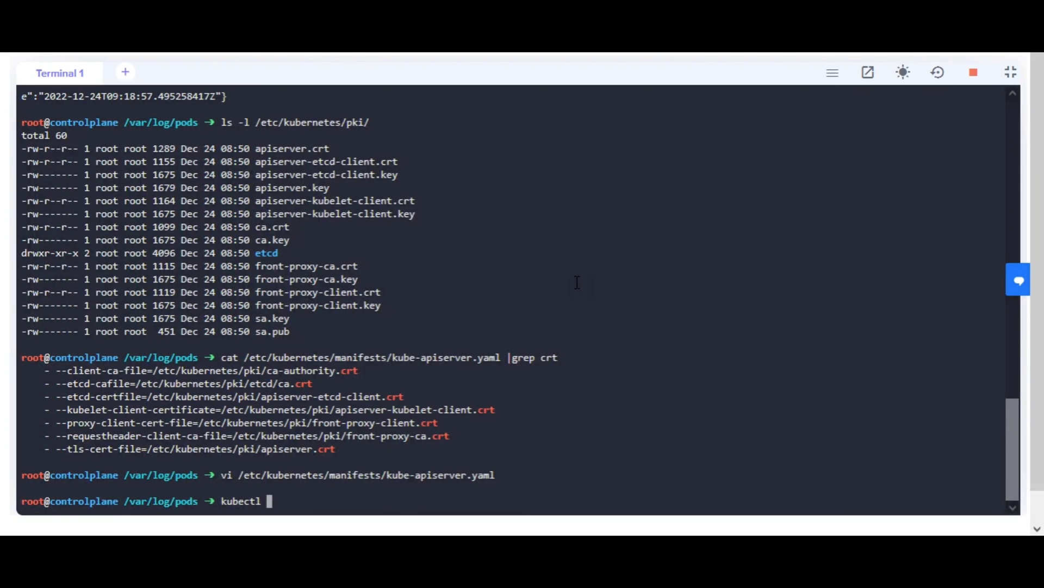
type("status")
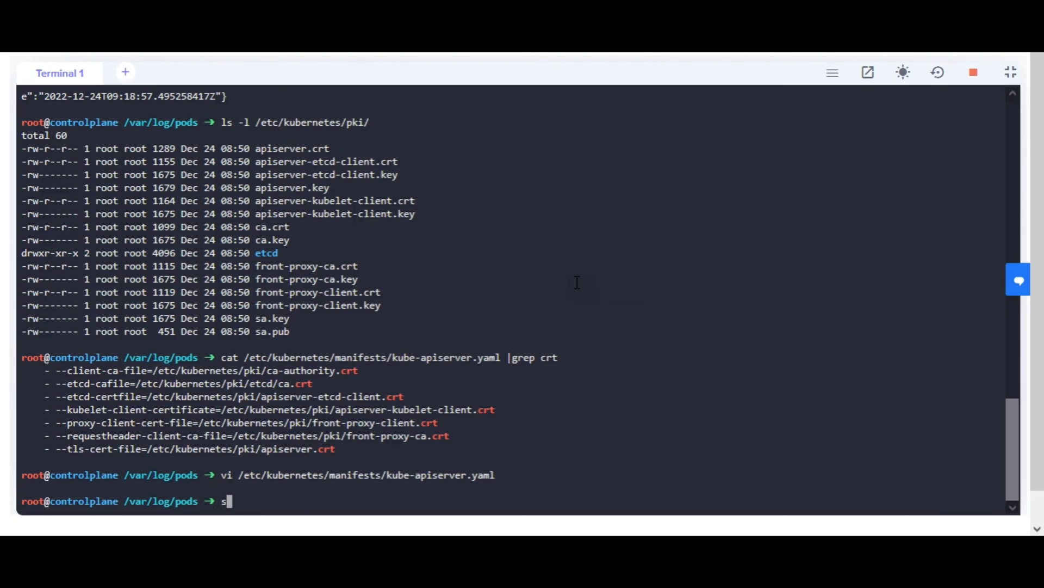
type("ystemctl statu")
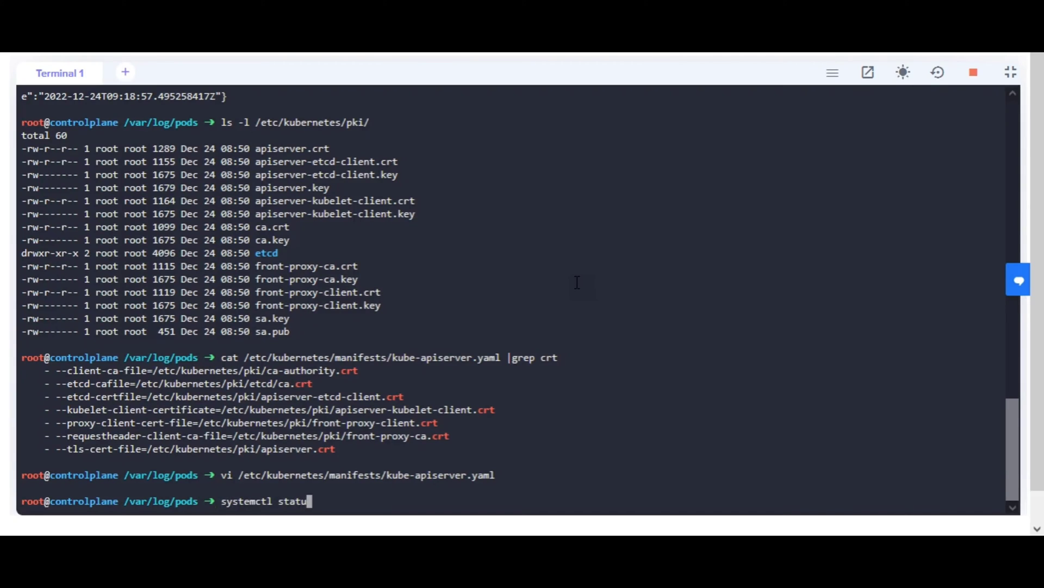
type("s kube")
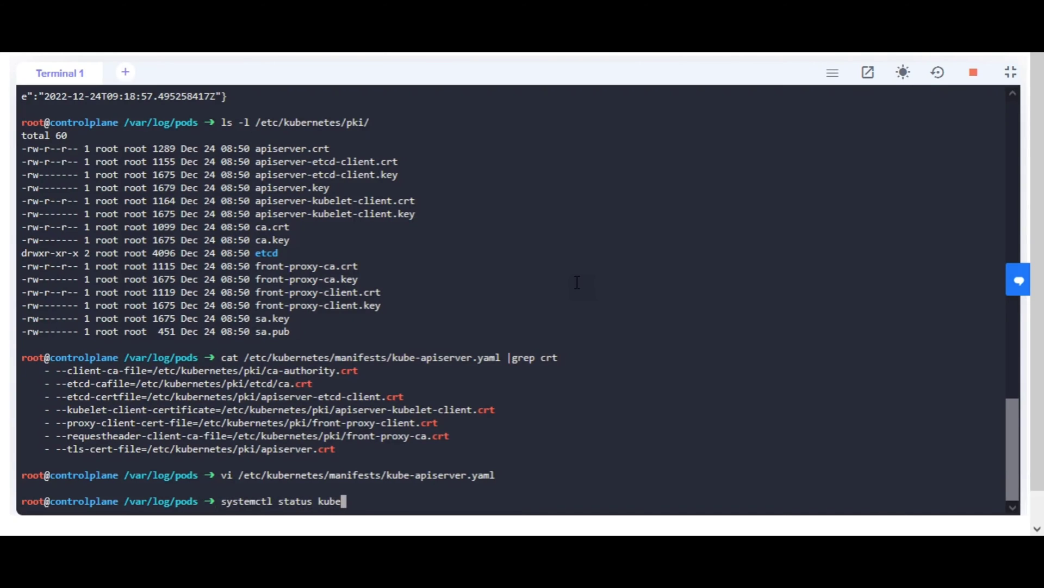
key("Return")
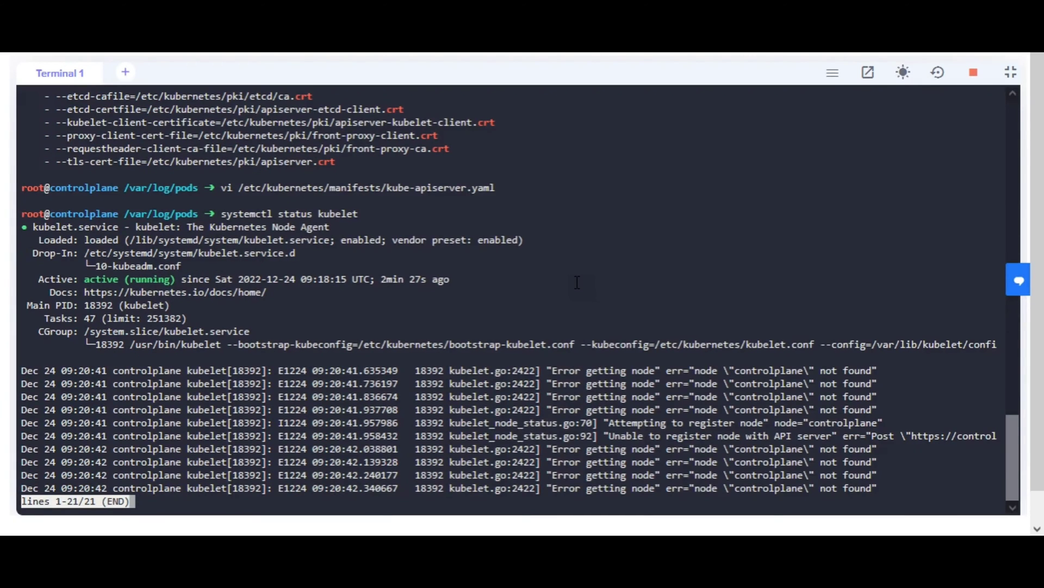
key("q")
type("systemctl status")
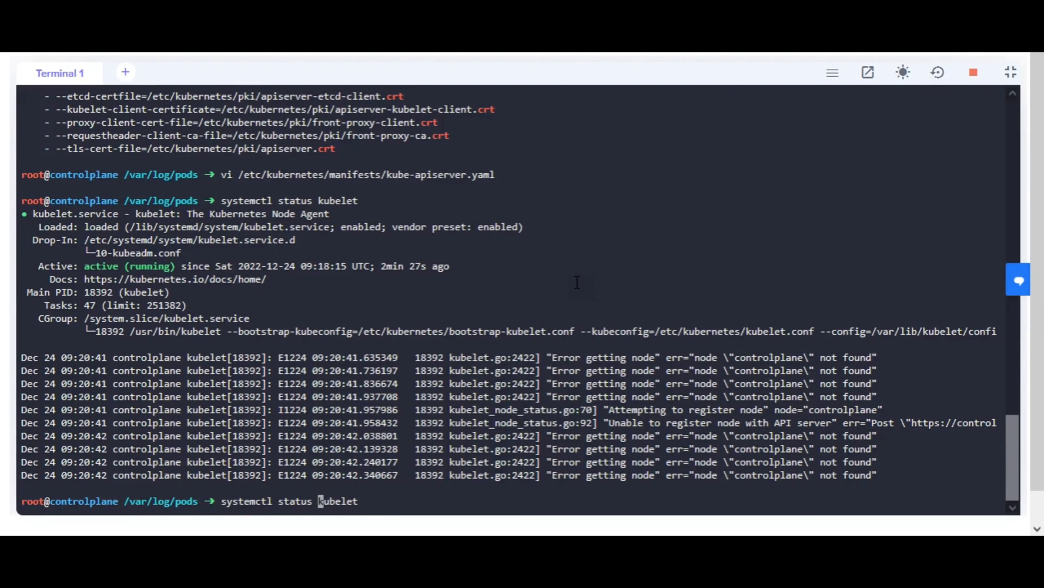
Restart kubelet, confirm it shows active, and begin querying pods with kubectl.
key("ctrl+w")
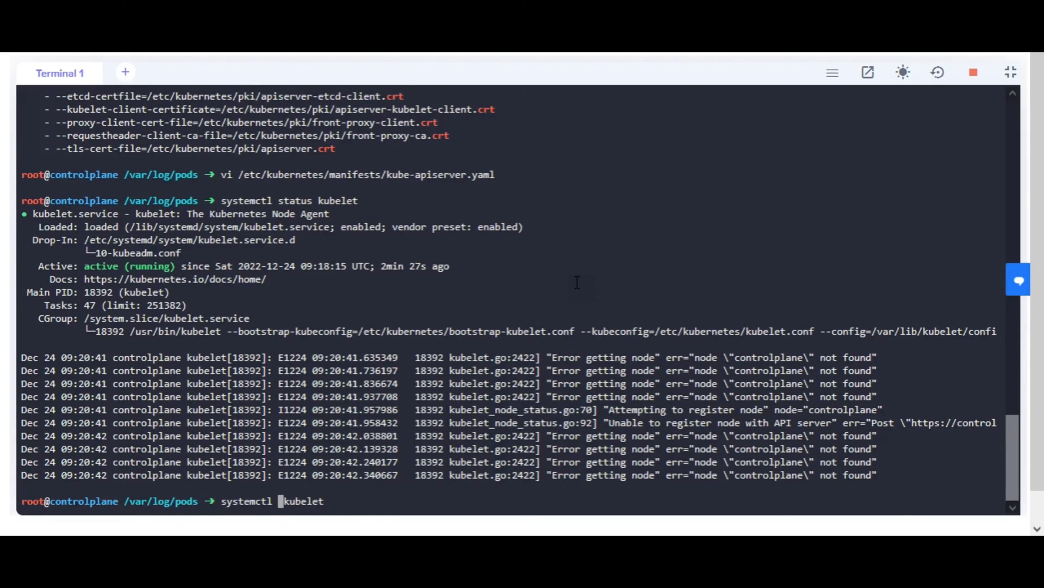
type("rest")
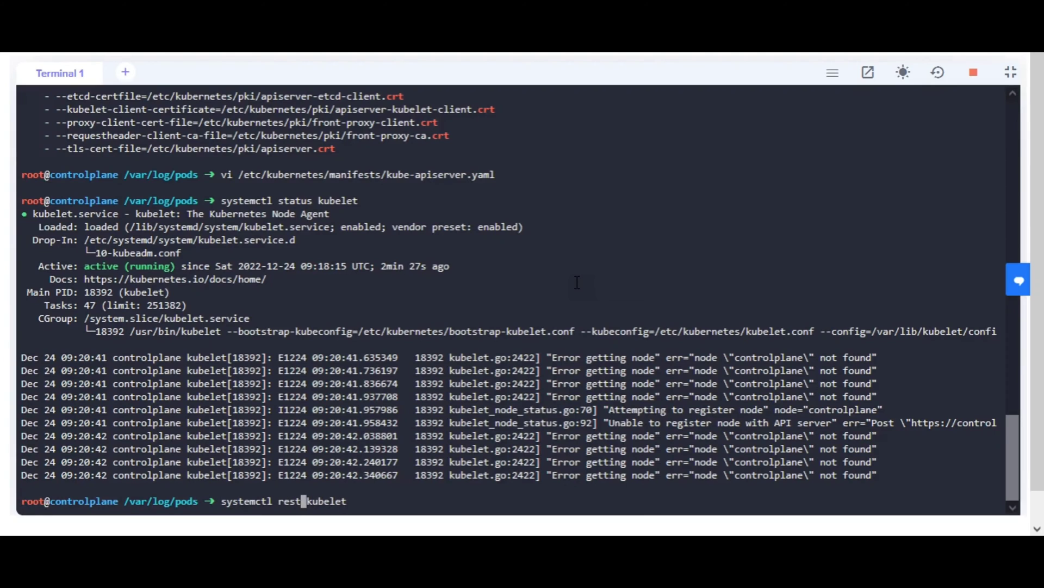
key("Return")
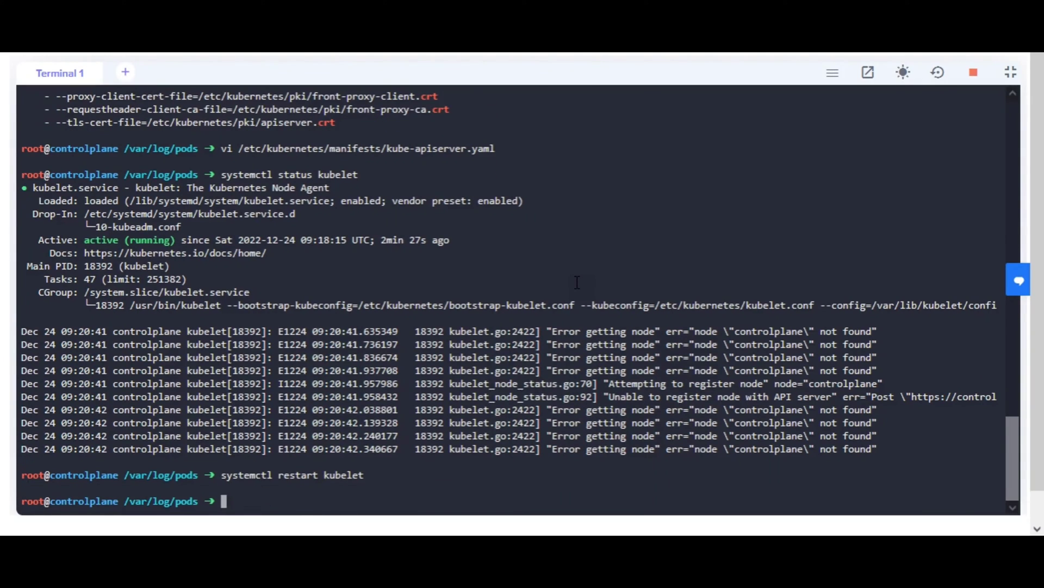
type("systemctl status kubelet")
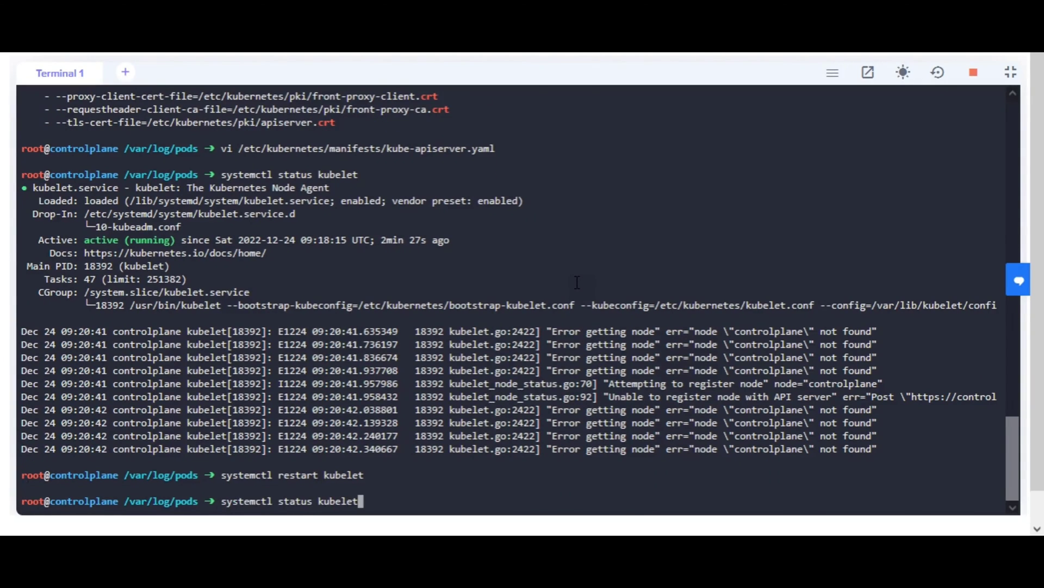
key("Return")
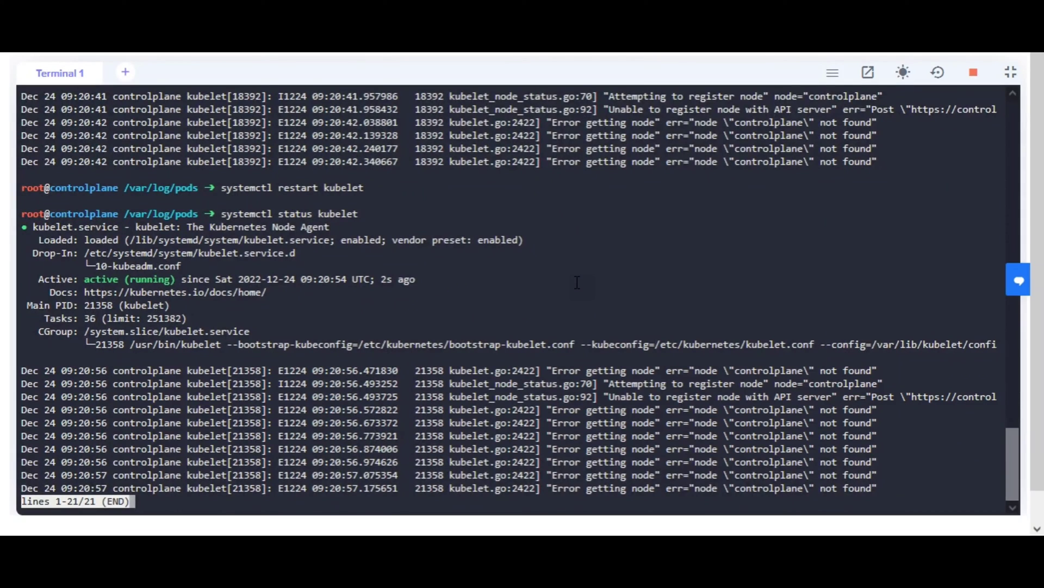
mouse_move(733, 259)
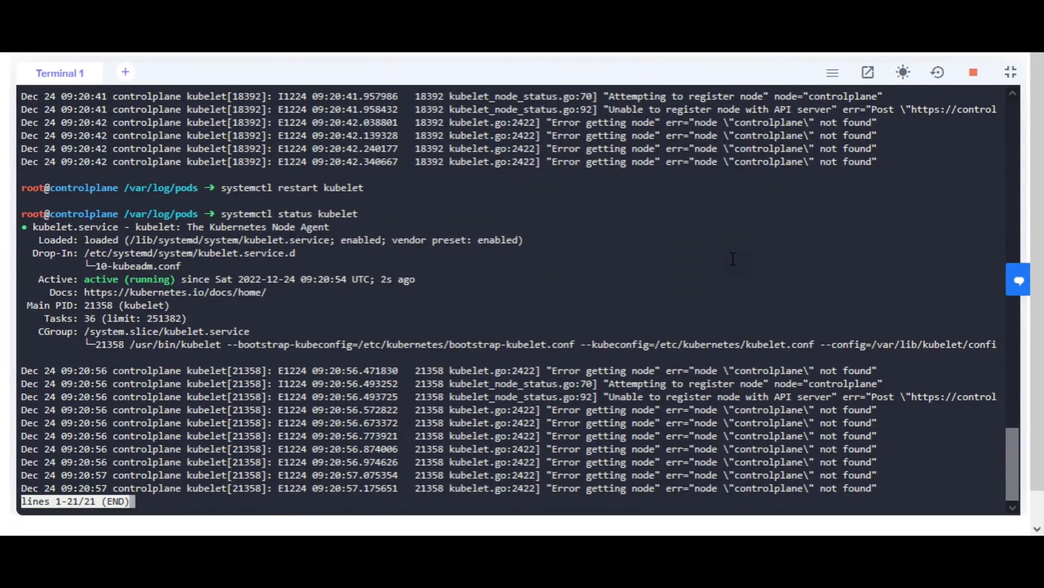
key("q")
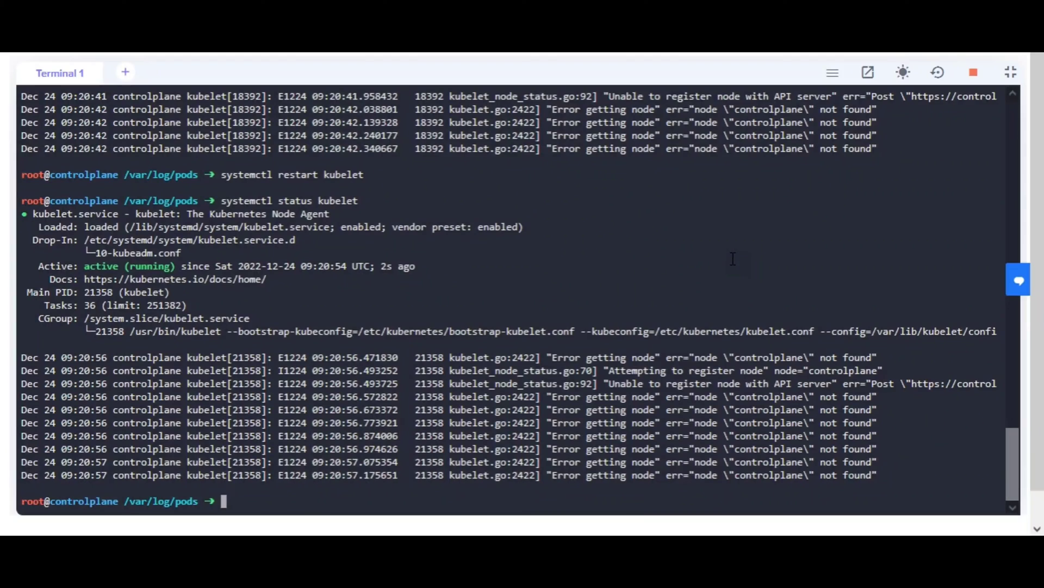
type("kubectl get pods")
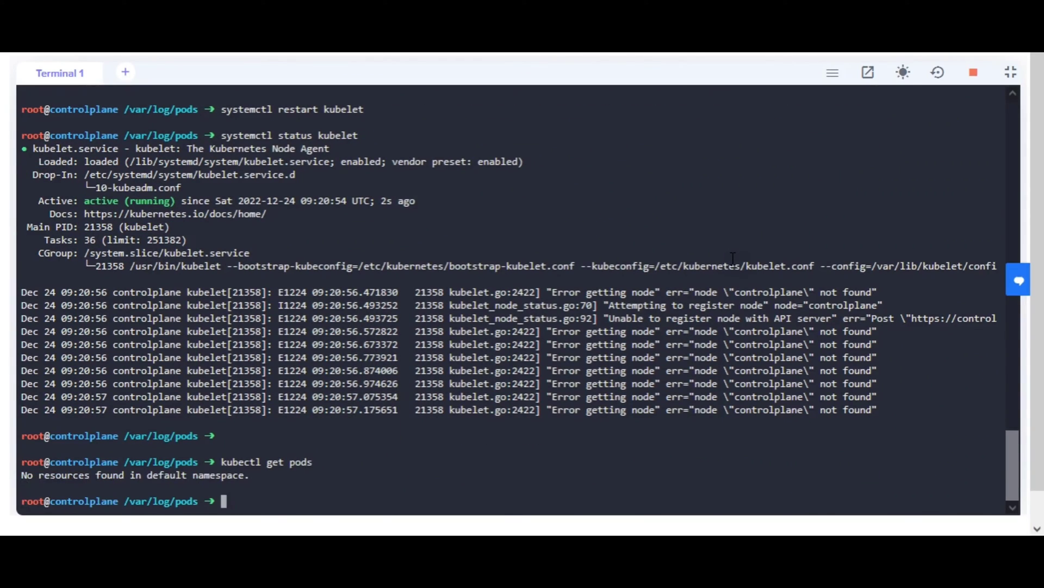
List pods, nodes and all-namespace pods, showing both nodes Ready but coredns pods failing to pull.
type("kubectl get p")
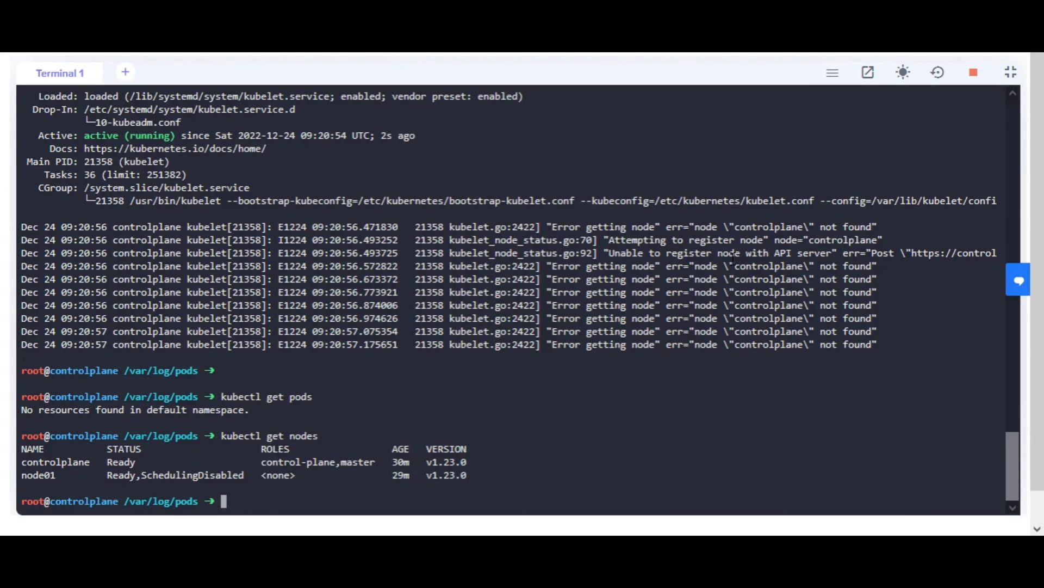
type("kubectl get nodes")
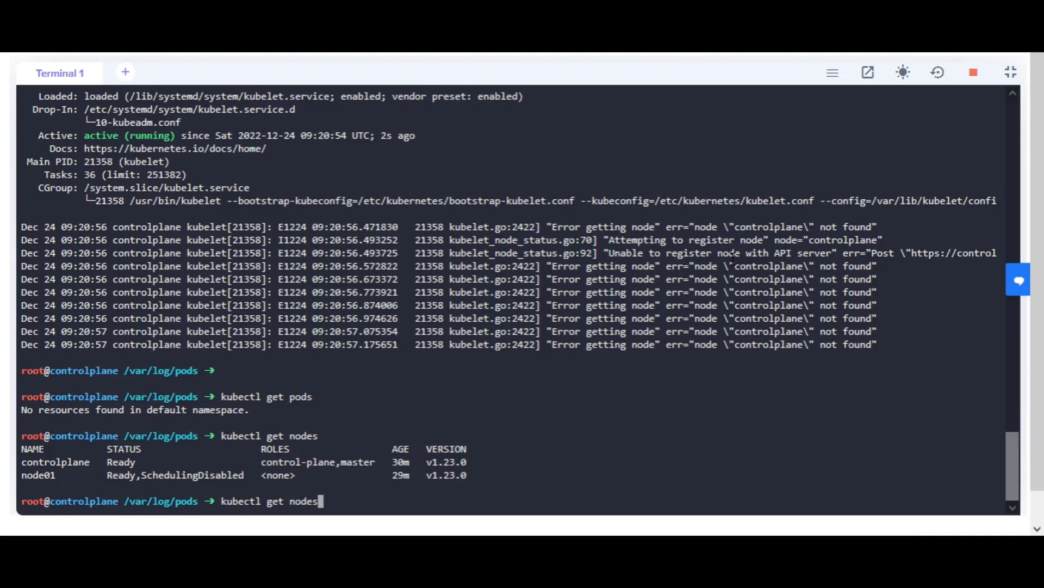
type("kubectl get pods -A")
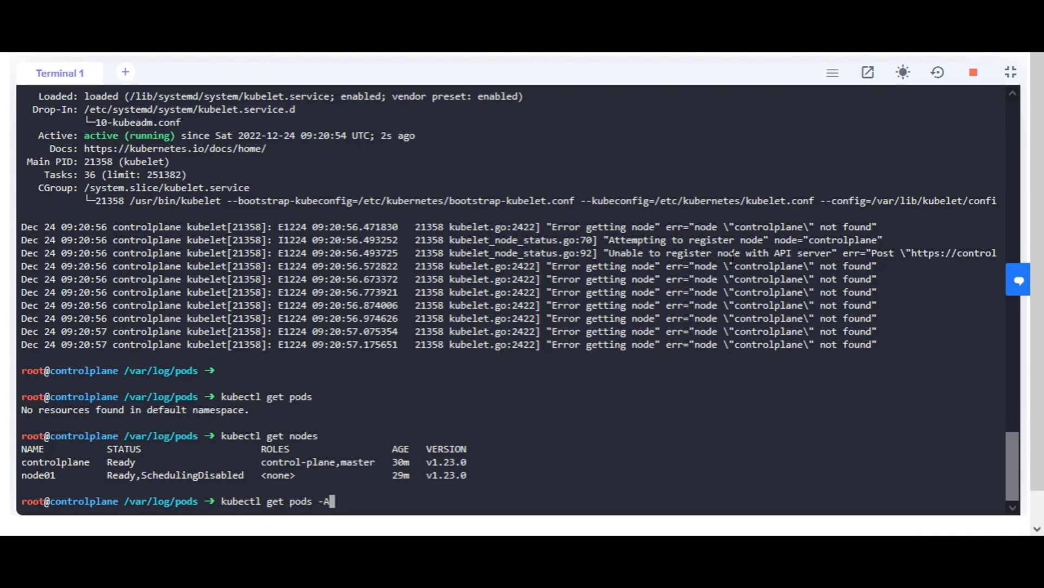
key("Return")
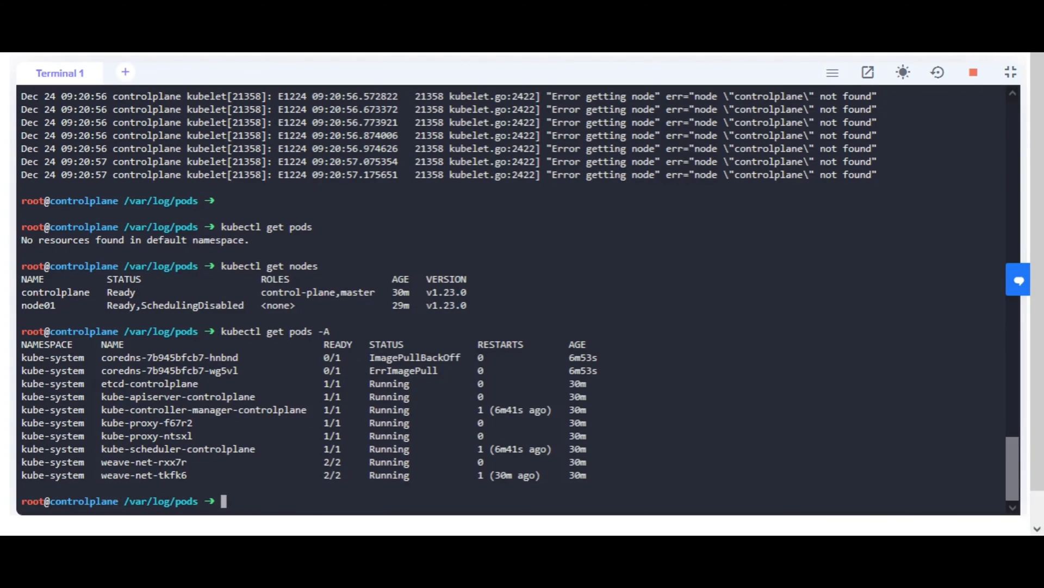
Describe pod coredns-7b945bfcb7-wg5vl in kube-system, revealing image k8s.gcr.io/kubedns:1.3.1 cannot be pulled.
type("kubectl")
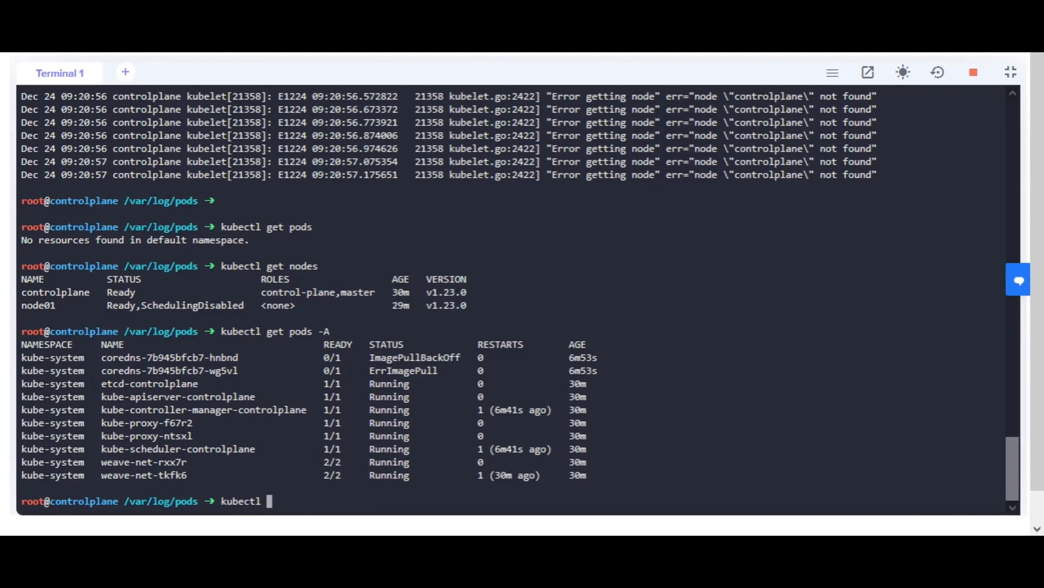
type("de")
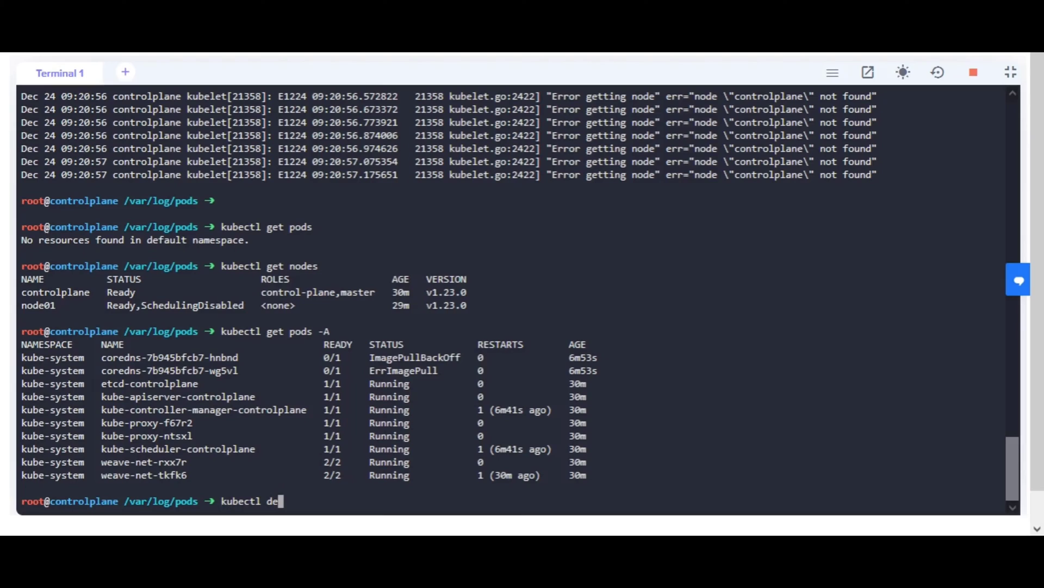
type("scribe")
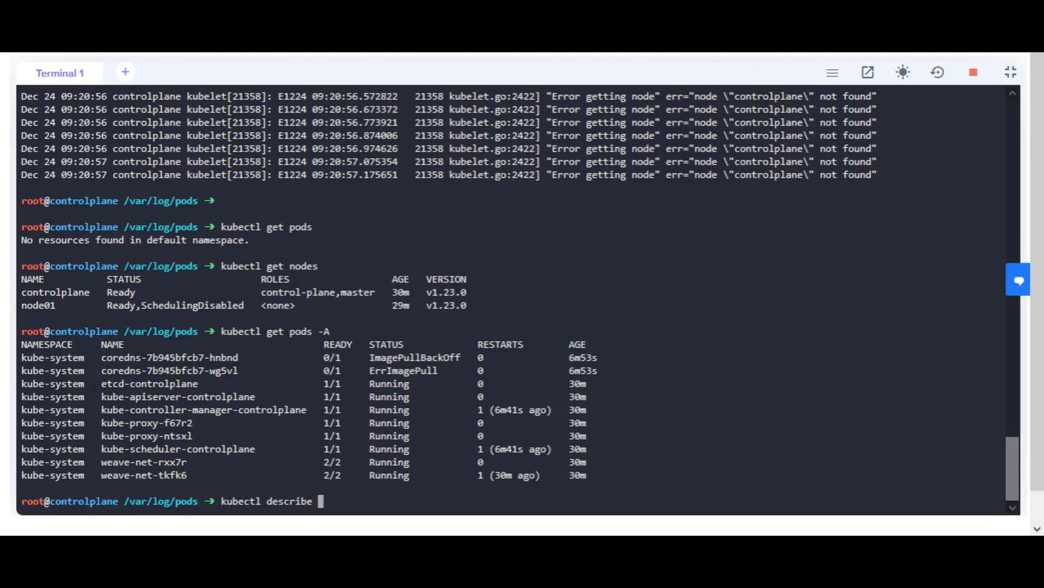
type("pod")
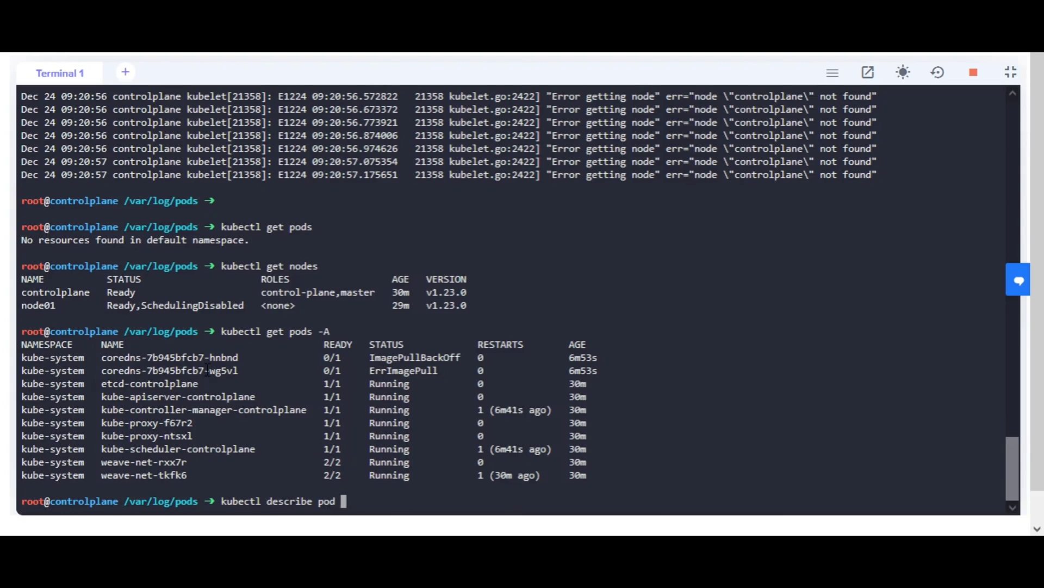
right_click(170, 370)
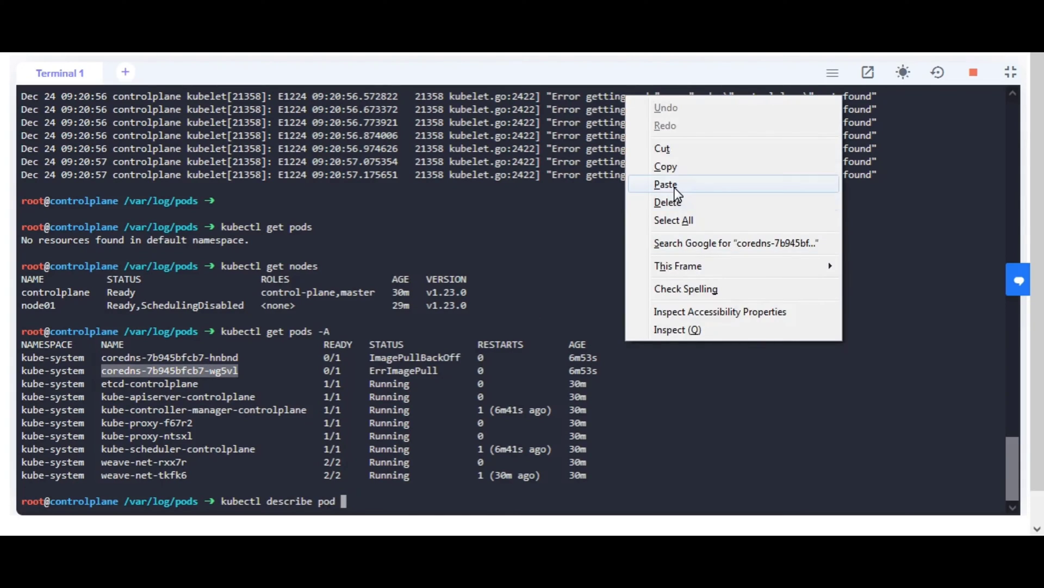
left_click(665, 185)
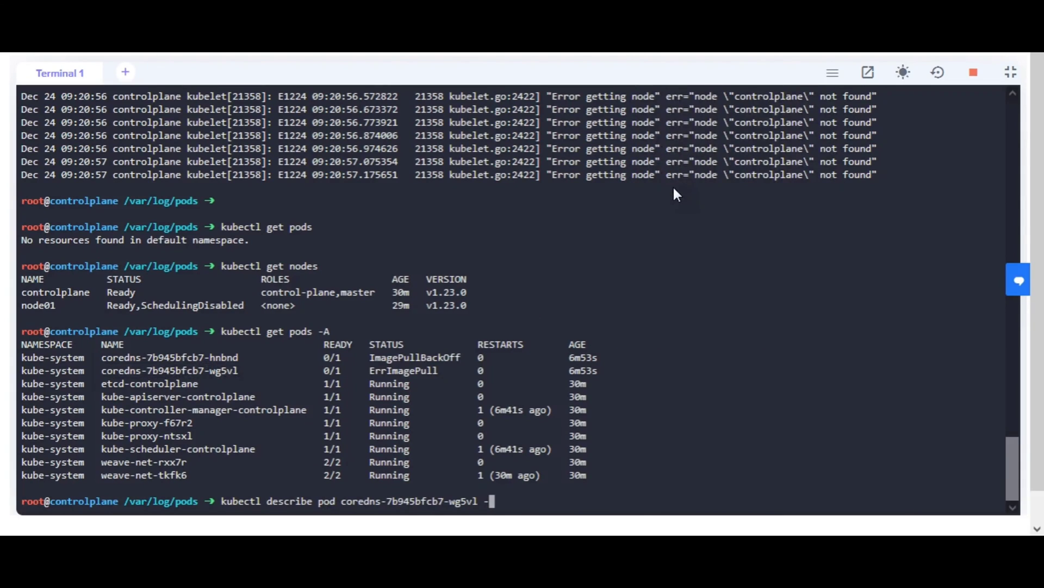
type("n kube")
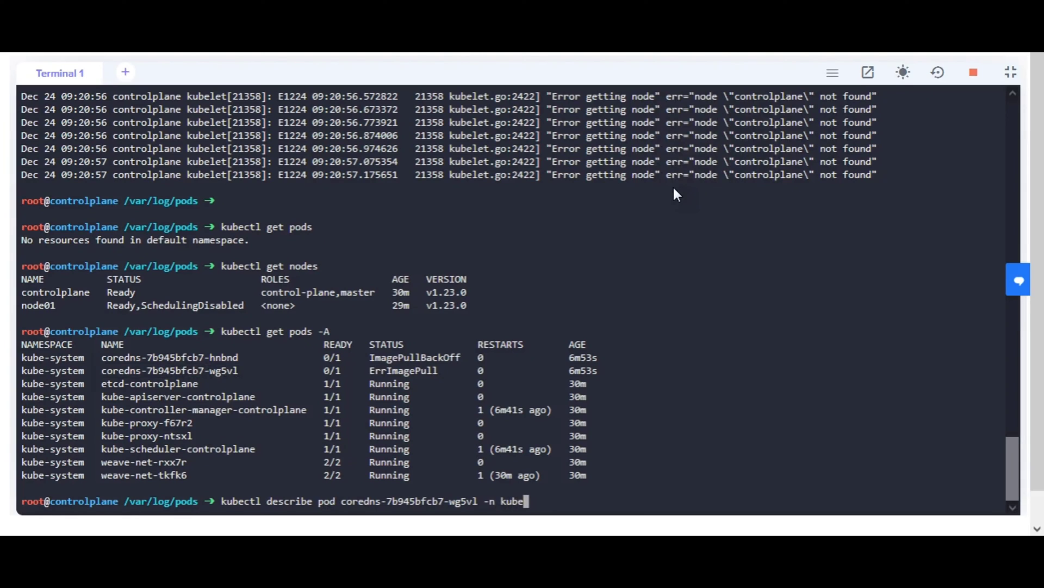
type("-system")
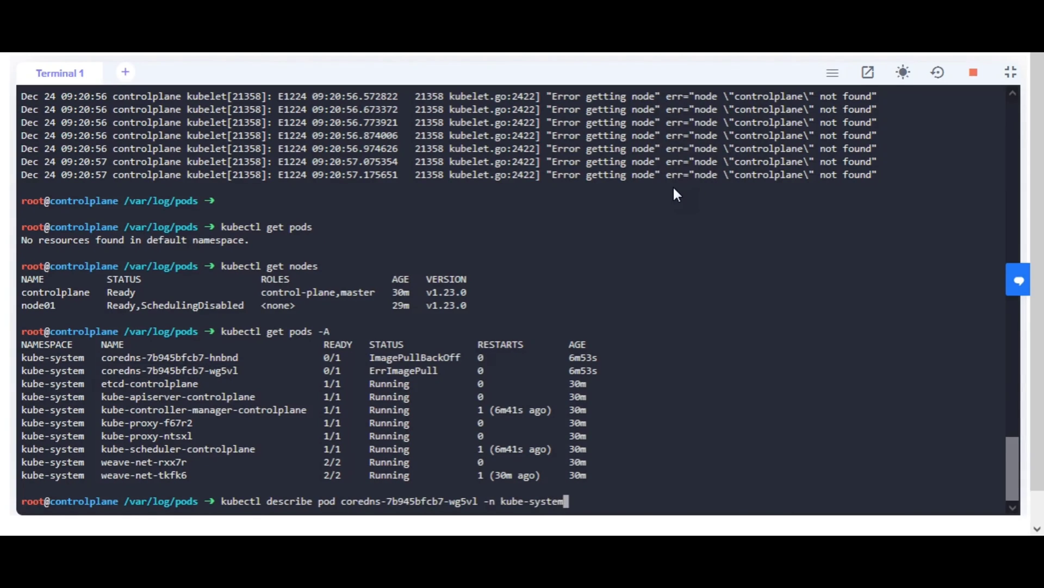
key("Return")
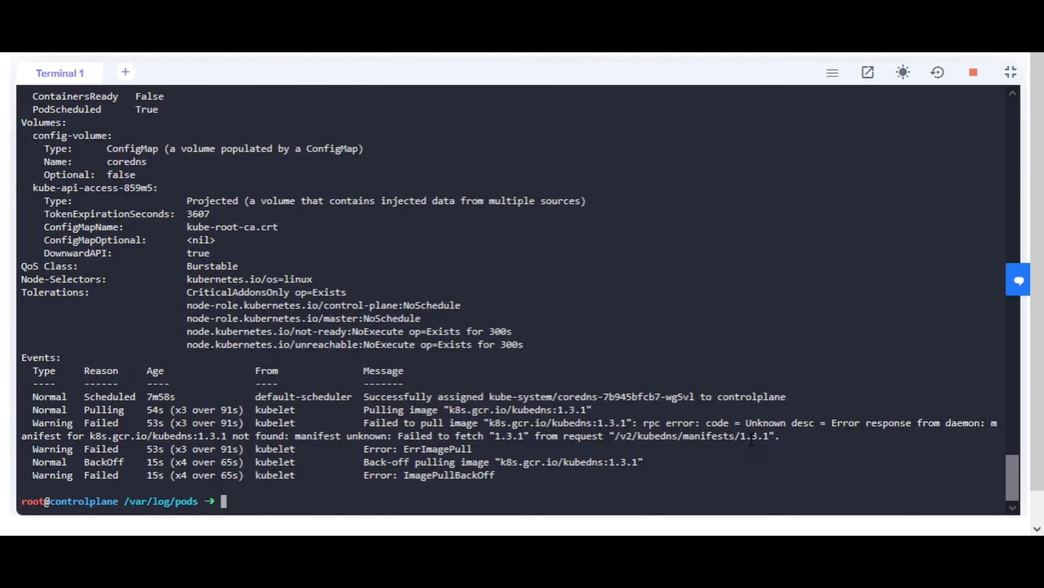
mouse_move(1011, 73)
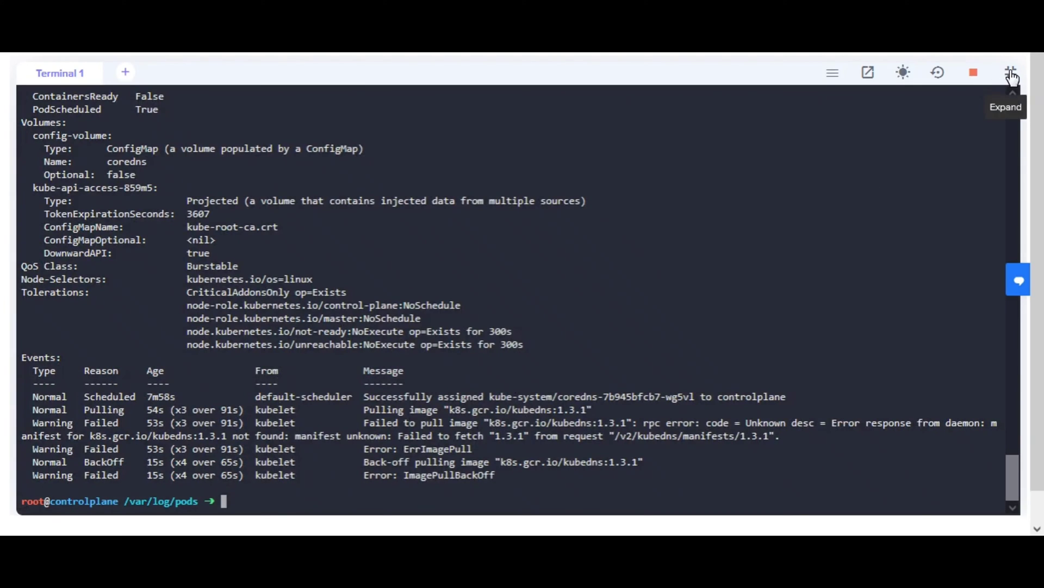
Set the coredns deployment image to k8s.gcr.io/coredns/coredns:v1.8.6 in kube-system.
left_click(1011, 73)
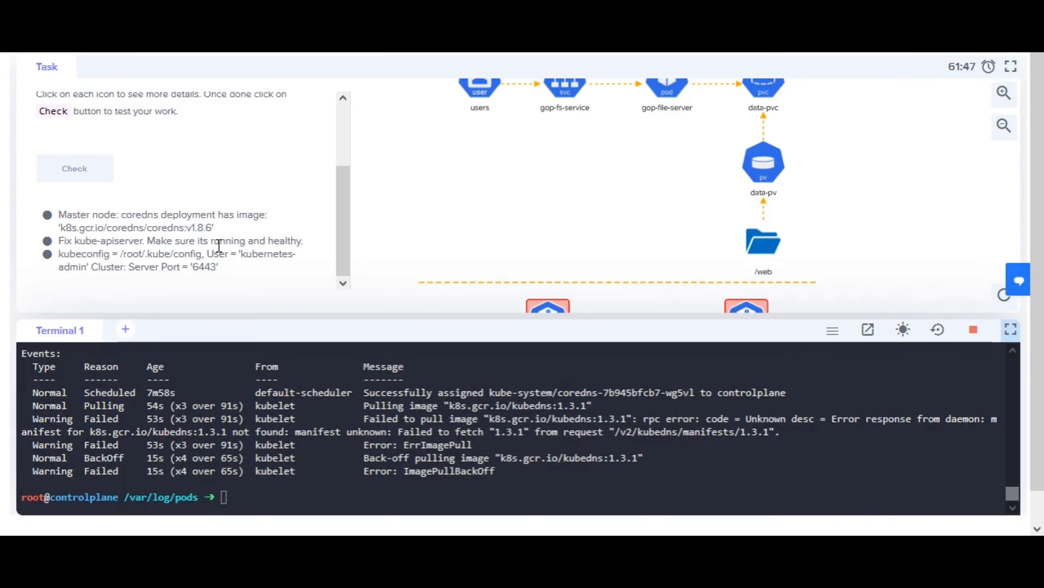
double_click(209, 228)
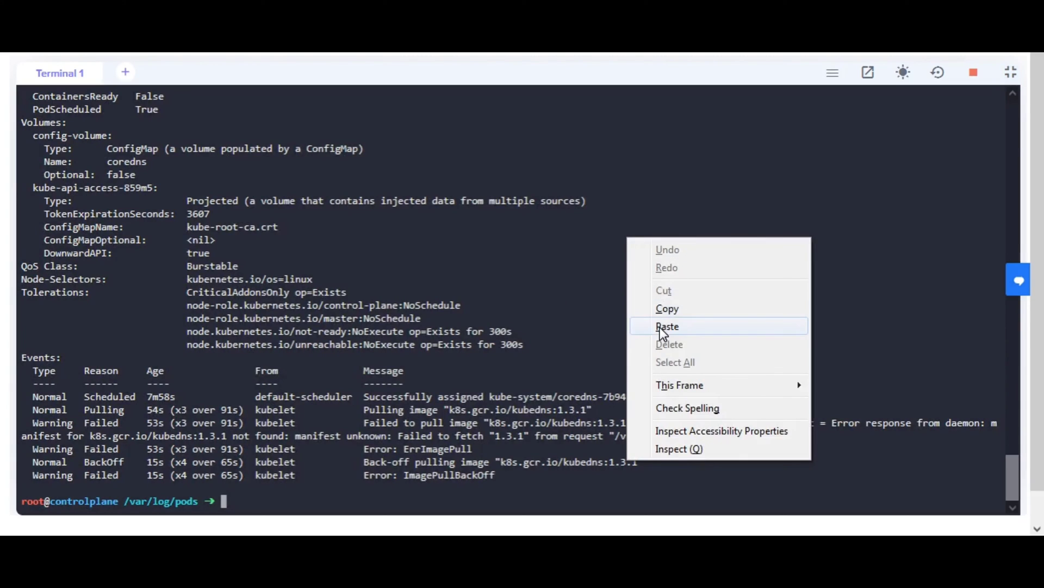
left_click(667, 325)
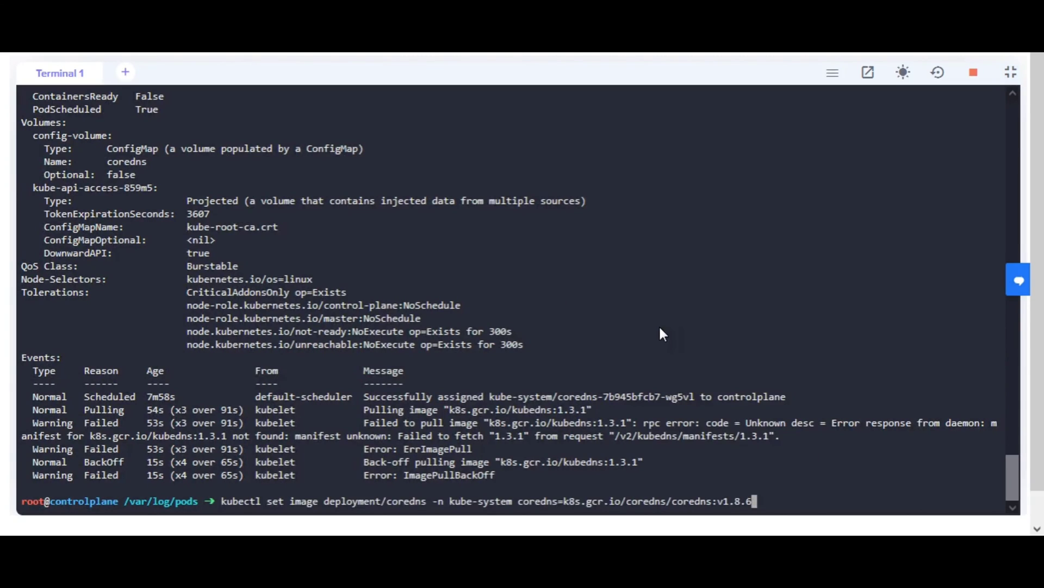
key("Return")
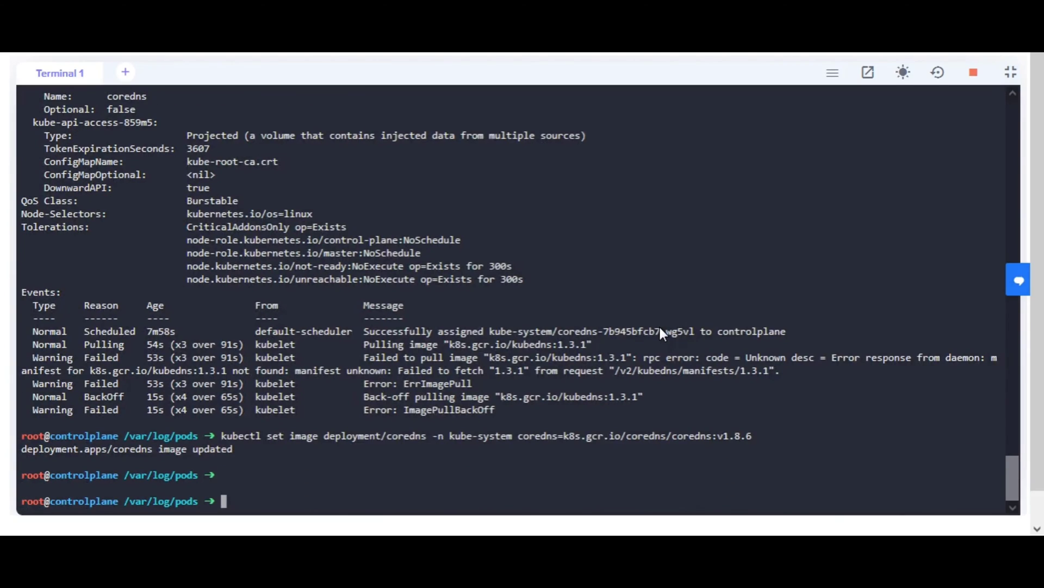
Describe the old coredns pod coredns-7b945bfcb7-wg5vl again and return to the task panel.
type("kubectl describe pod coredns-7b945bfcb7-wg5vl -n kube-system")
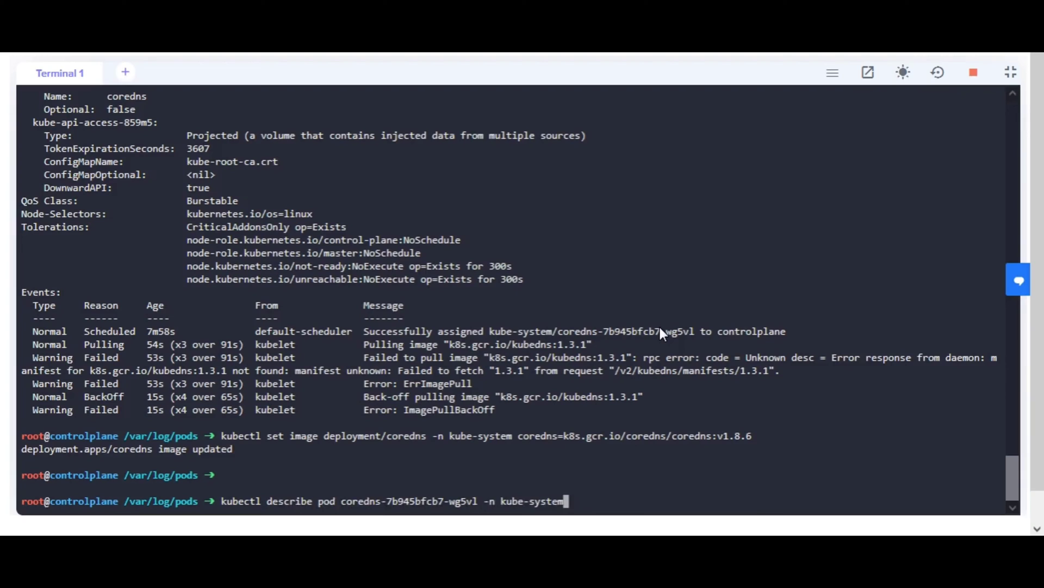
type("kubectl get pods -A")
key("Return")
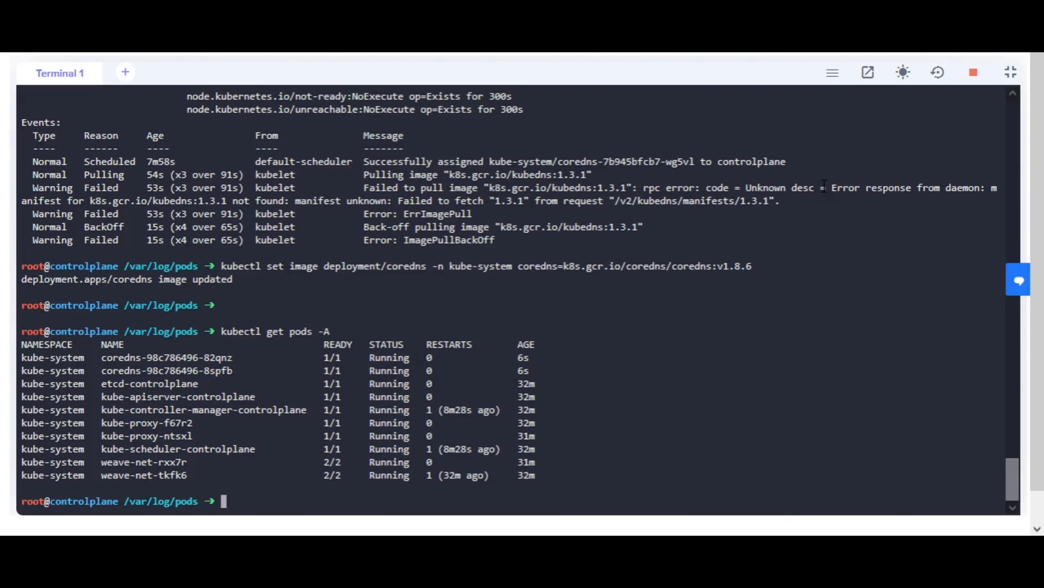
left_click(1010, 71)
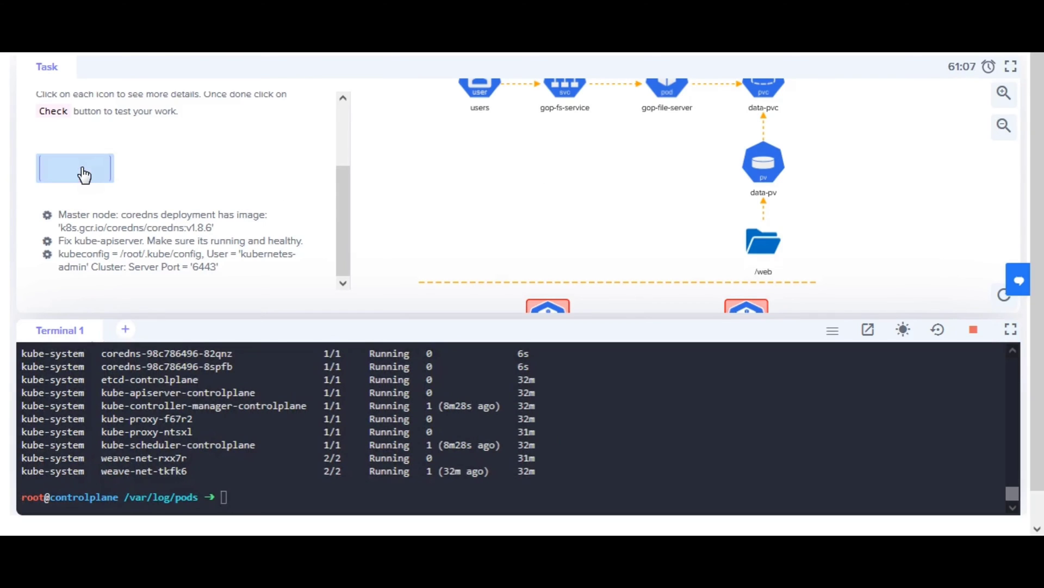
Run the lab Check, passing coredns, kube-apiserver and kubeconfig, and view the node01 readiness task.
left_click(75, 167)
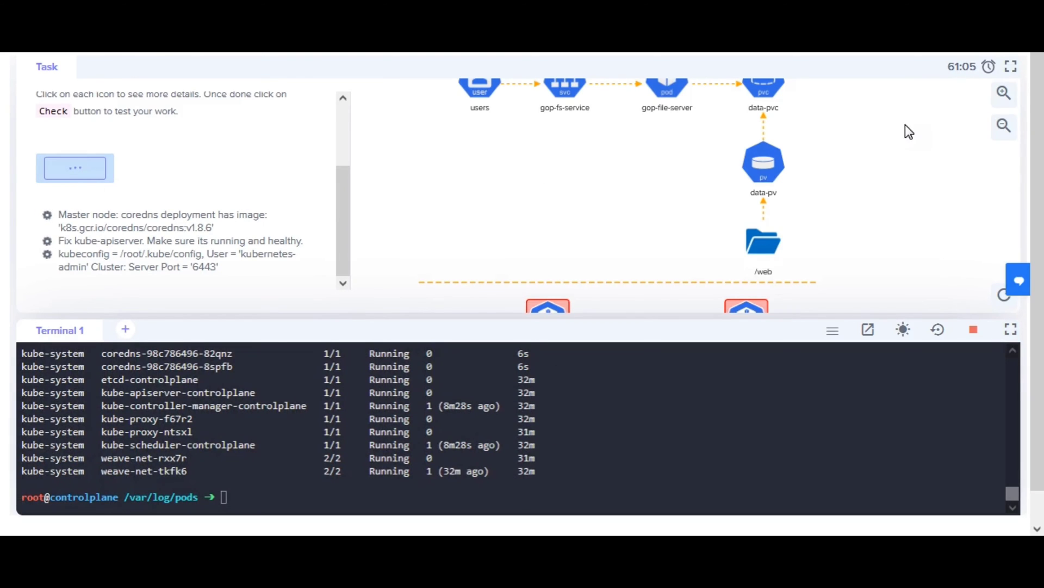
left_click(75, 167)
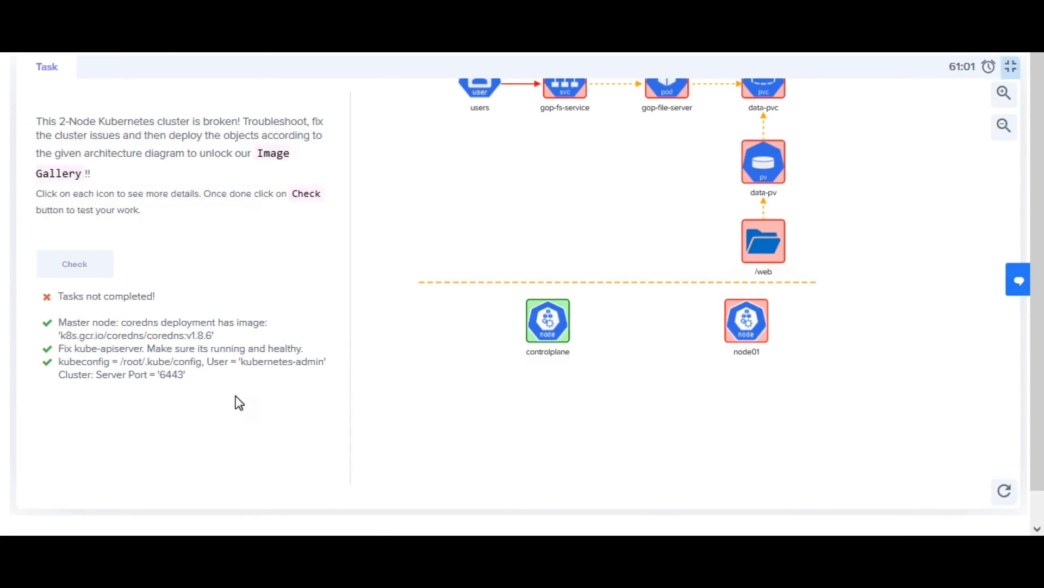
left_click(74, 263)
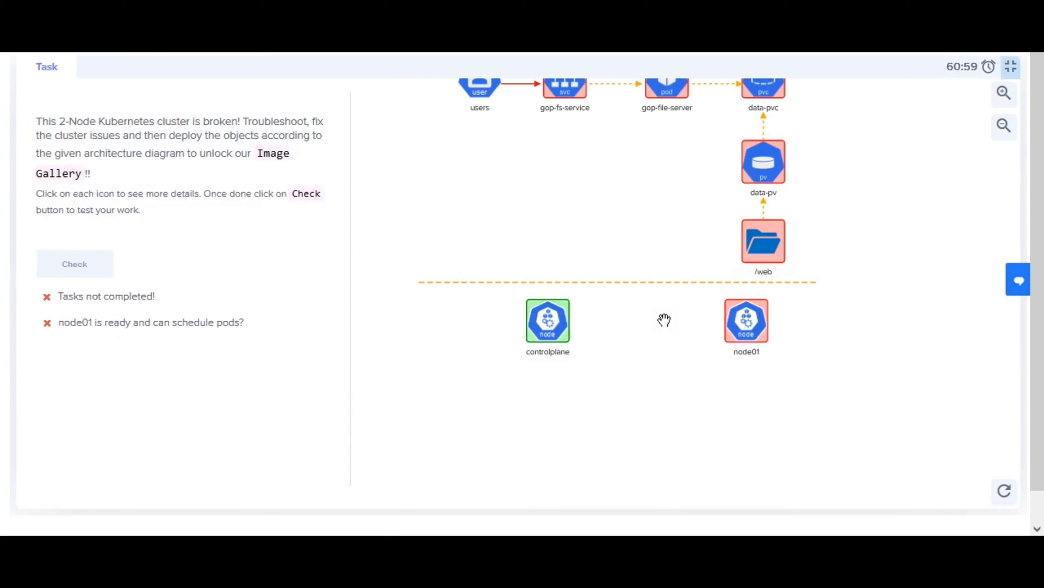
mouse_move(242, 350)
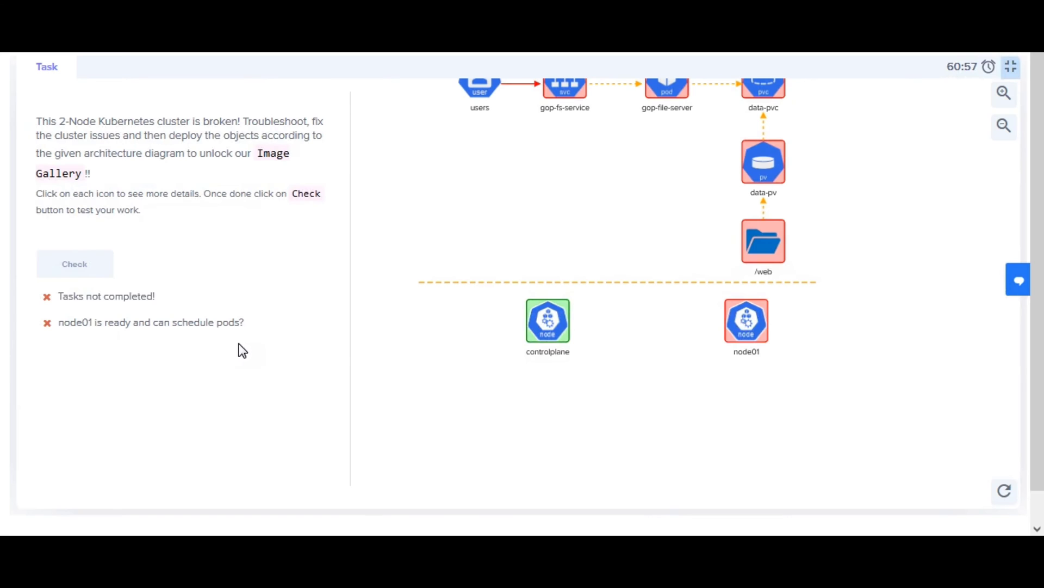
mouse_move(350, 366)
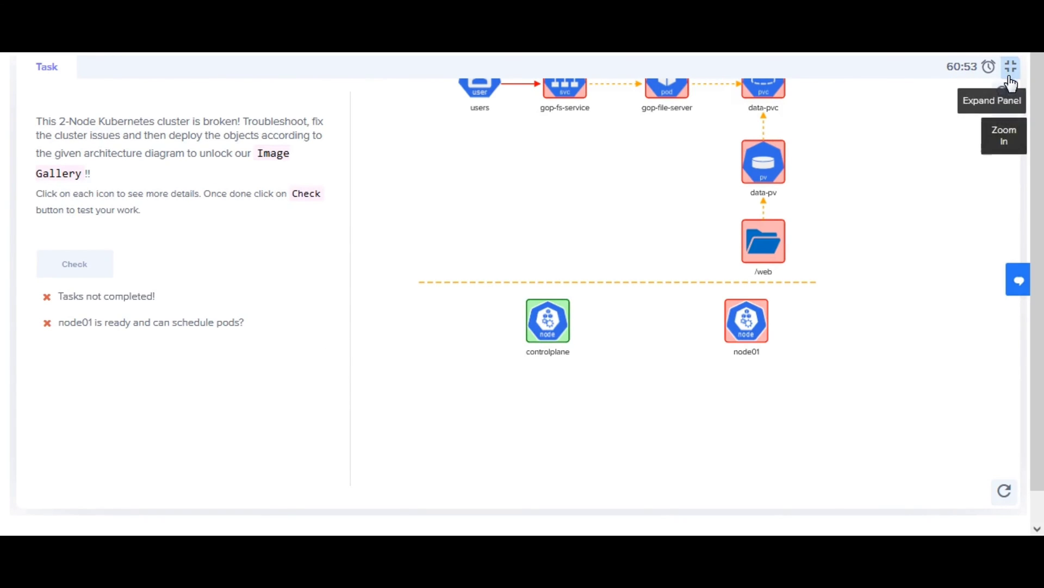
left_click(1010, 66)
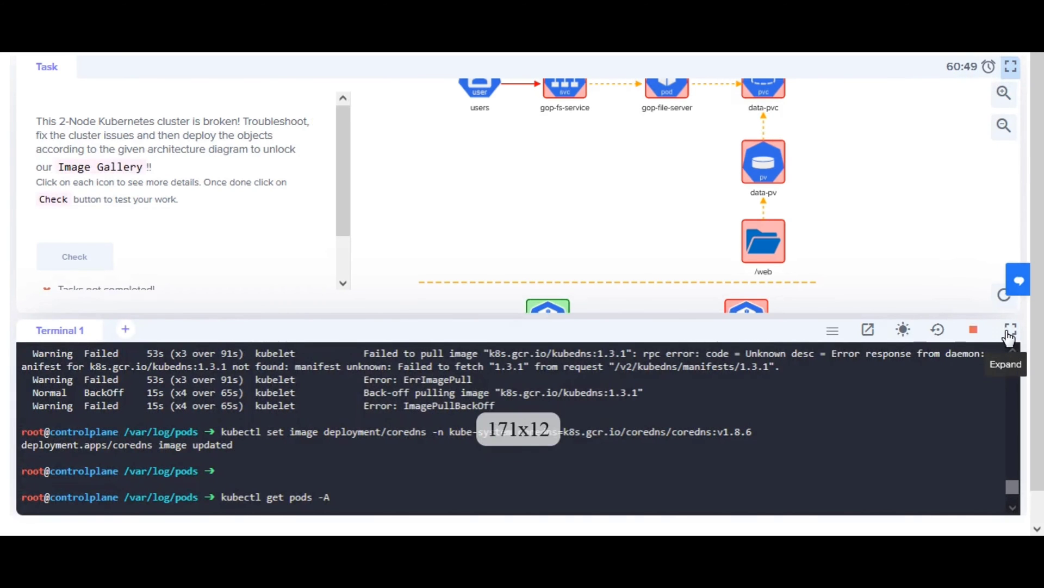
List the cluster nodes to see node01's scheduling status.
left_click(1011, 329)
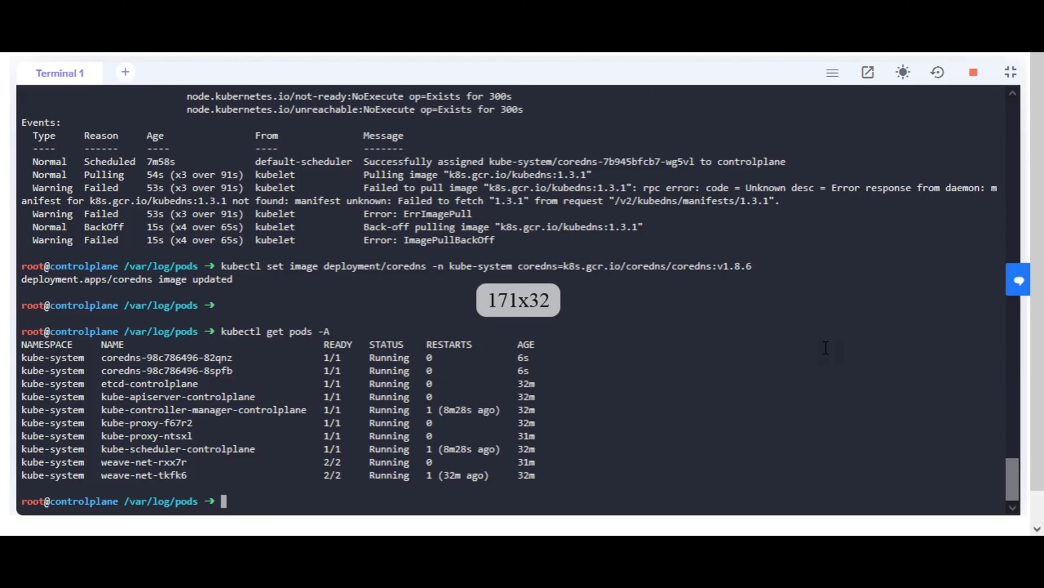
type("kub")
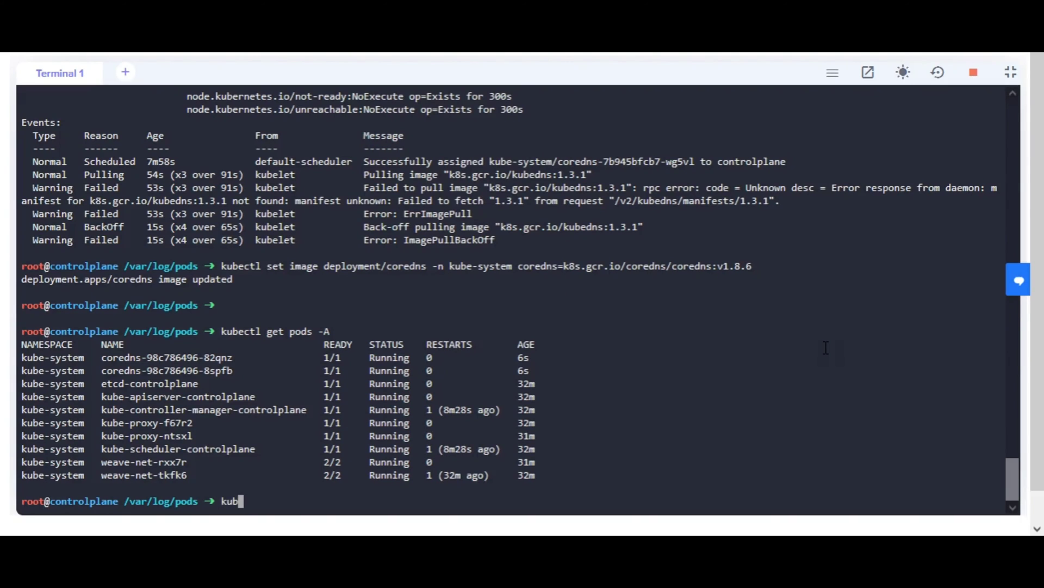
key("Return")
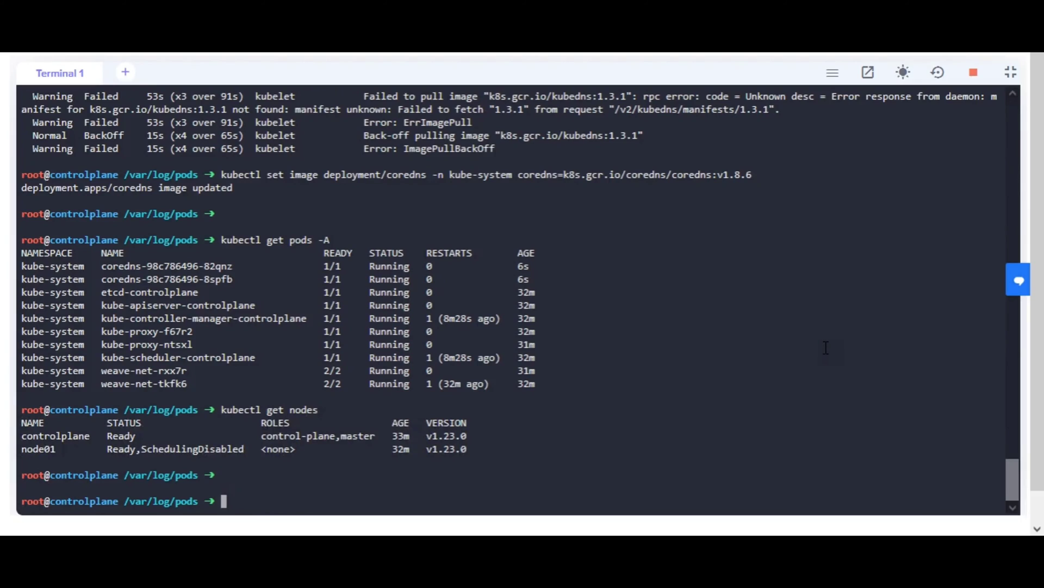
mouse_move(828, 354)
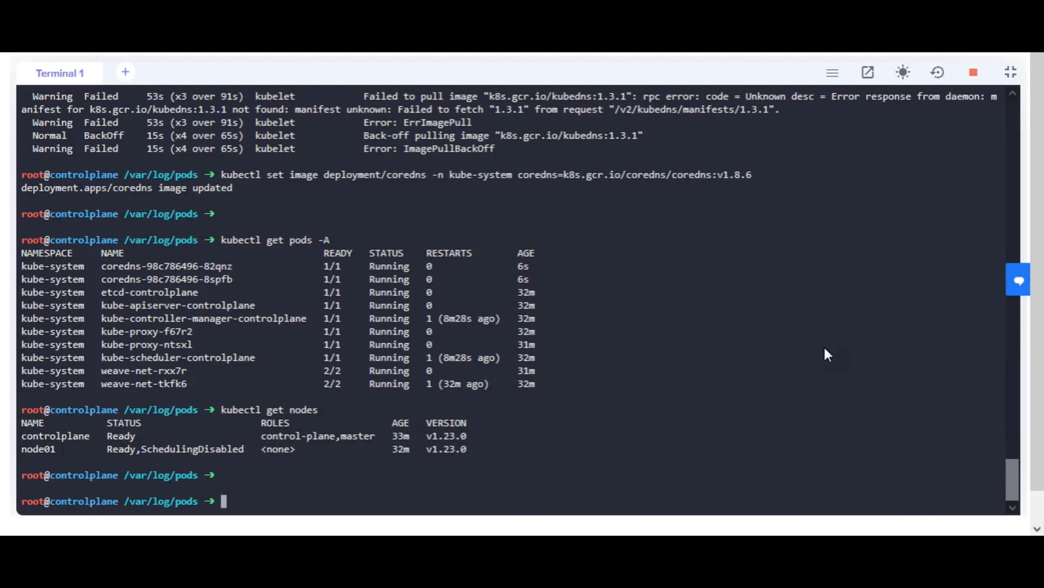
Uncordon node01 and confirm both nodes now report Ready.
type("kubectl")
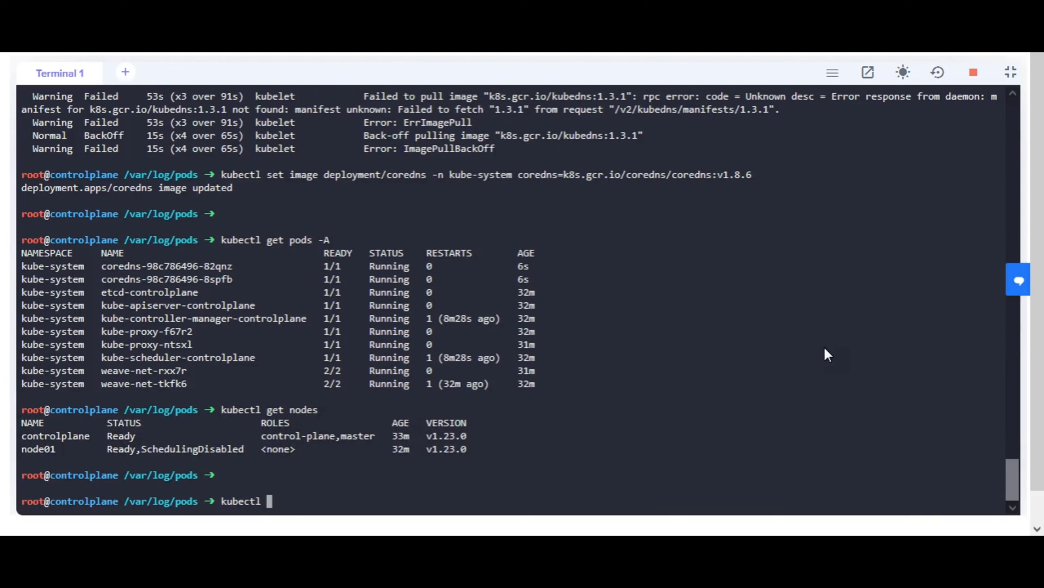
type("uncon")
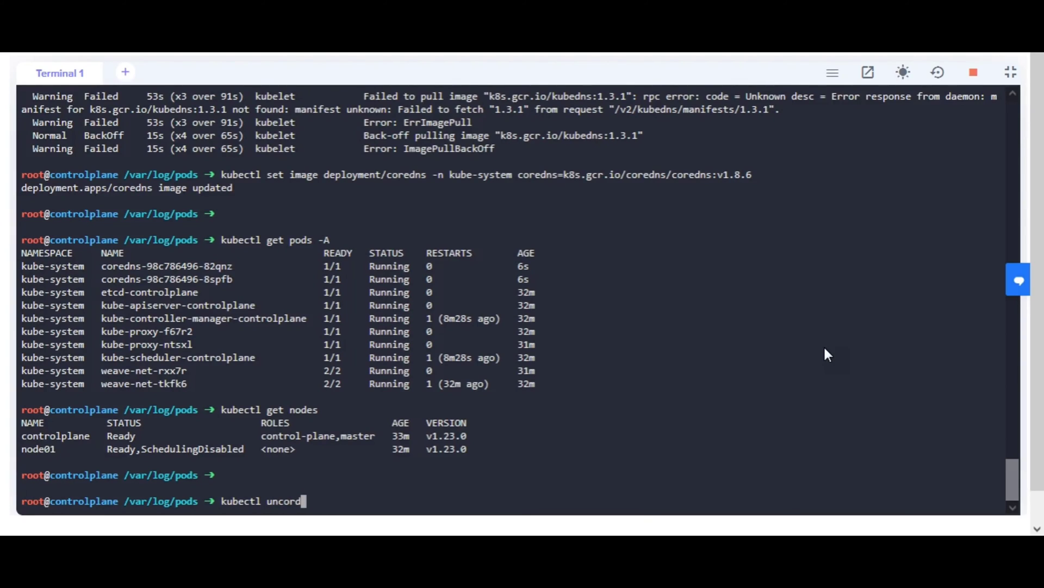
type("on")
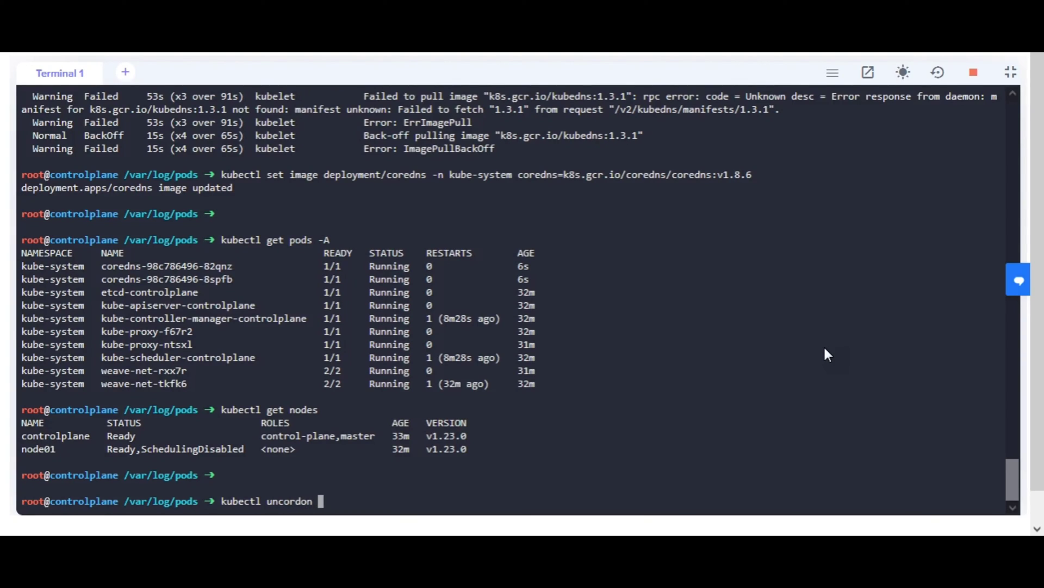
type("node0")
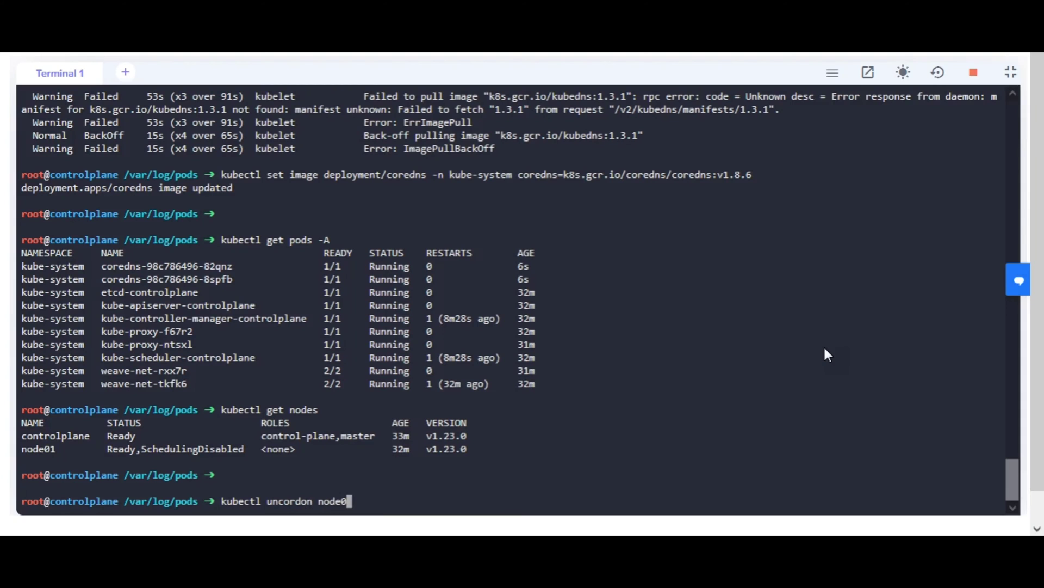
type("1")
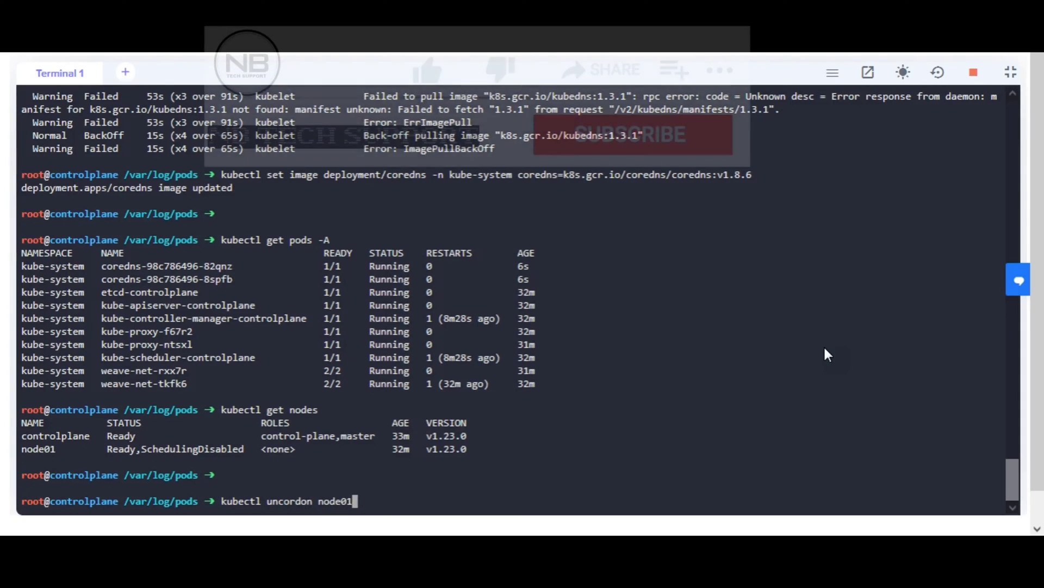
key("Return")
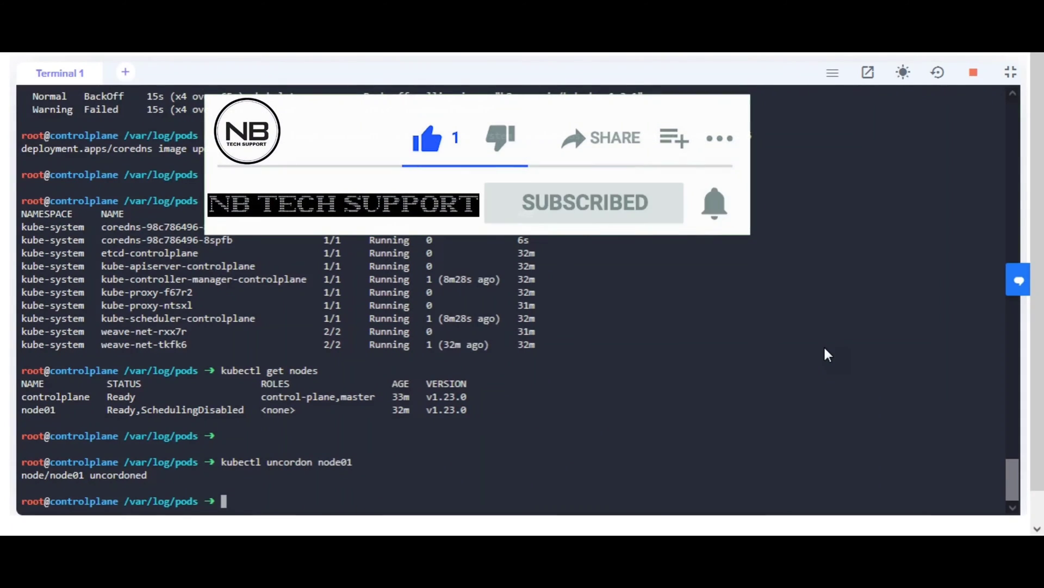
type("kubectl get nodes")
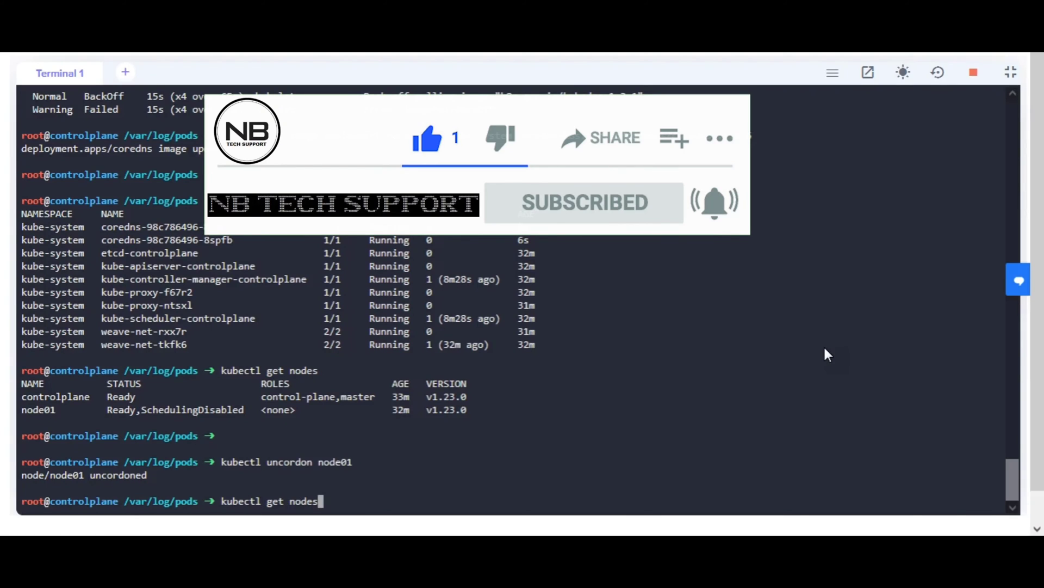
key("Return")
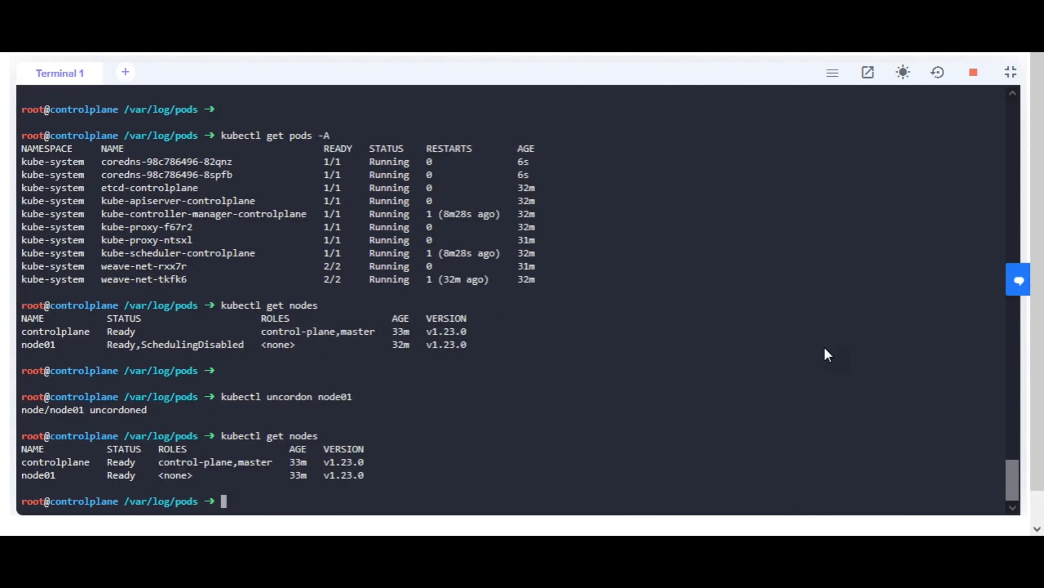
mouse_move(1011, 72)
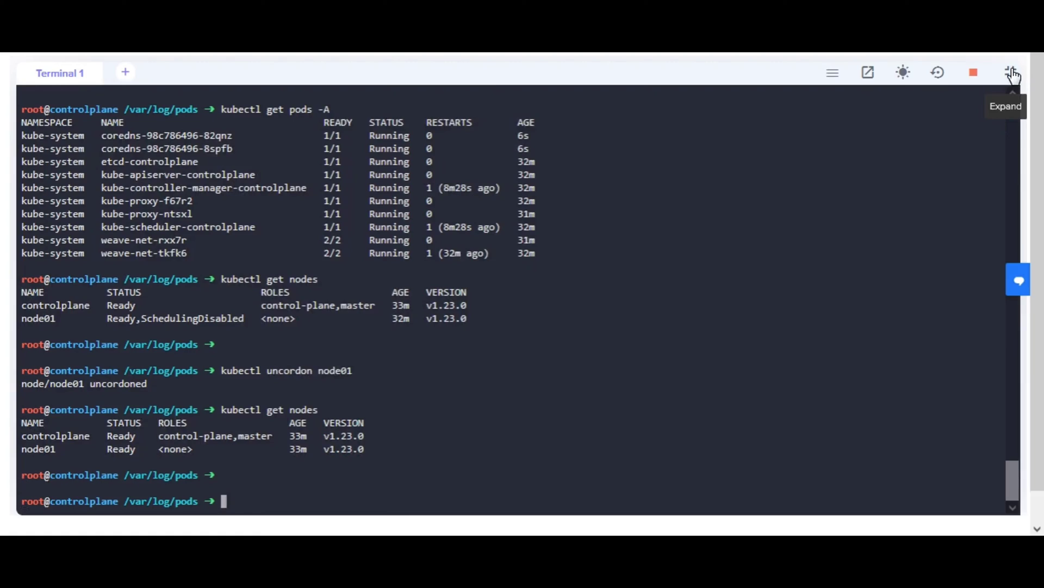
Switch the view back to the full task panel.
left_click(1012, 73)
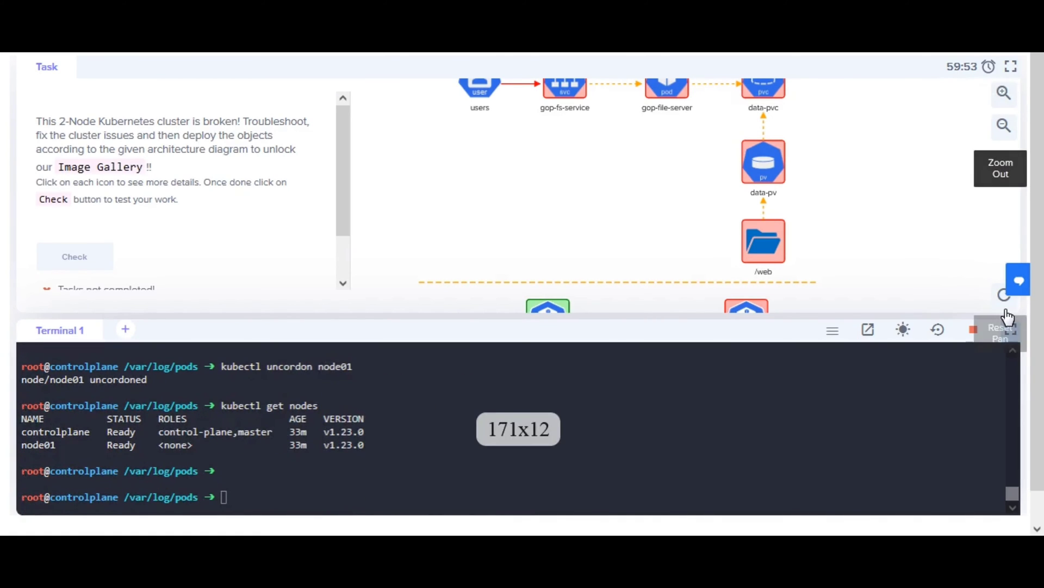
left_click(1010, 72)
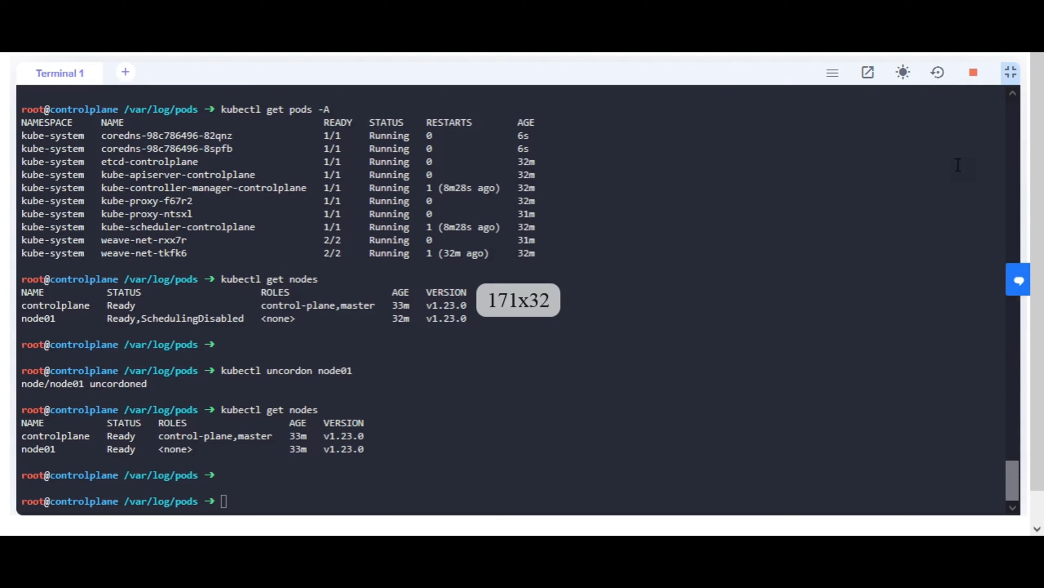
left_click(1010, 72)
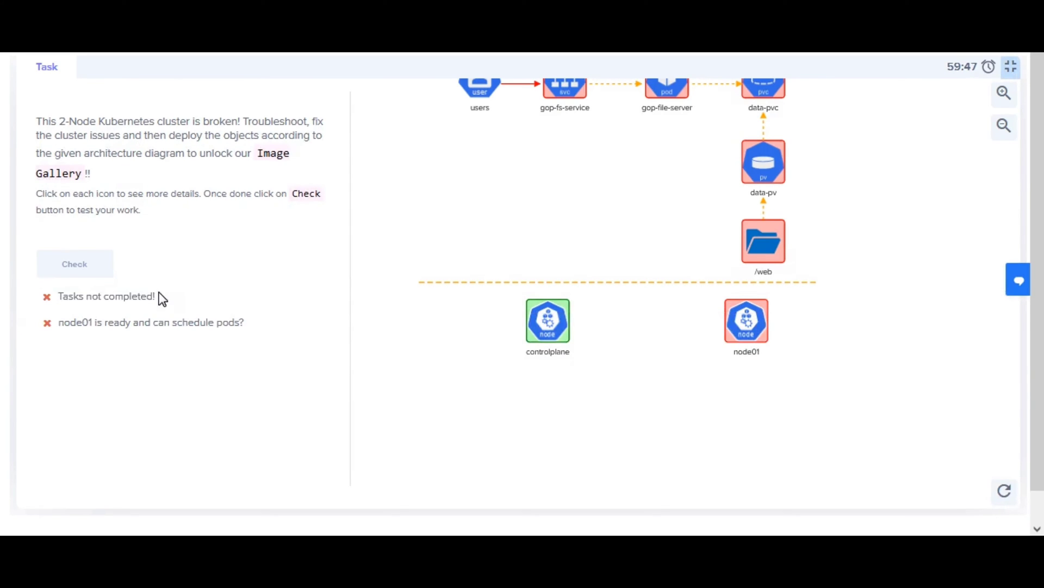
Run Check to pass node01's readiness and view the /media-to-/web copy task.
left_click(74, 264)
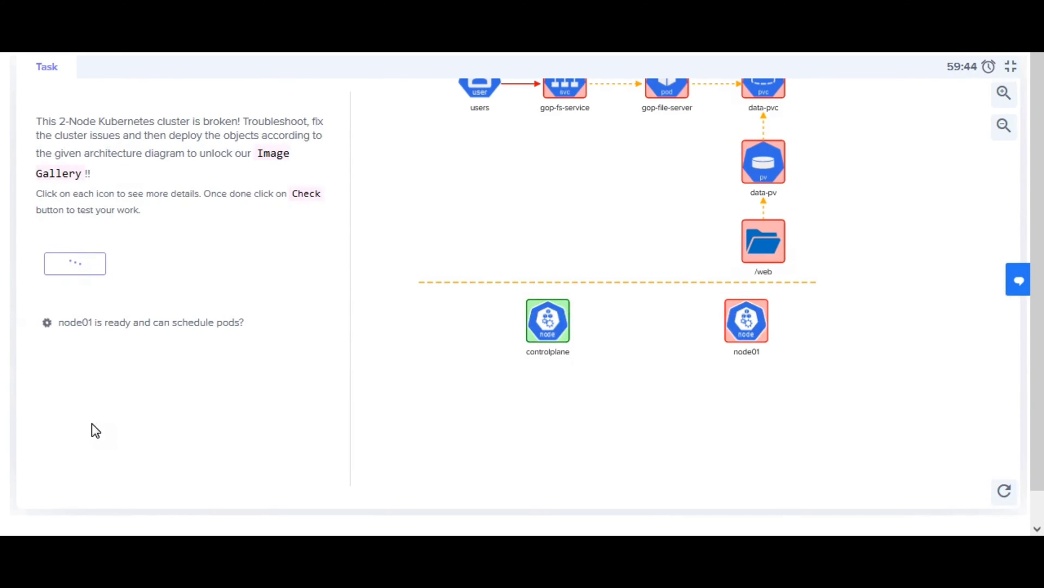
left_click(75, 263)
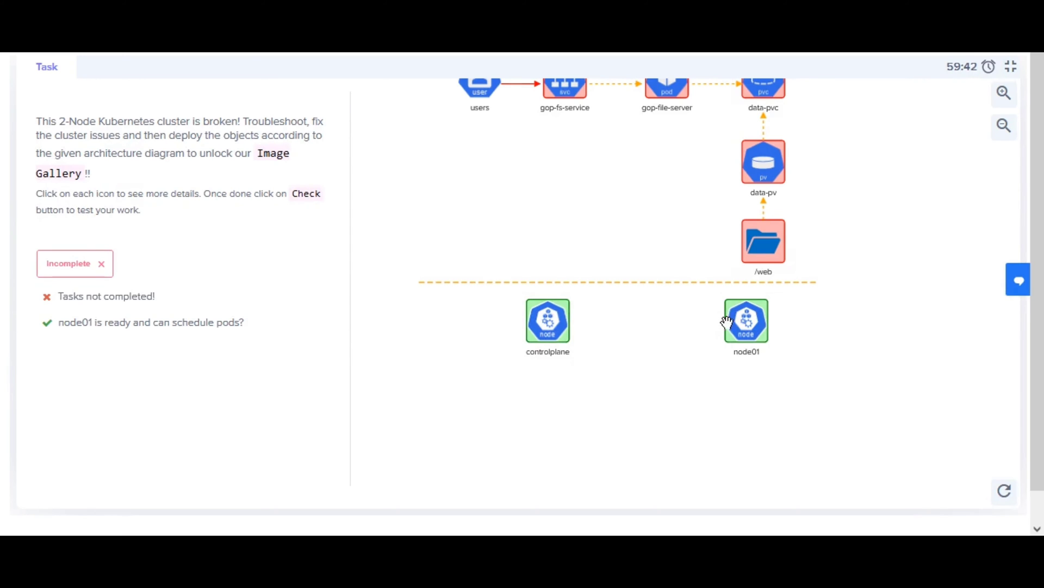
mouse_move(746, 319)
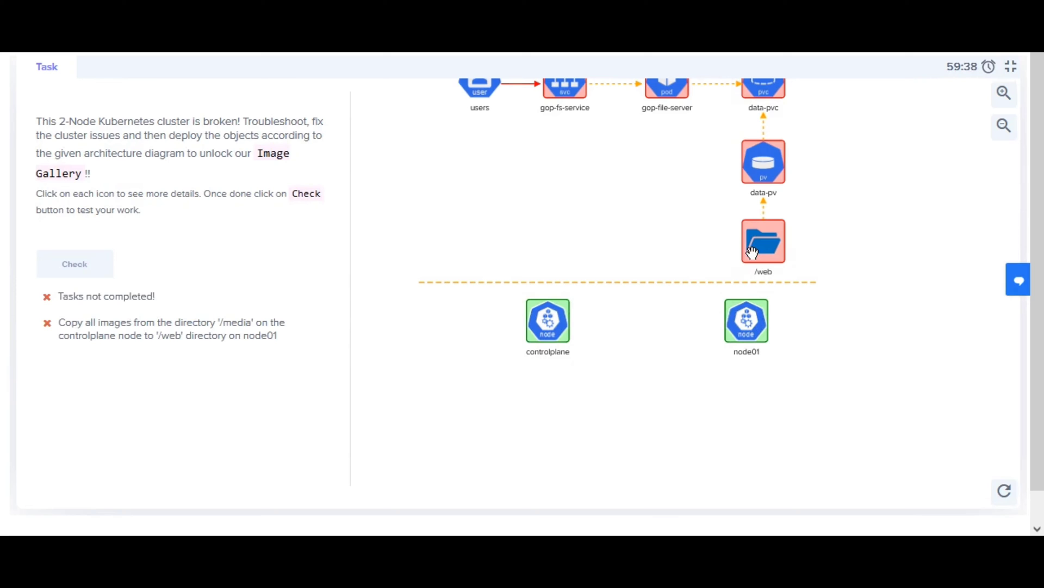
mouse_move(691, 223)
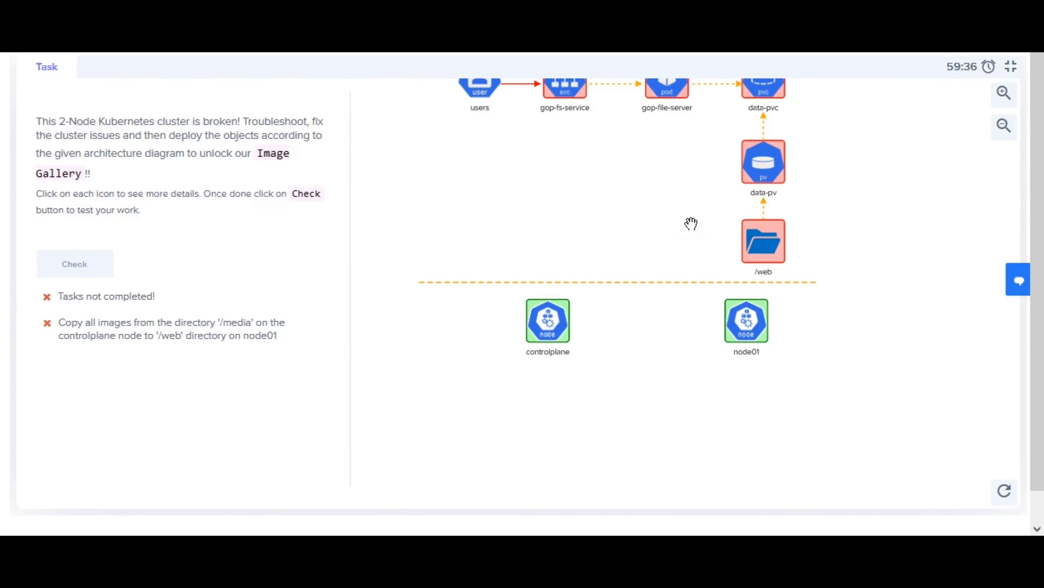
left_click(1010, 66)
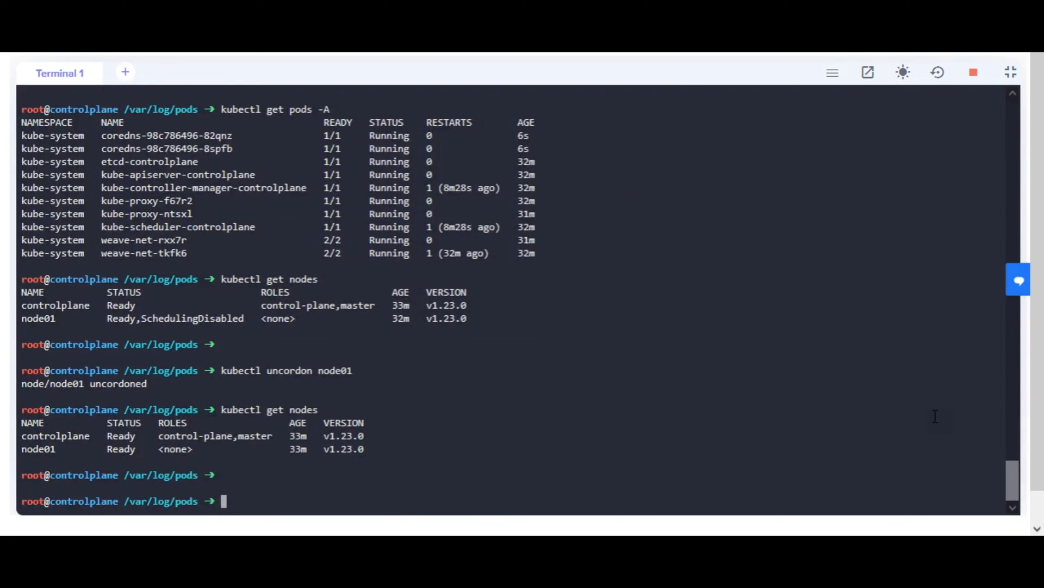
List /media and scp its three images to node01:/web.
type("ls /")
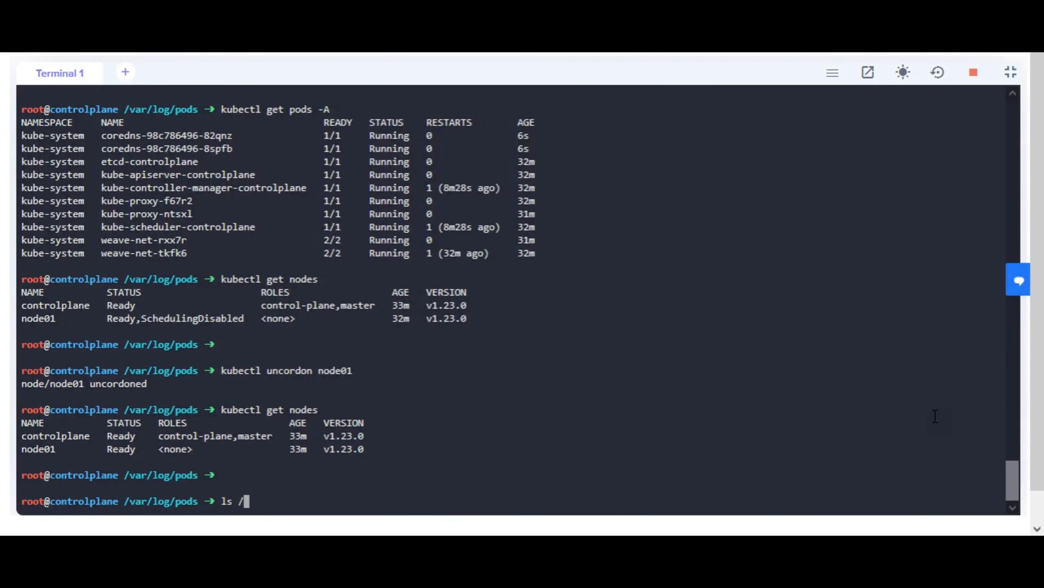
key("Return")
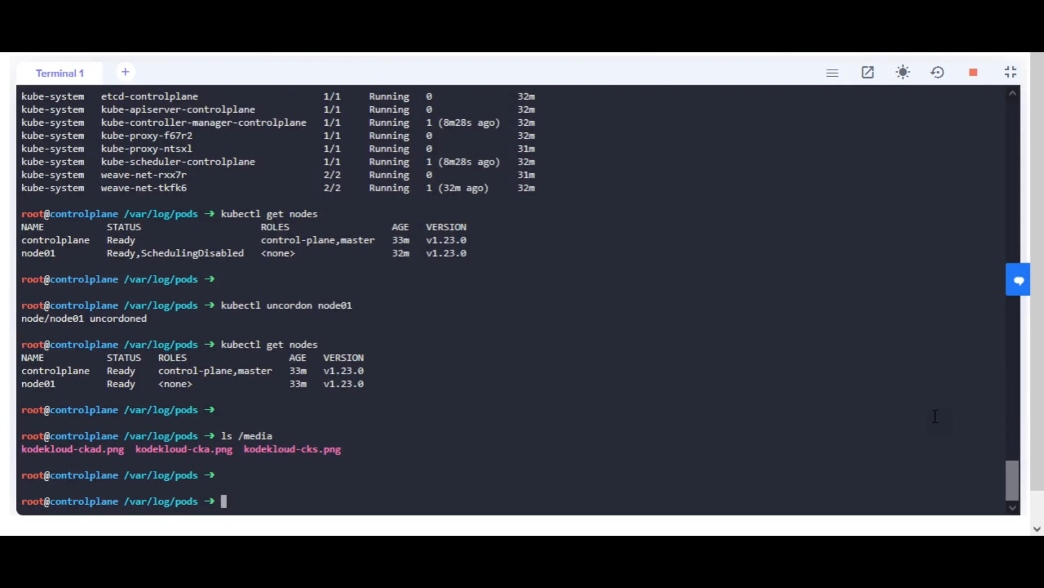
type("scp /media/* node01:/w")
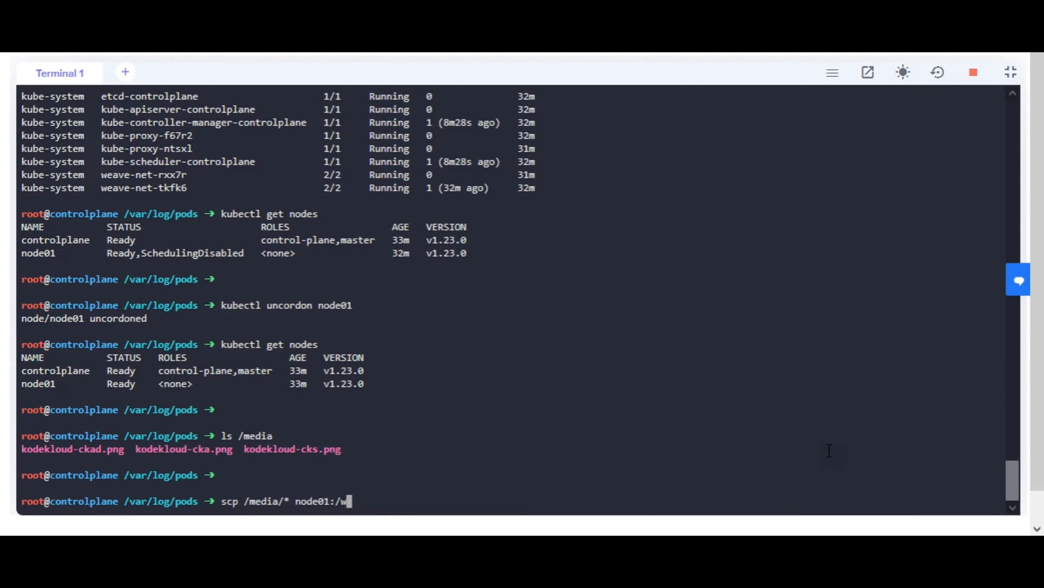
type("eb")
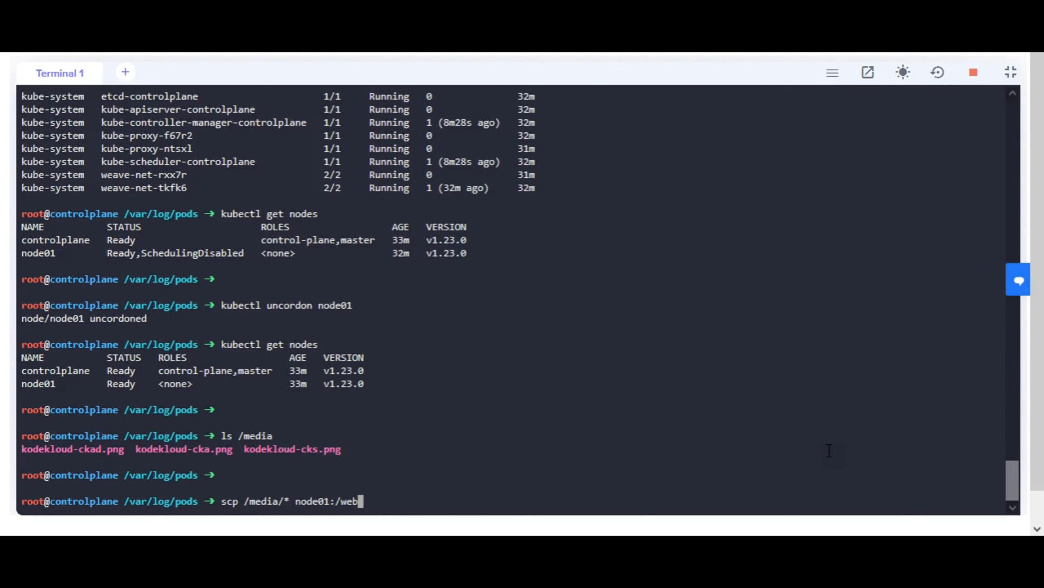
key("Return")
type("cd ~")
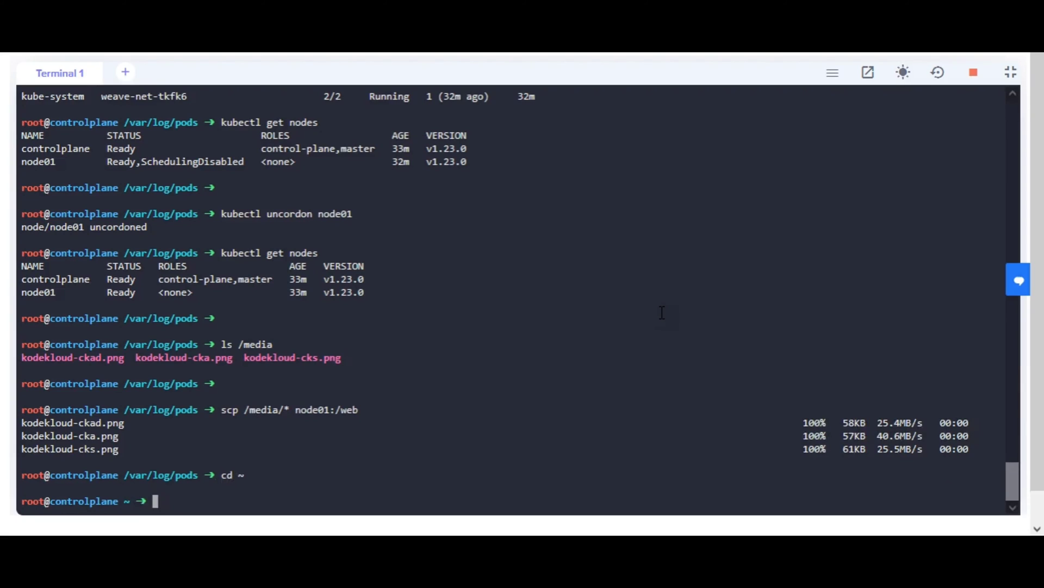
List the existing persistent volumes before creating resources.
type("kubectl")
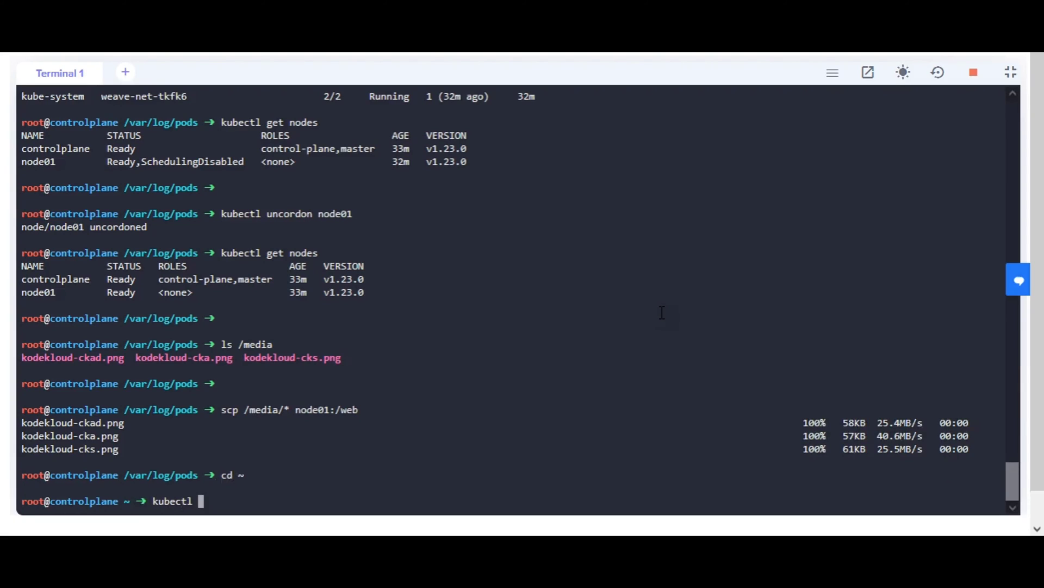
type("get pv")
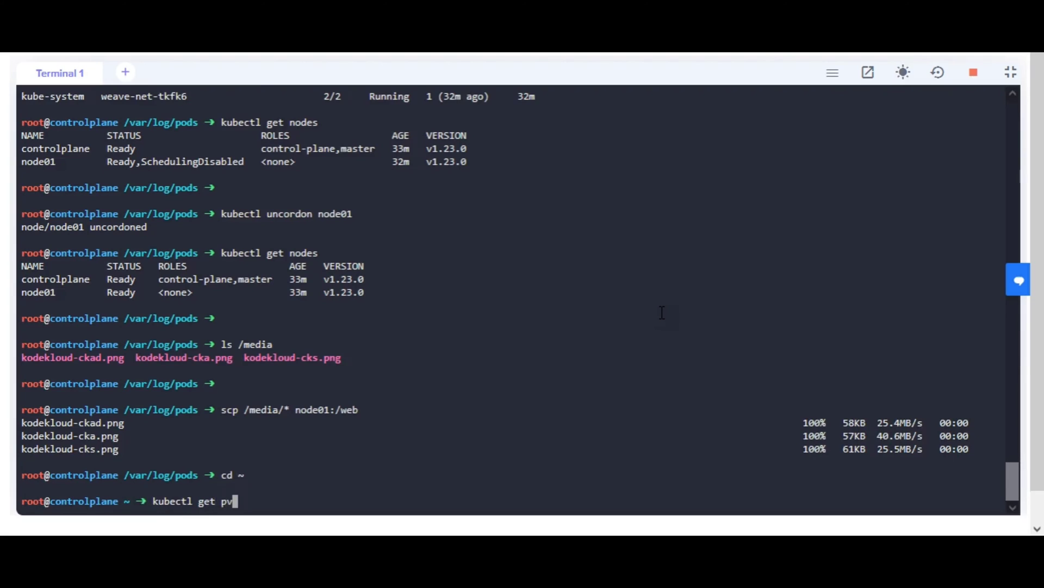
key("Return")
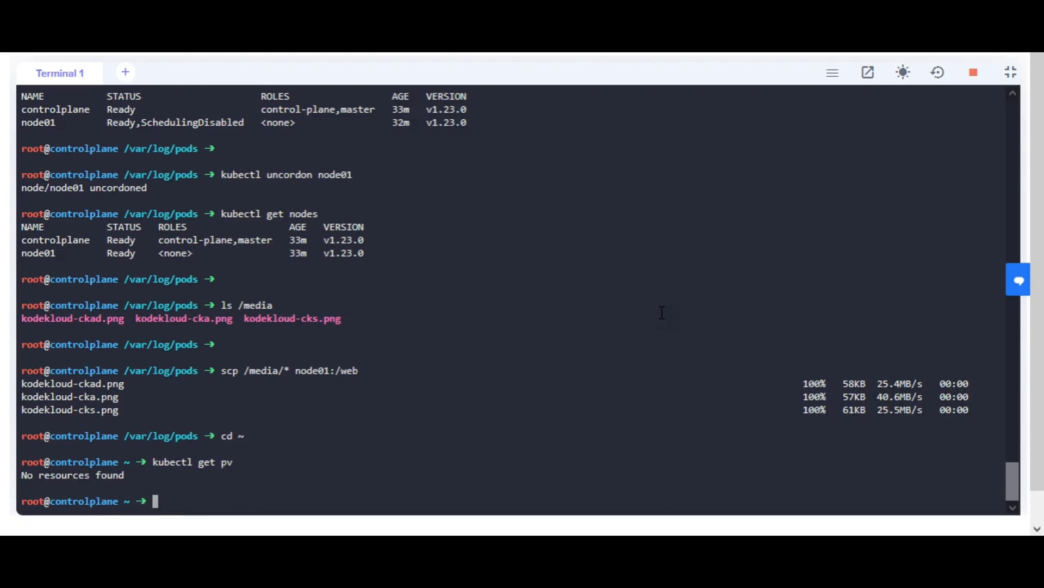
type("kubectl get pv")
type("ls")
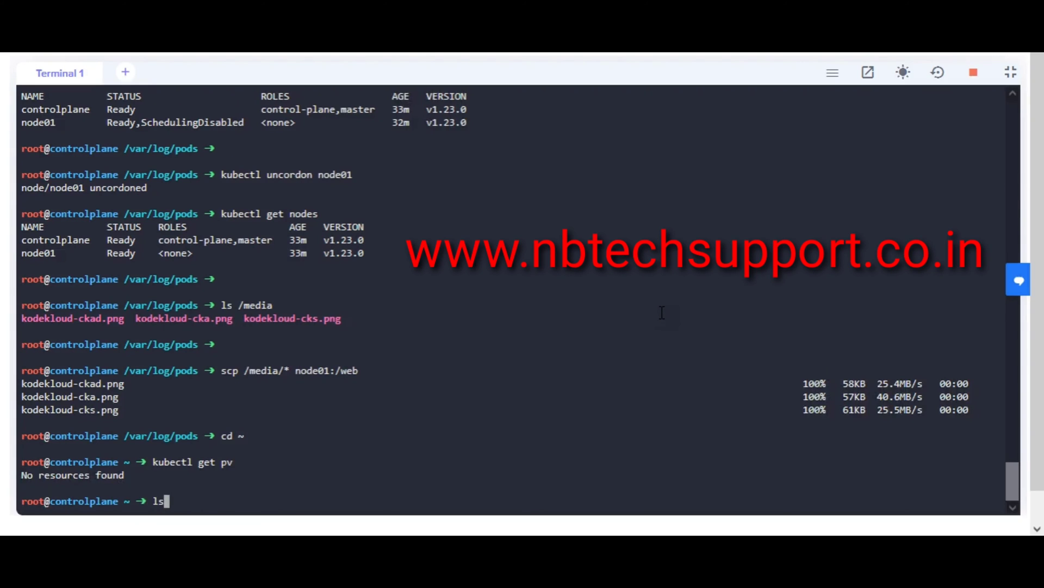
Apply the pv, pvc, pod and svc manifests creating data-pv, data-pvc, gop-fileserver and gop-fs-service.
right_click(602, 303)
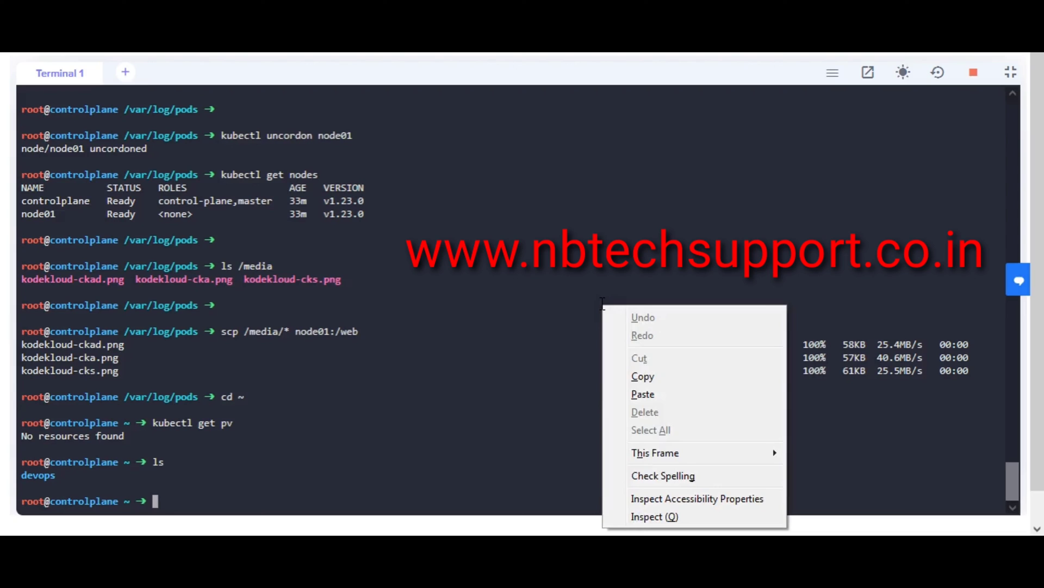
left_click(642, 394)
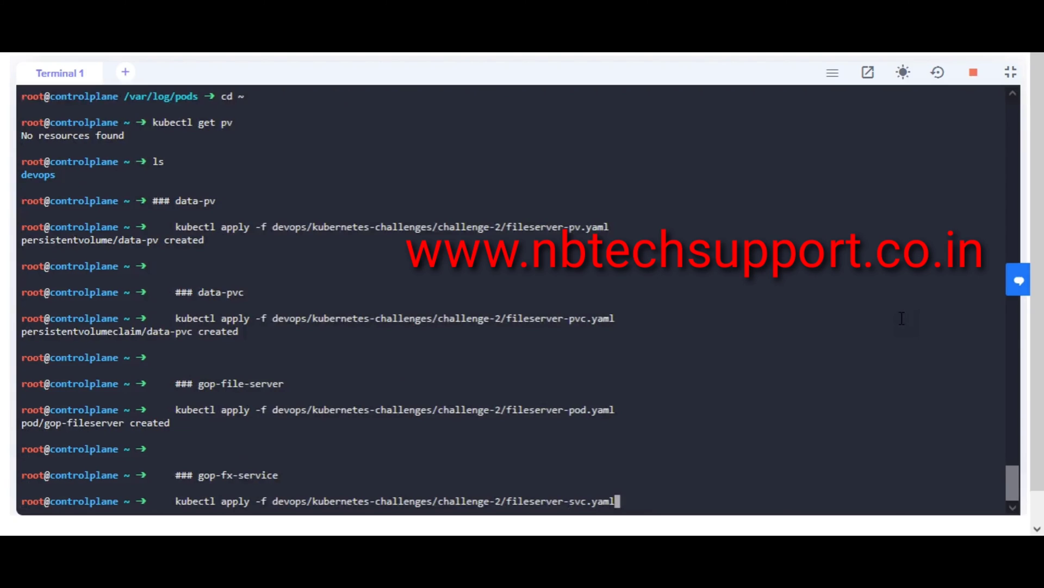
key("Return")
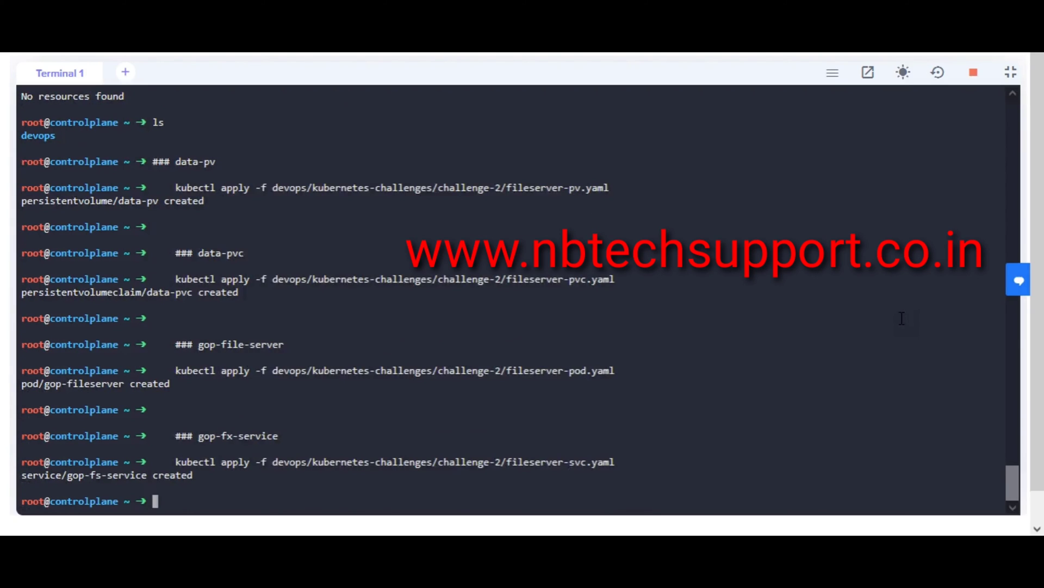
type("### data-pv")
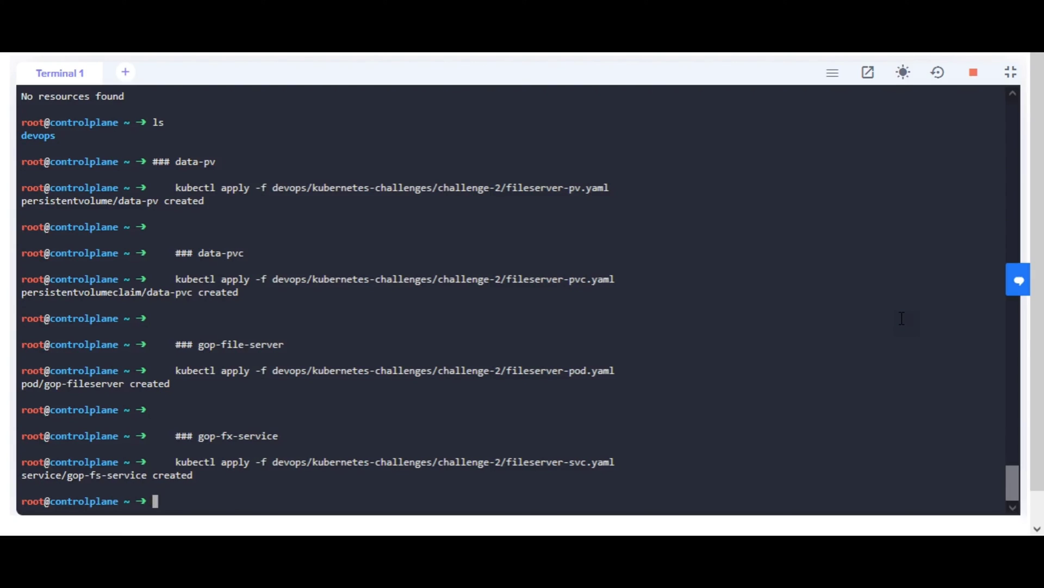
type("kubectl get pv")
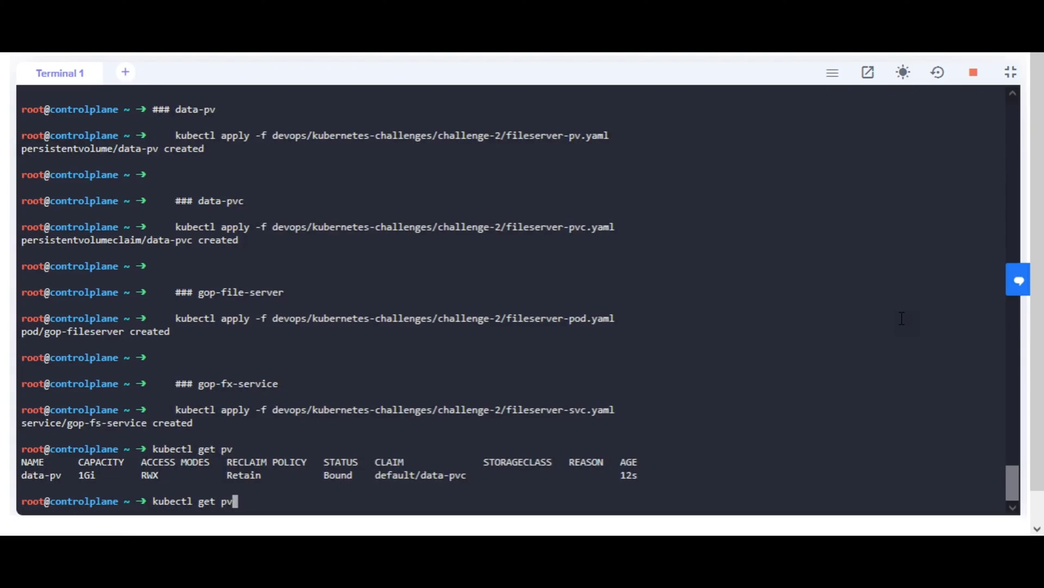
List the PVCs, pods and all resources, confirming gop-fileserver Running and gop-fs-service NodePort 8080:31200.
key("Return")
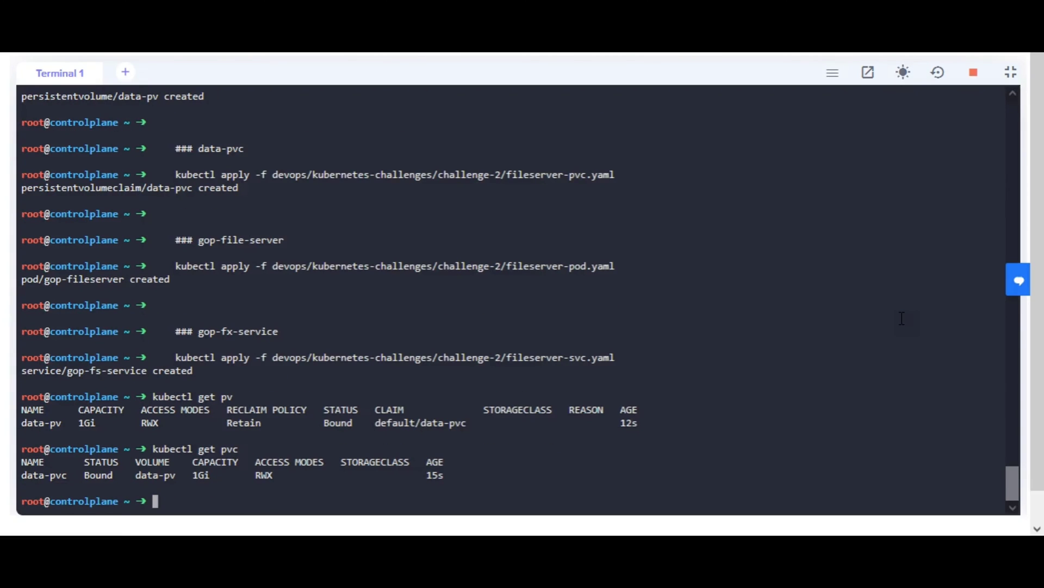
type("kubectl g")
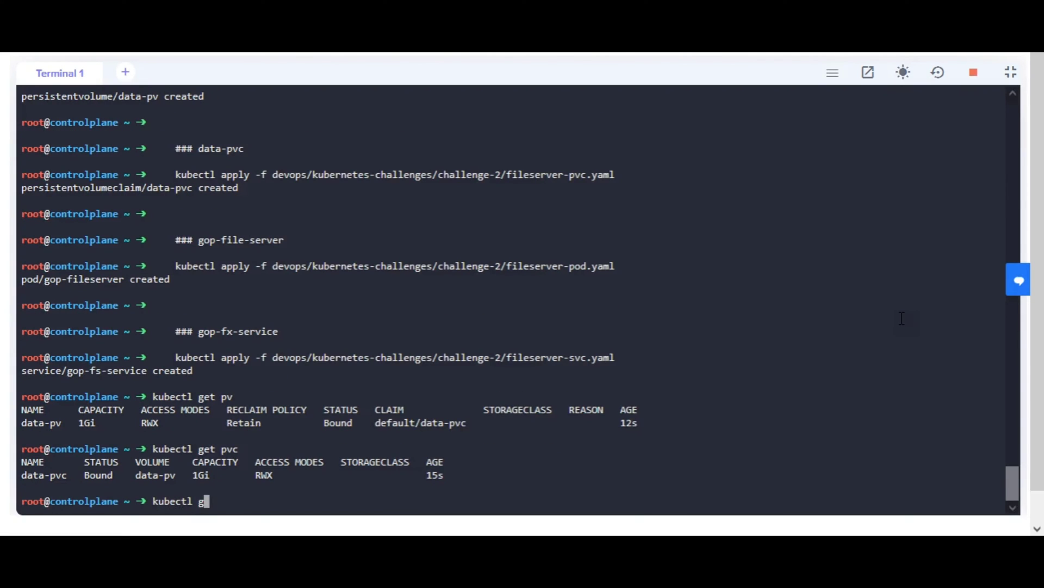
type("et pod")
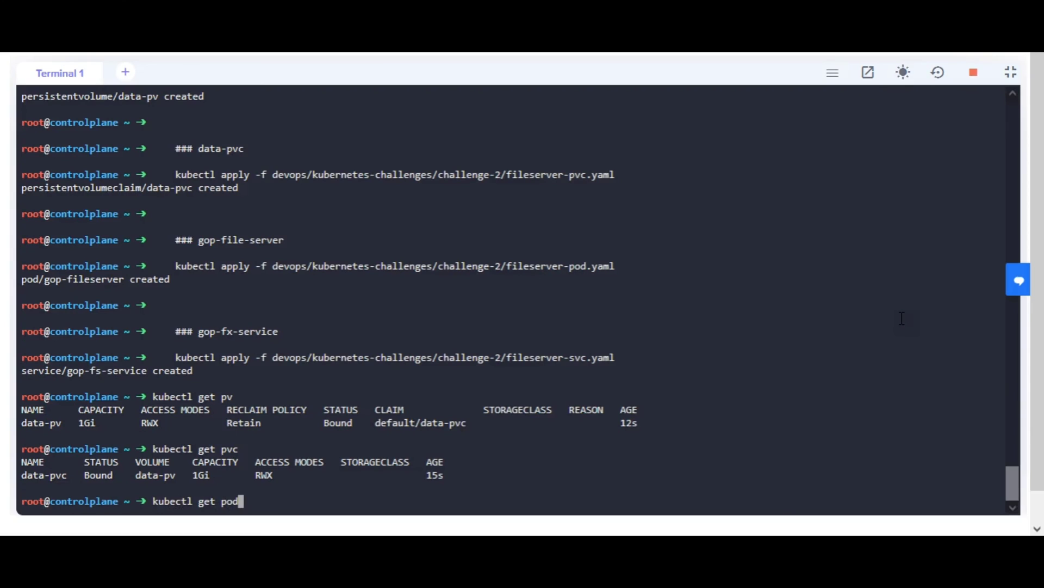
key("Return")
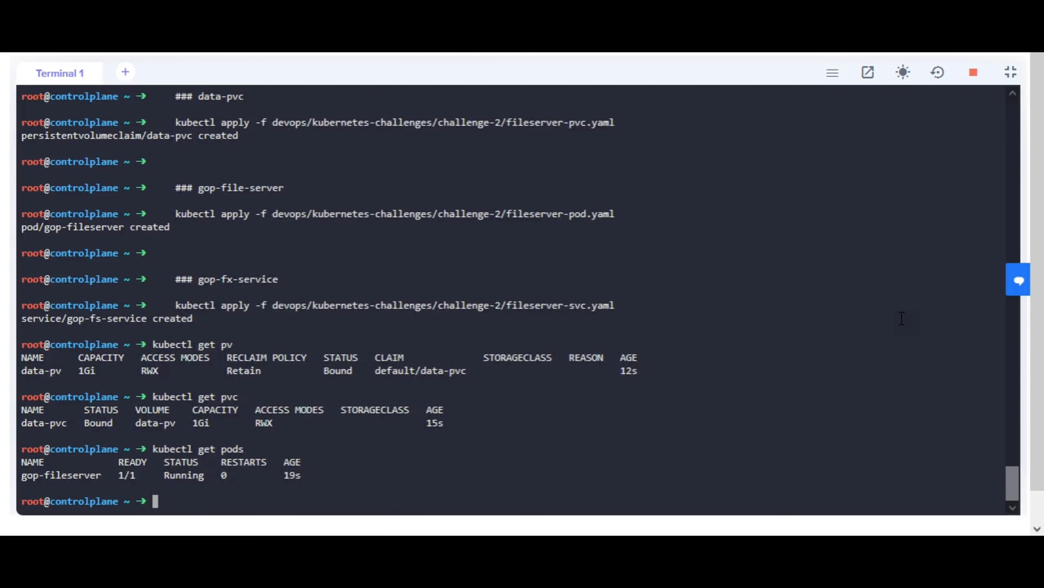
type("kubectl get p")
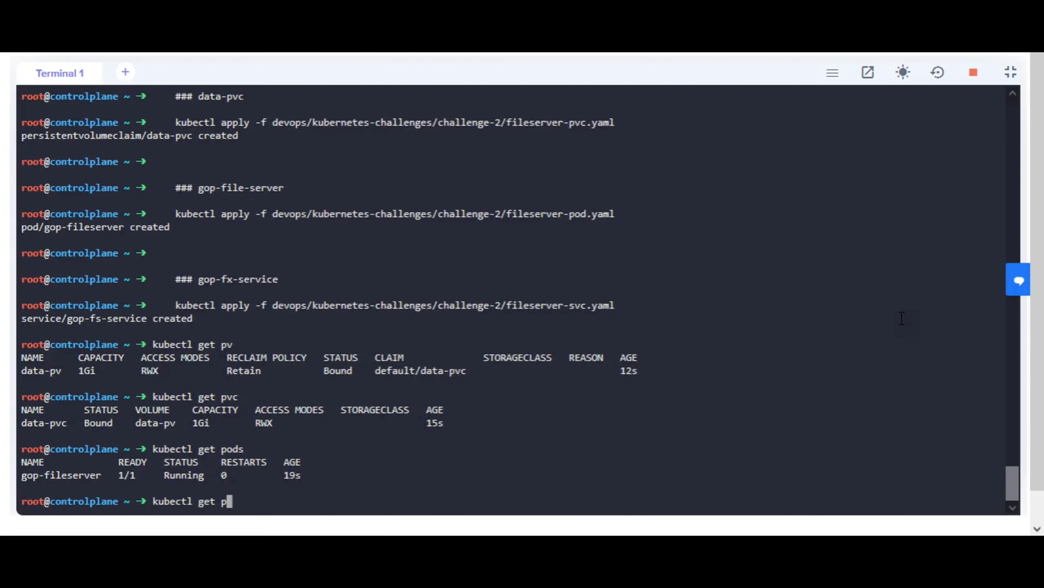
type("all")
key("Return")
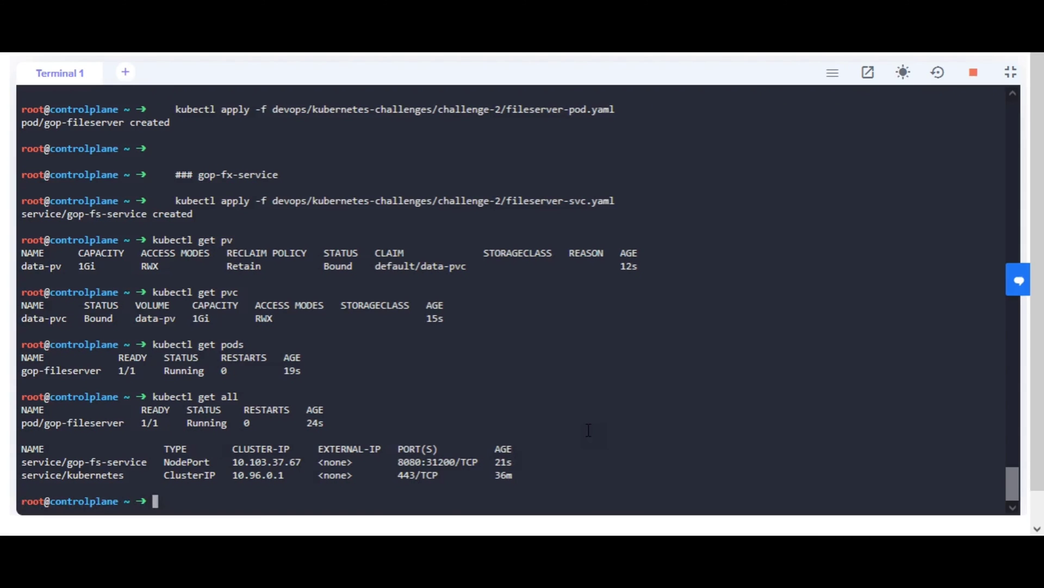
left_click(831, 72)
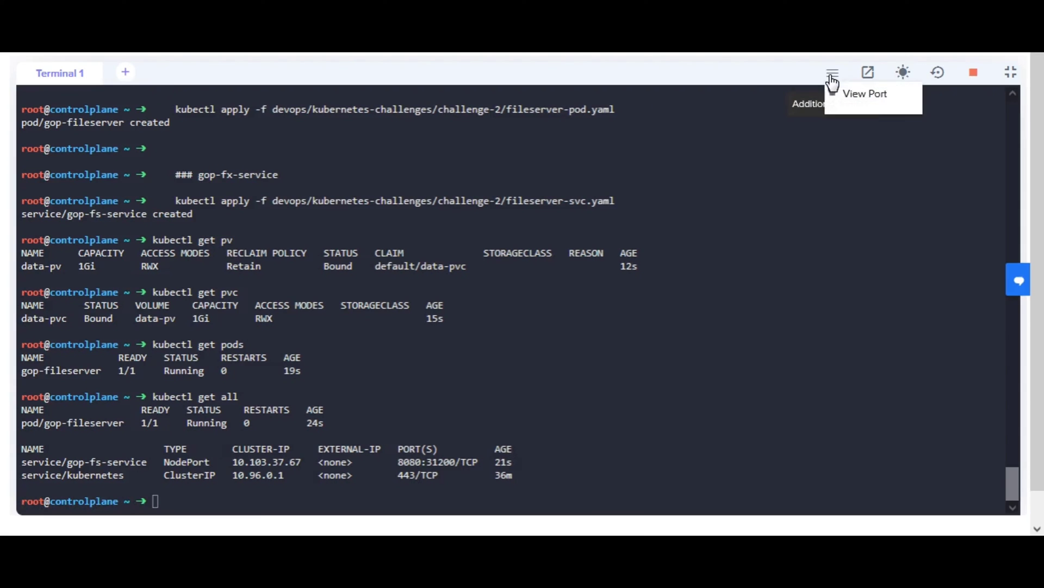
left_click(865, 93)
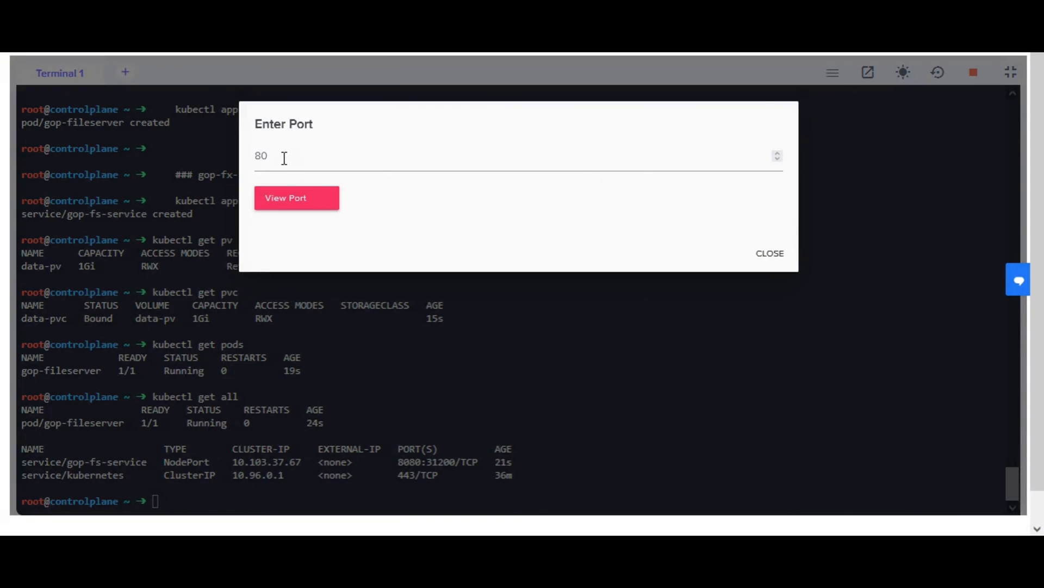
type("31")
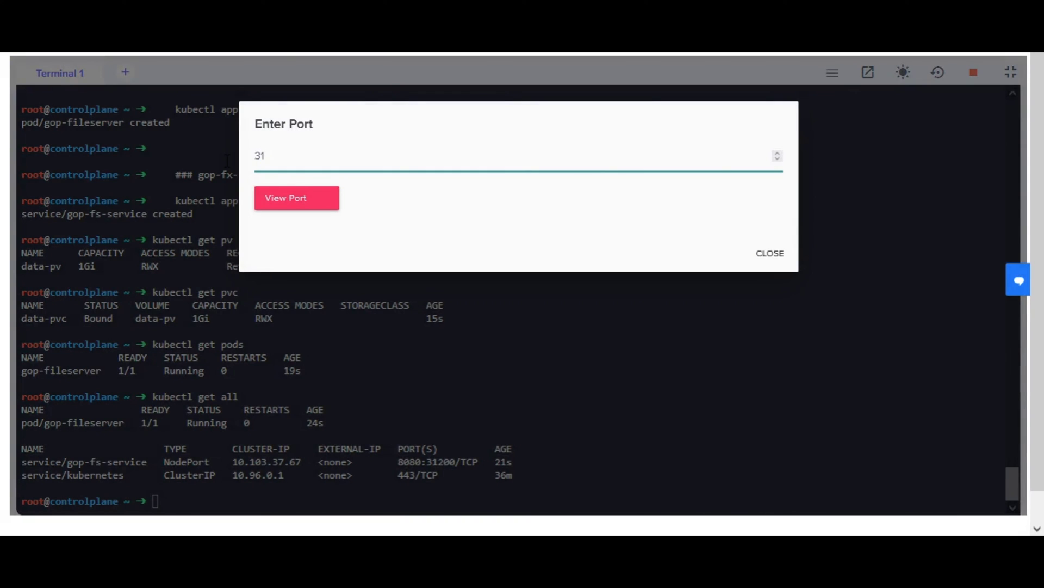
left_click(770, 254)
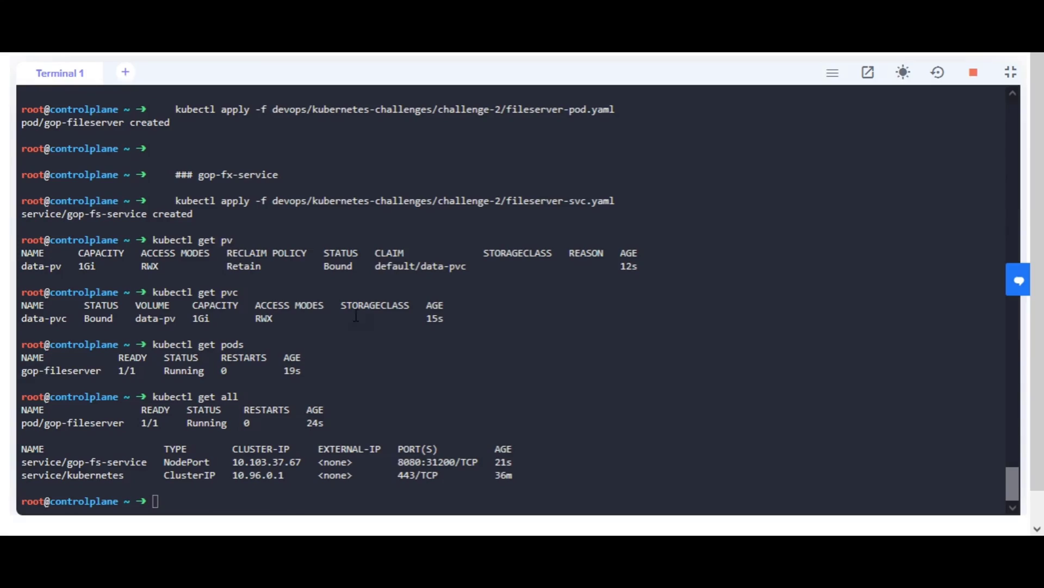
mouse_move(645, 345)
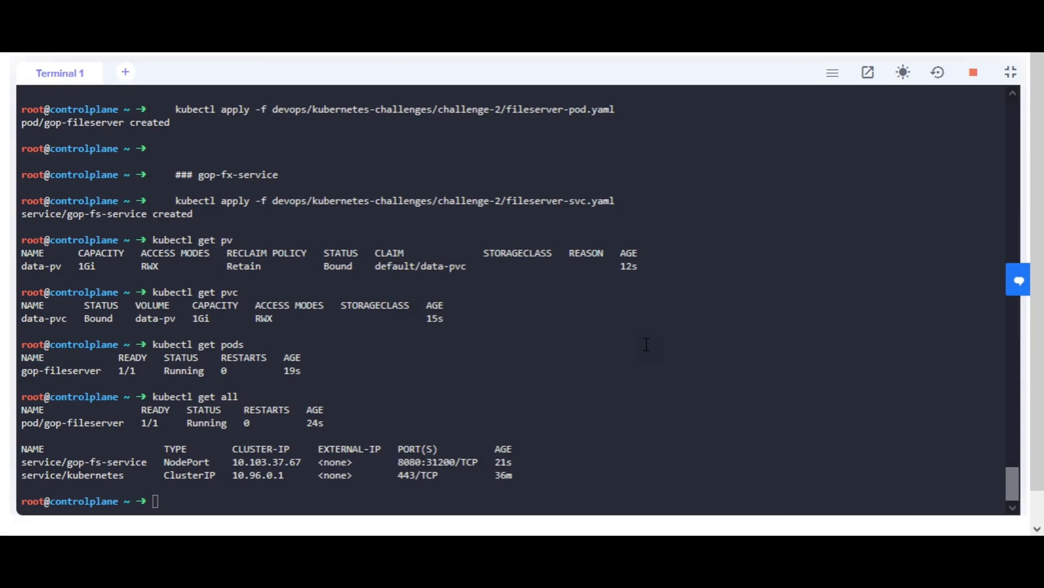
mouse_move(674, 341)
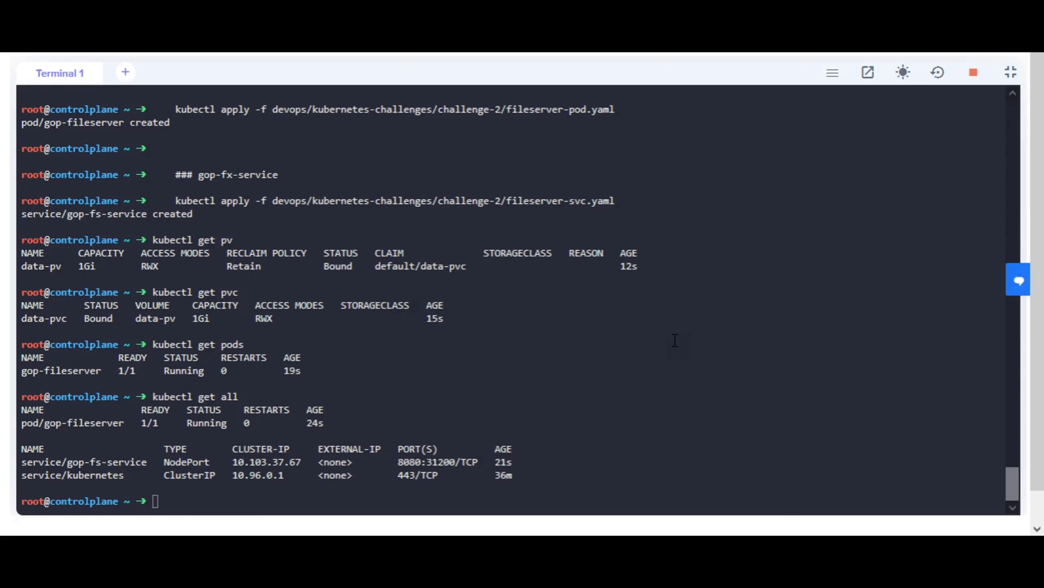
mouse_move(1009, 72)
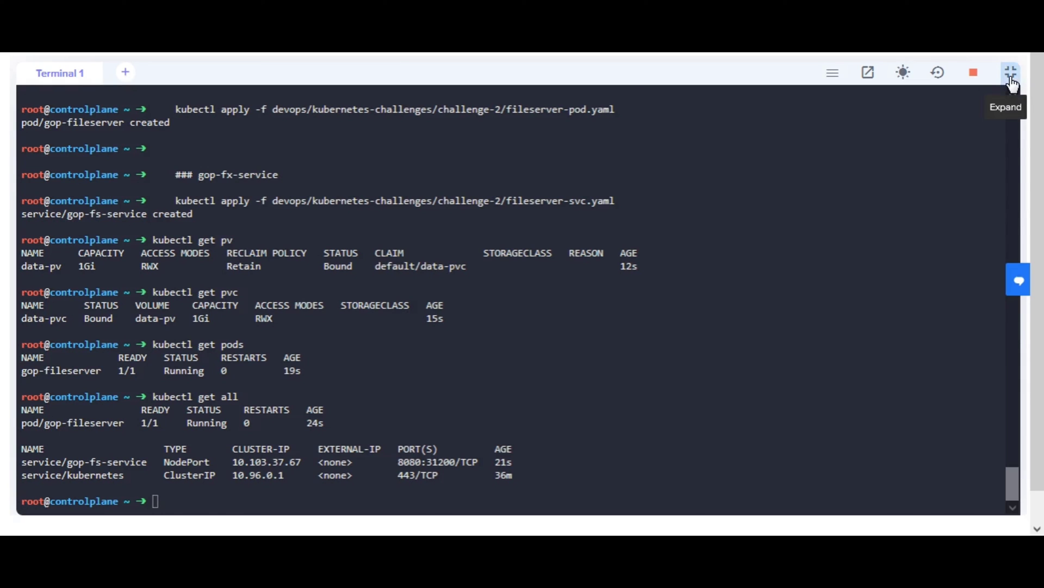
left_click(1010, 72)
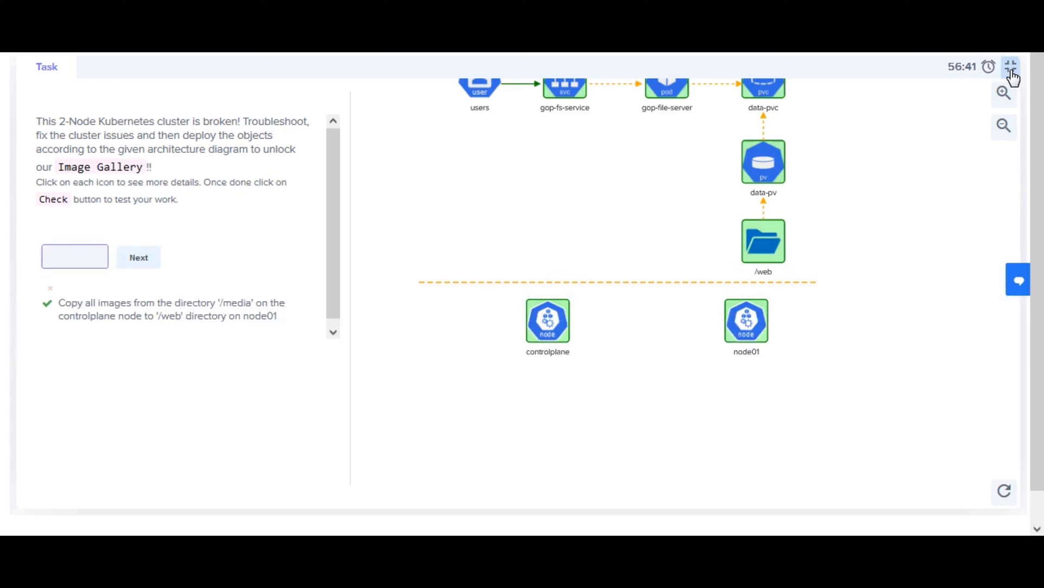
Run the final Check marking the task complete and enlarge the all-green diagram.
left_click(75, 257)
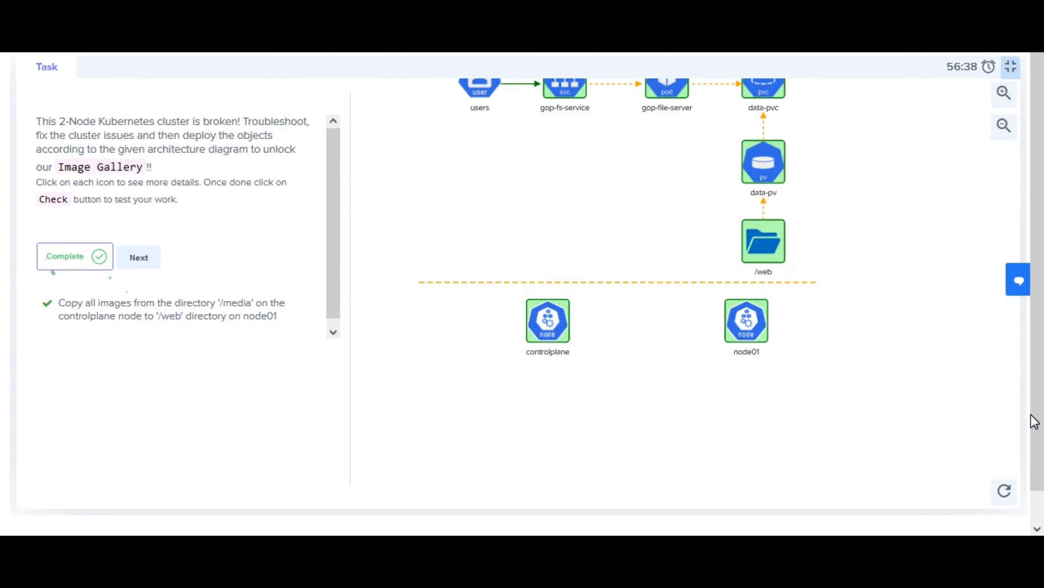
mouse_move(1004, 92)
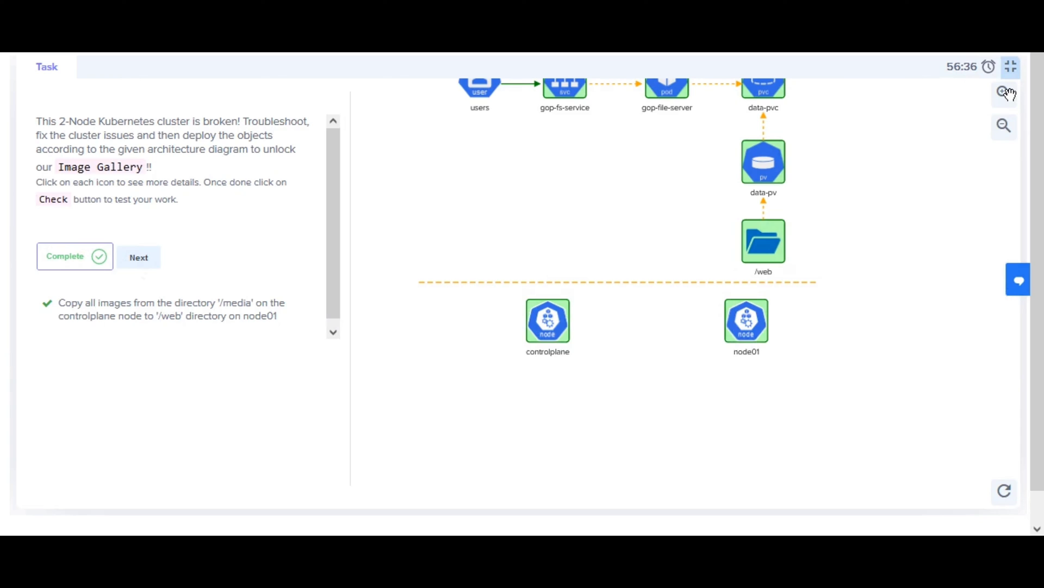
left_click(1003, 94)
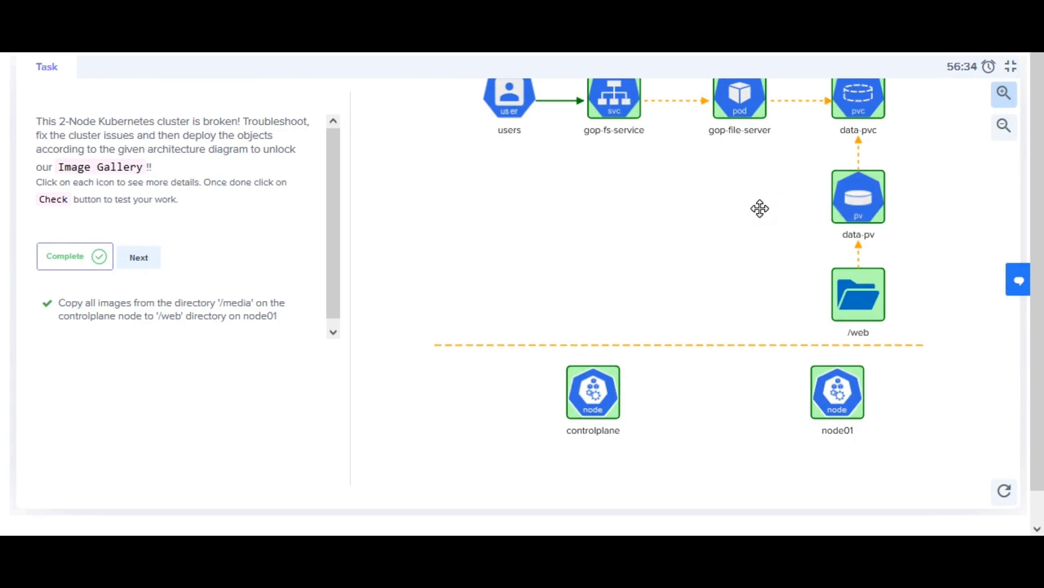